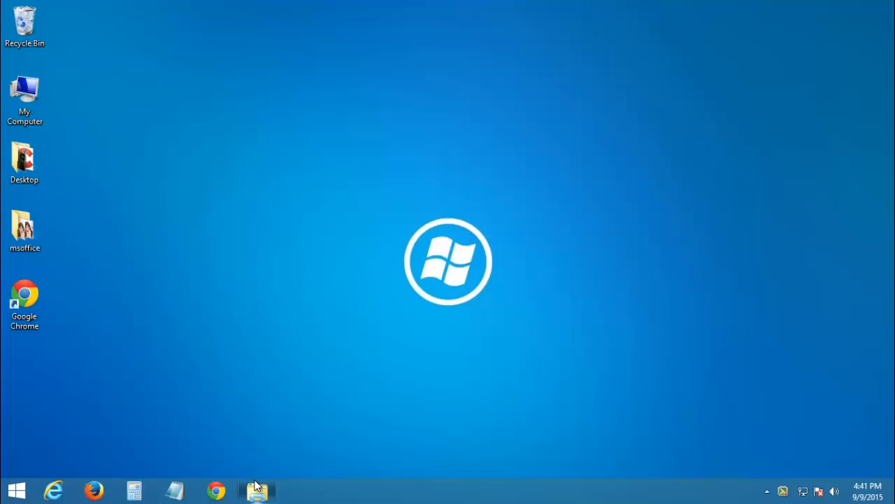
- Open Disk Cleanup from the Local Disk (C:) properties in This PC
click(257, 490)
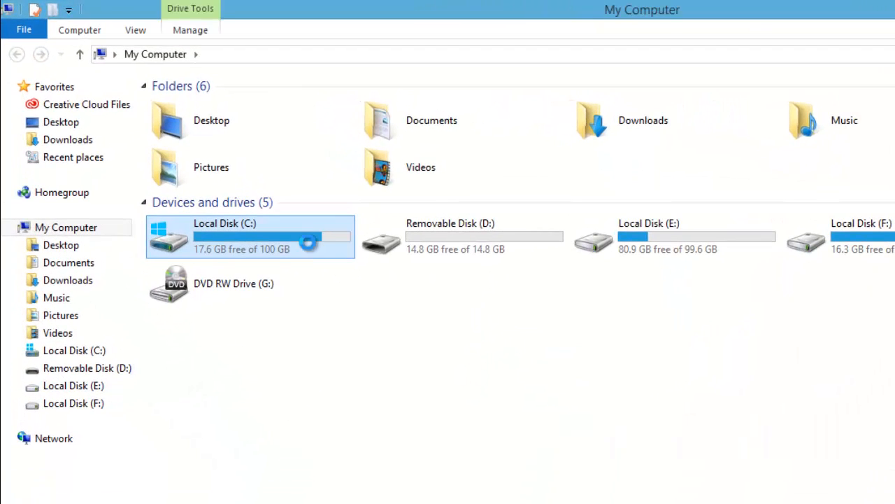
right_click(250, 236)
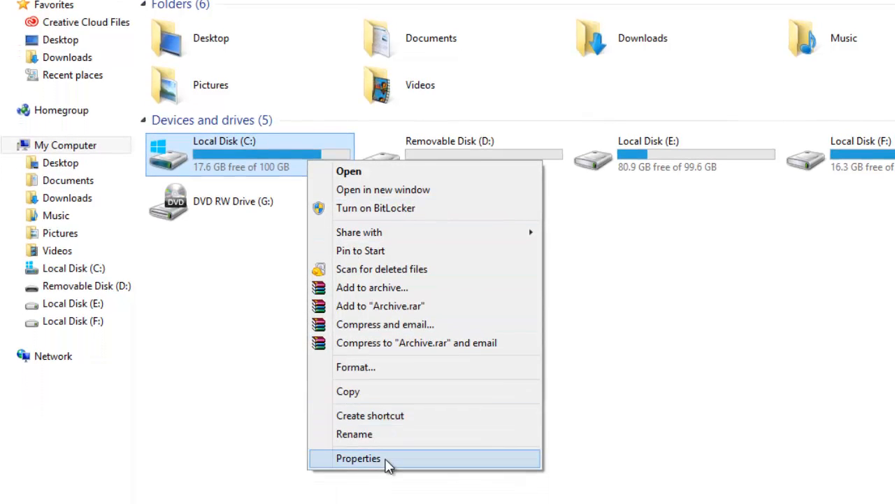
click(358, 458)
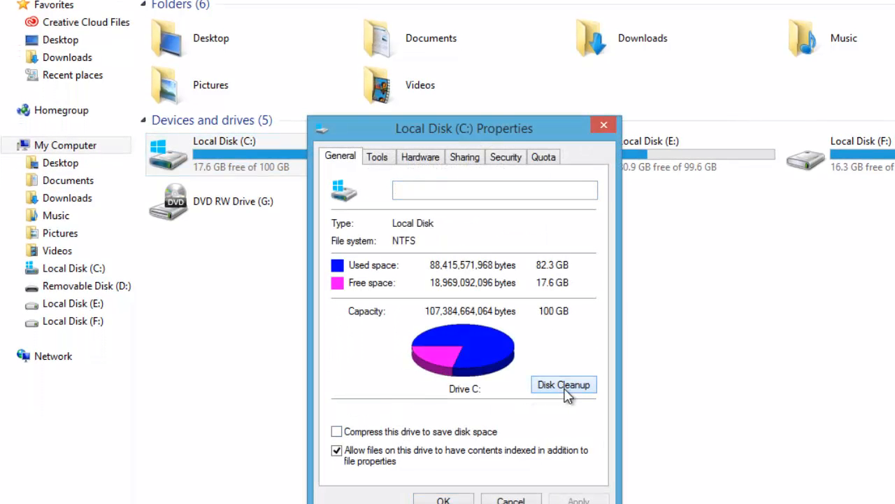
click(563, 384)
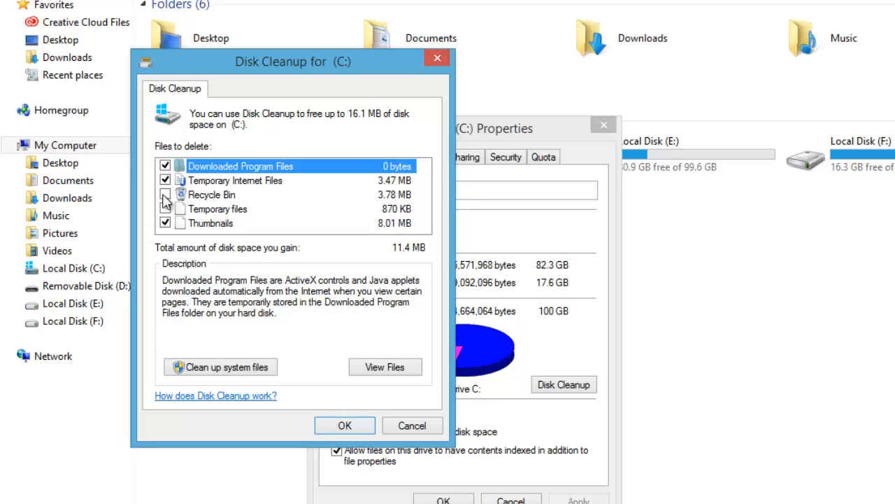
- Tick Recycle Bin and temporary files, then permanently delete the selected junk
click(166, 195)
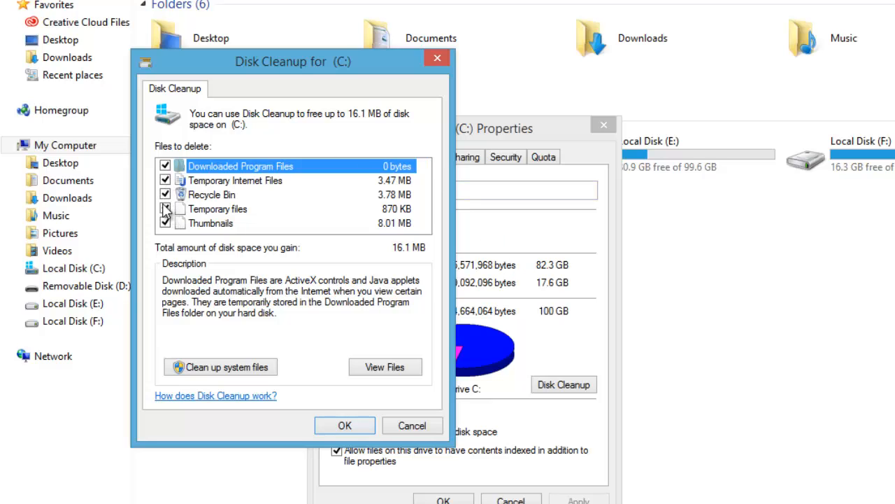
click(166, 208)
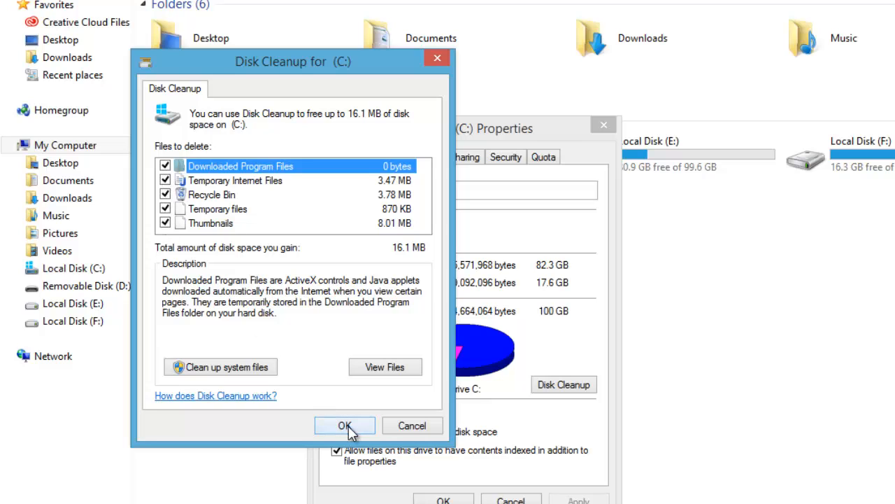
click(344, 426)
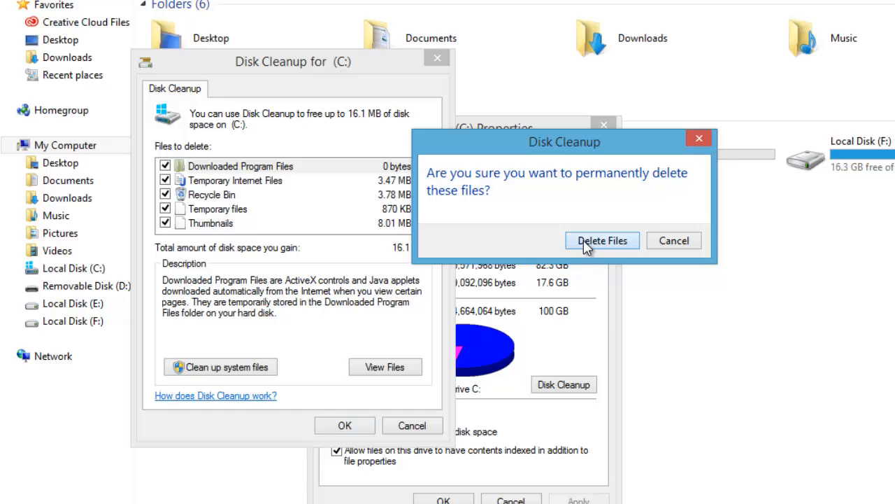
click(602, 240)
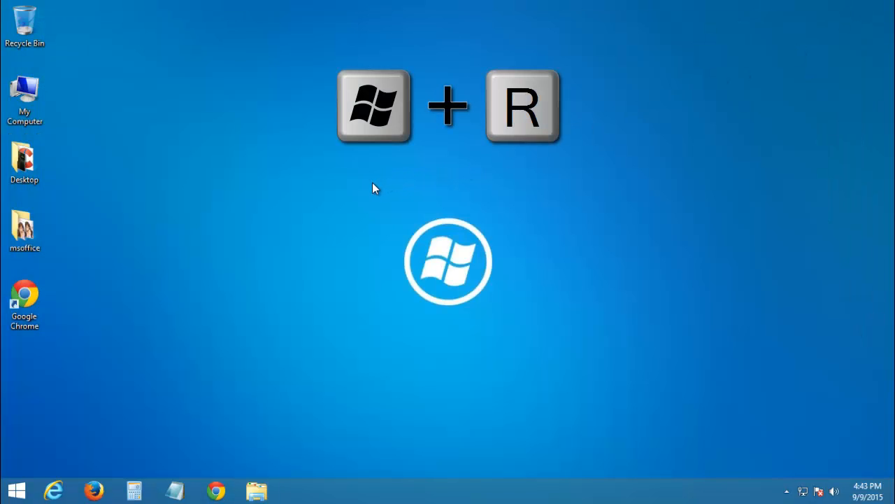
mouse_move(331, 212)
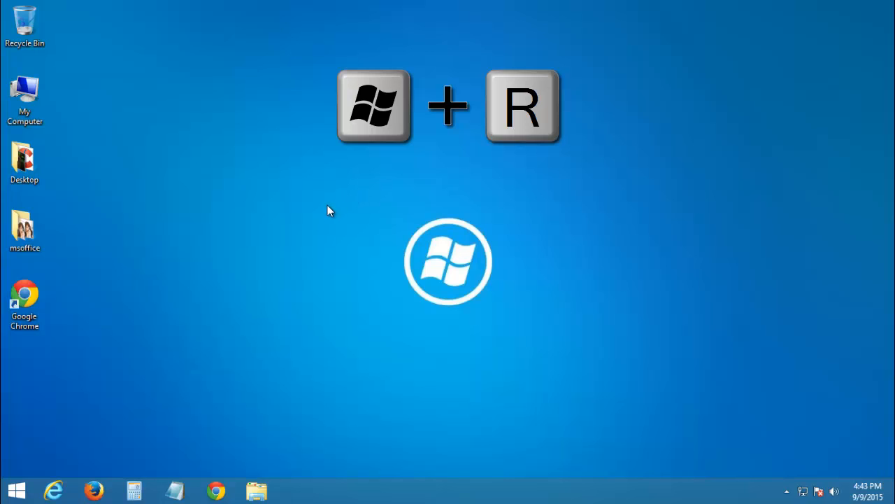
- Run sysdm.cpl and show the Advanced tab of System Properties
key(win+r)
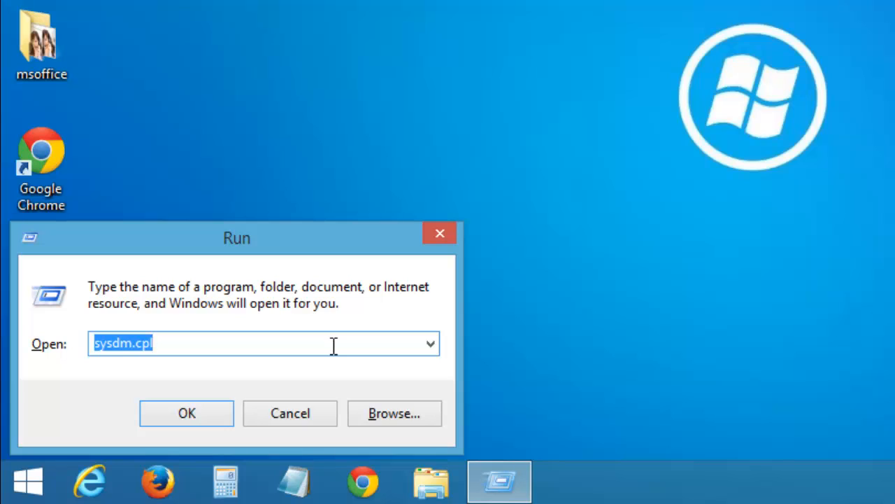
key(Delete)
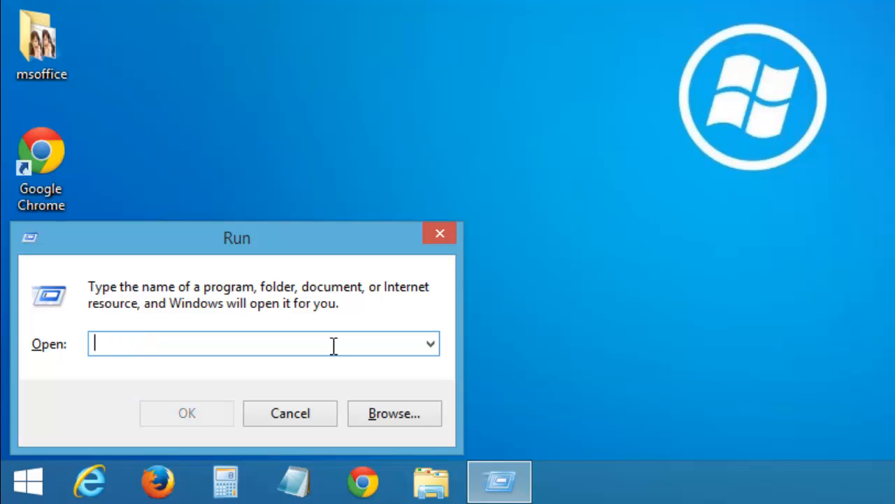
text(sysdm.cpl)
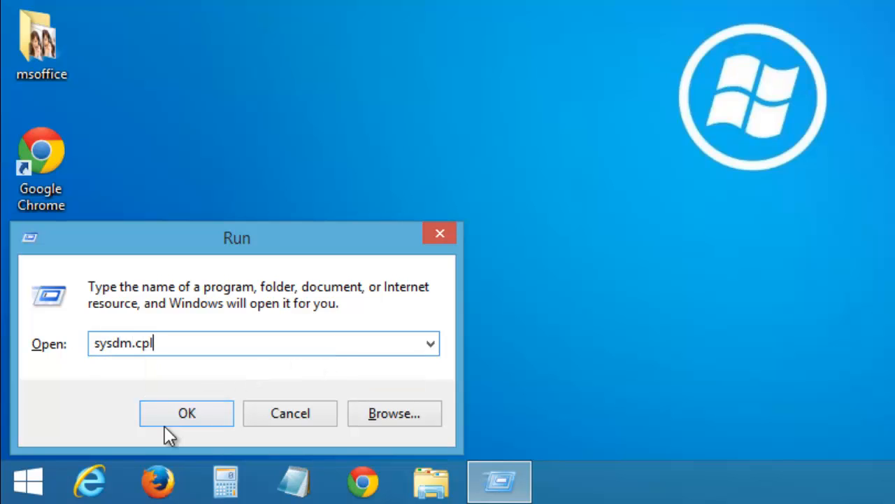
click(186, 413)
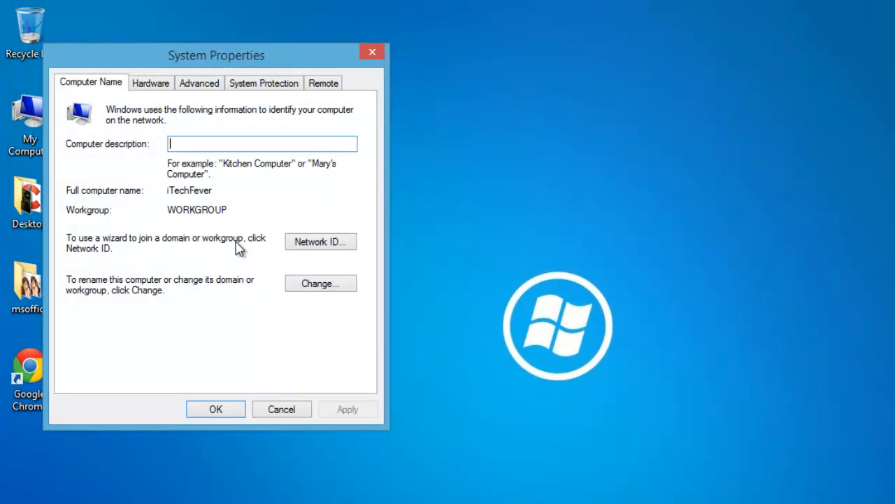
mouse_move(205, 81)
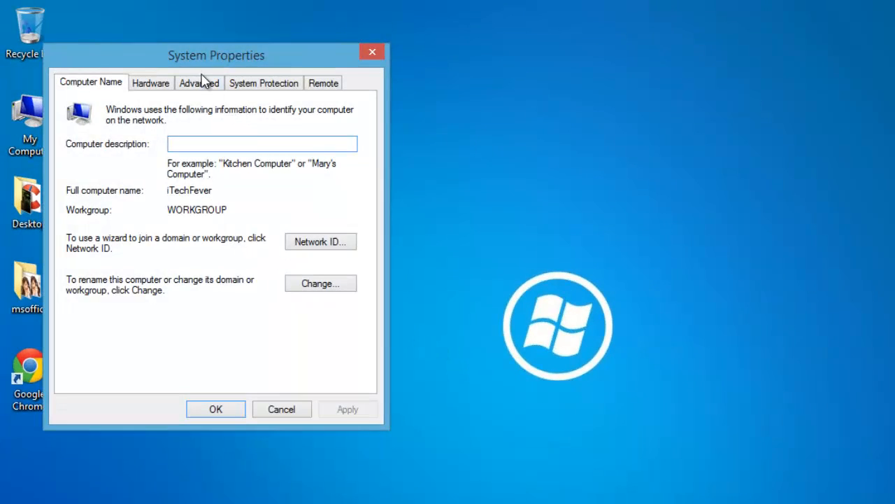
mouse_move(211, 92)
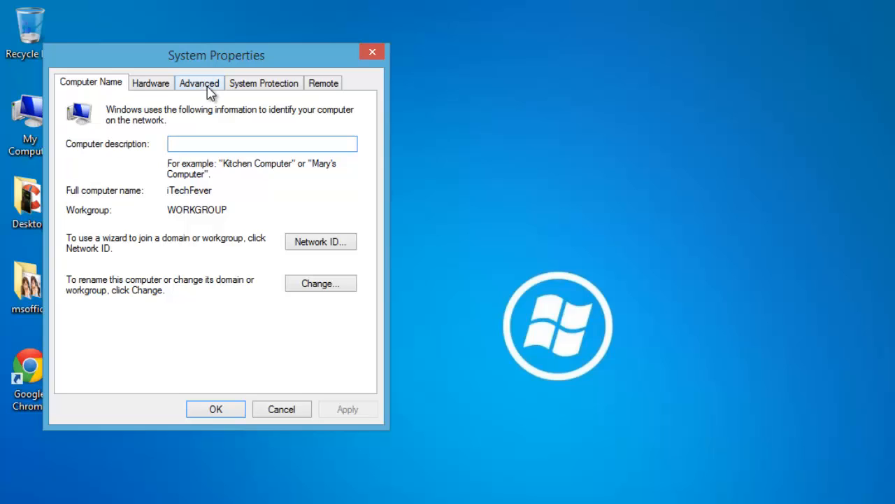
click(199, 82)
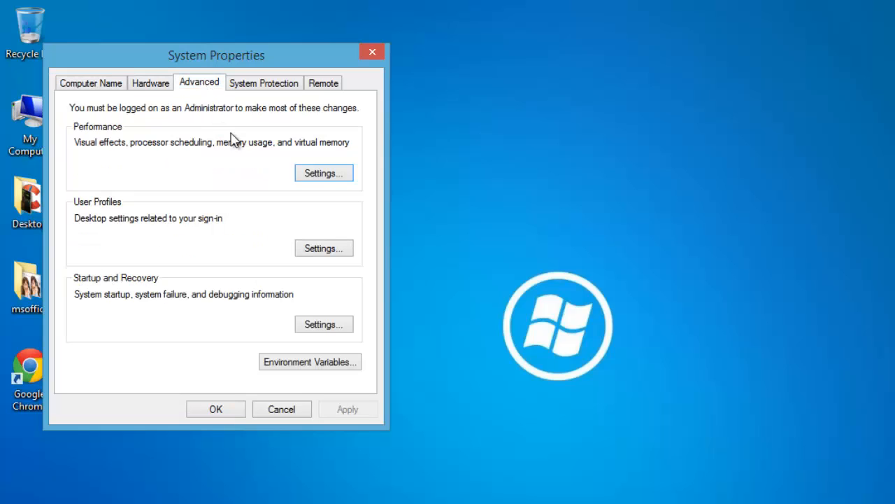
- Turn off control animations, minimize/maximize animations and window shadows, apply, and close System Properties
click(323, 173)
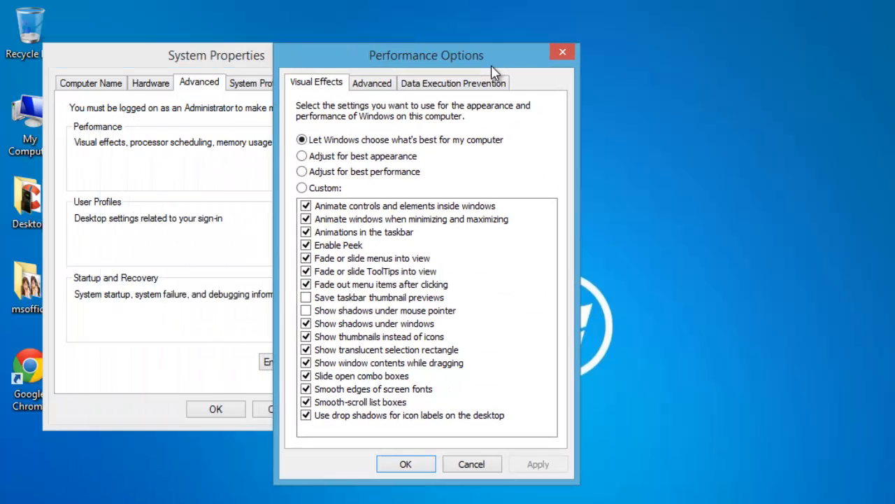
mouse_move(342, 204)
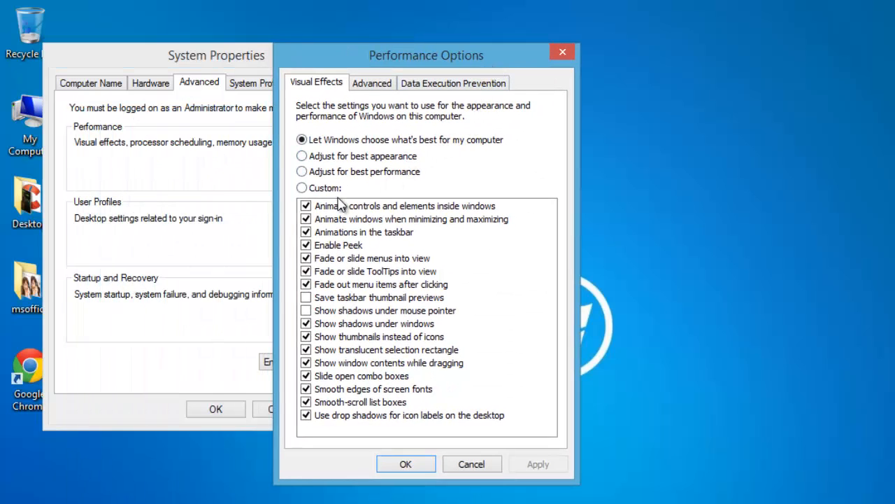
click(306, 206)
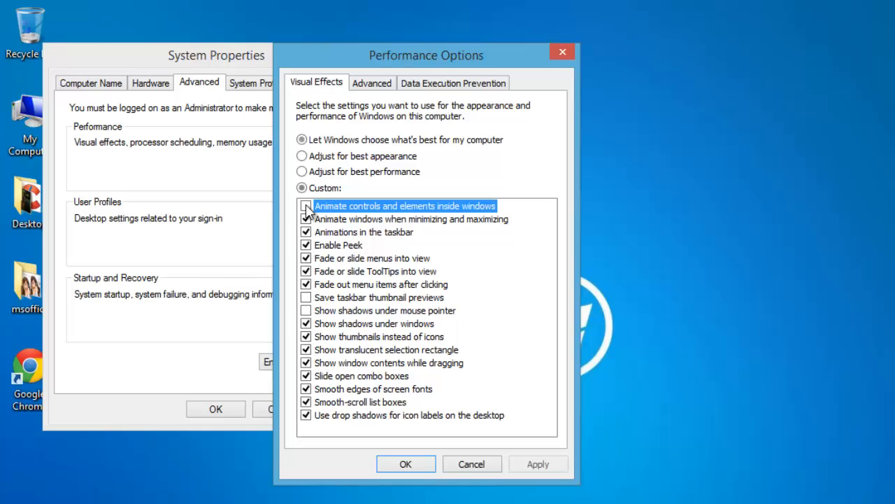
click(306, 205)
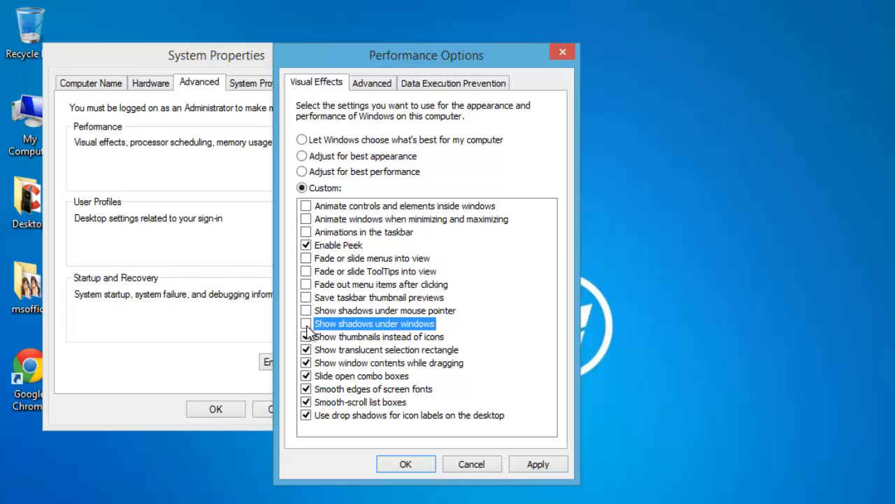
click(306, 336)
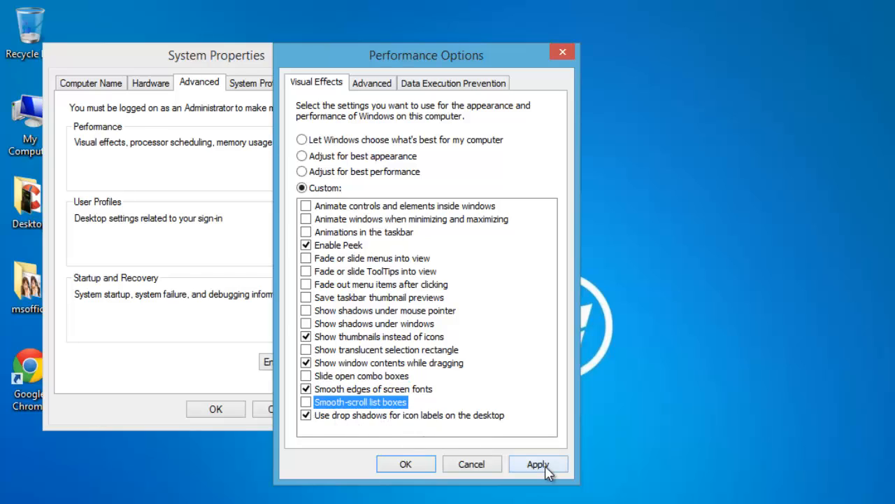
click(537, 464)
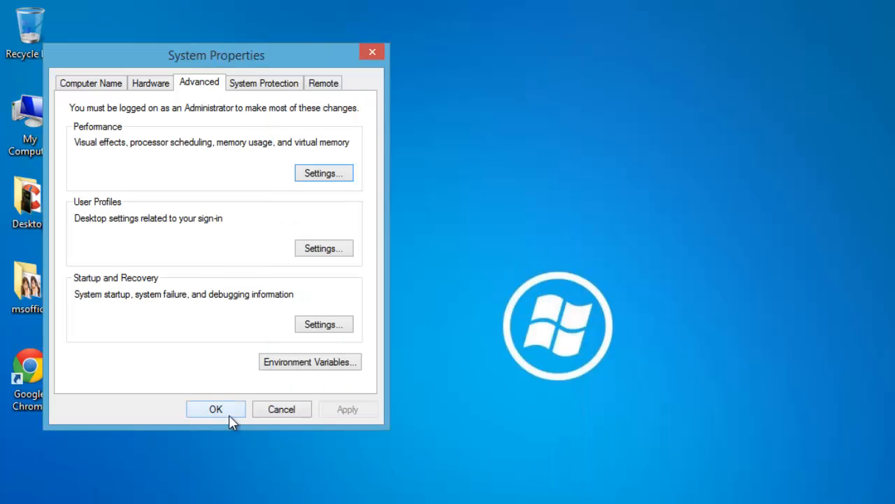
click(215, 408)
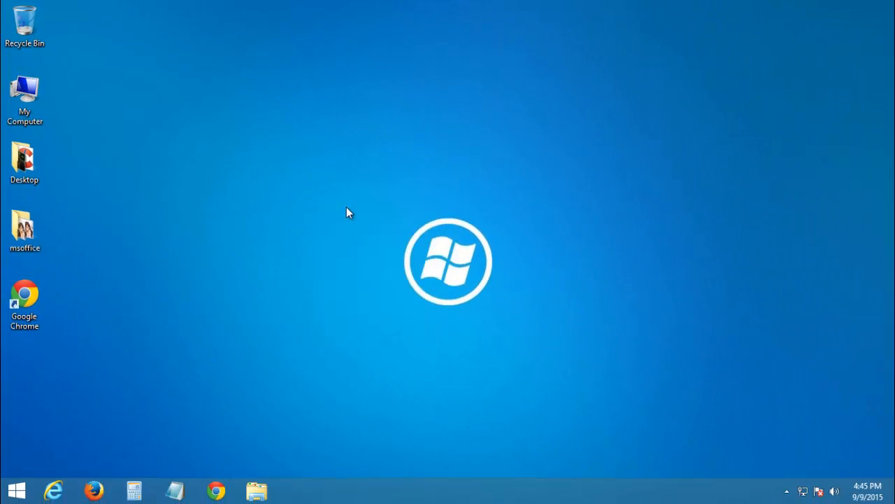
mouse_move(47, 459)
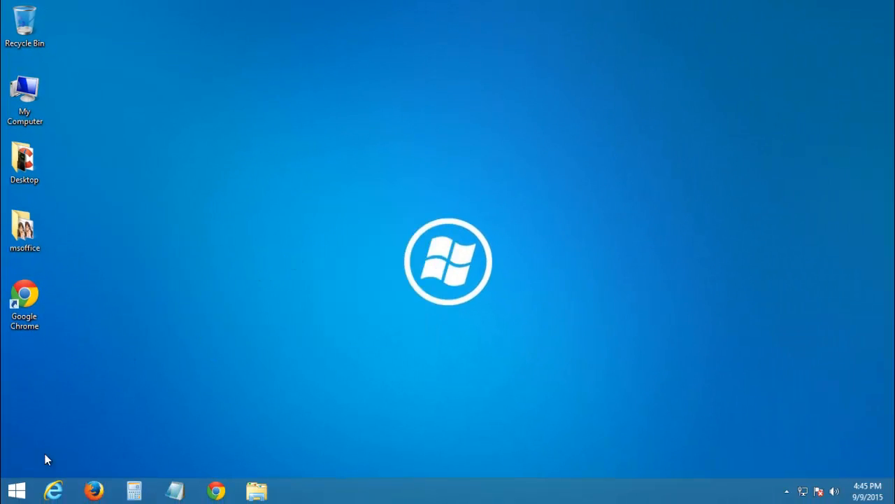
- Search Start for Power Options, select the High performance plan, and close the window
click(15, 490)
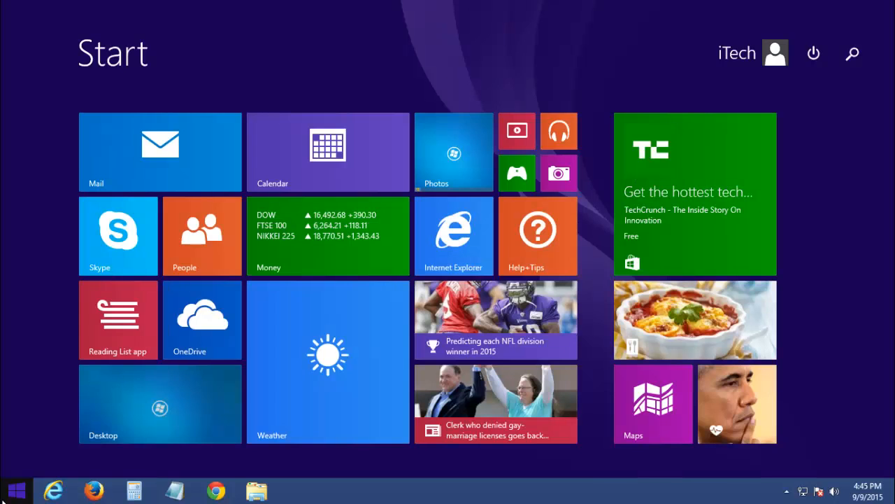
text(powerShell)
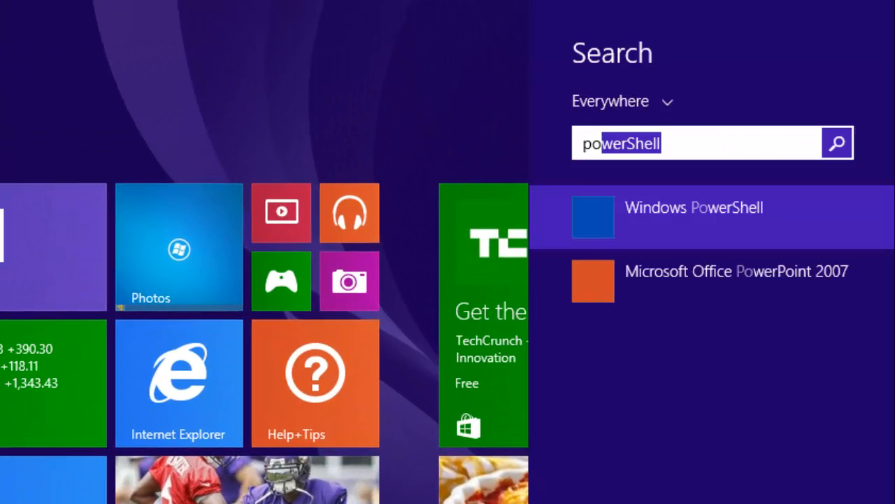
text(power opt)
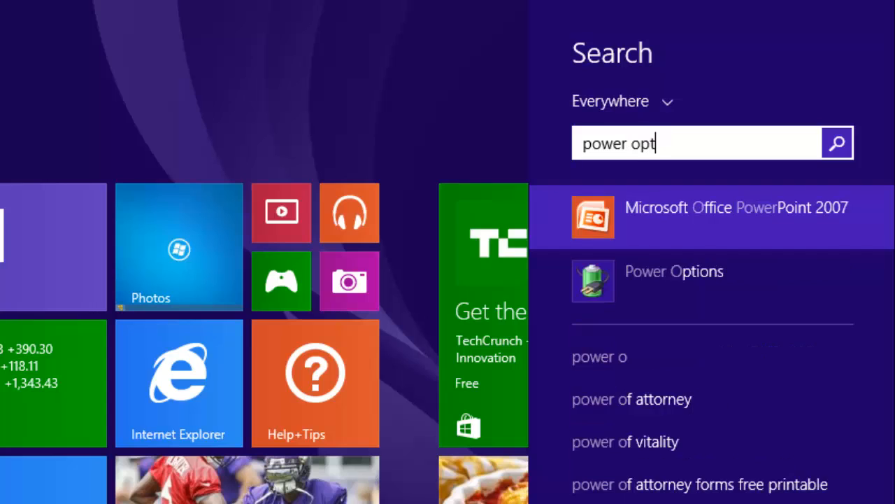
text(io)
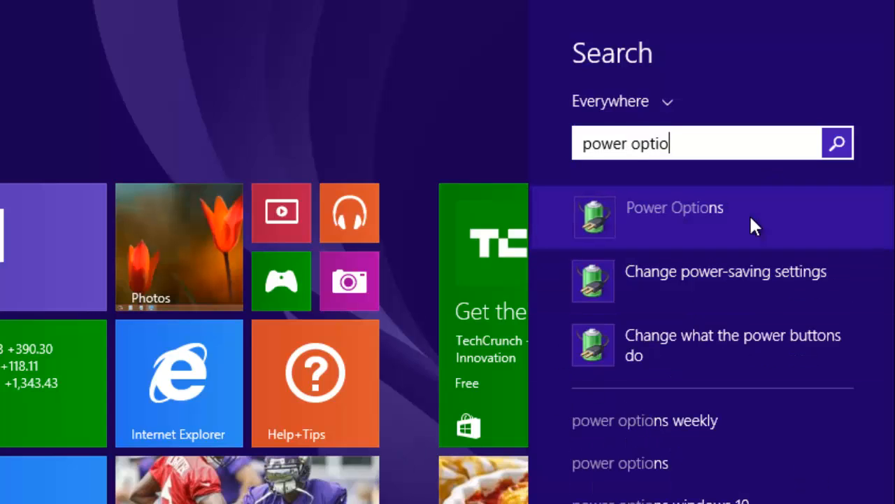
click(673, 207)
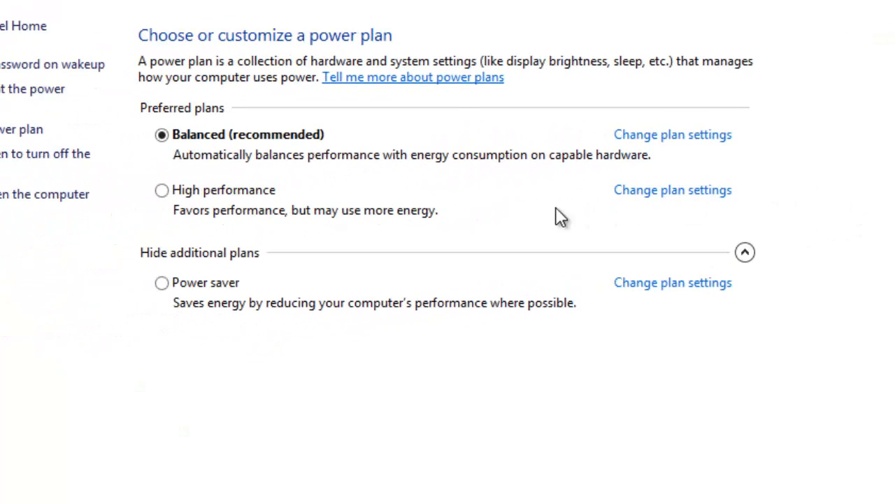
mouse_move(162, 189)
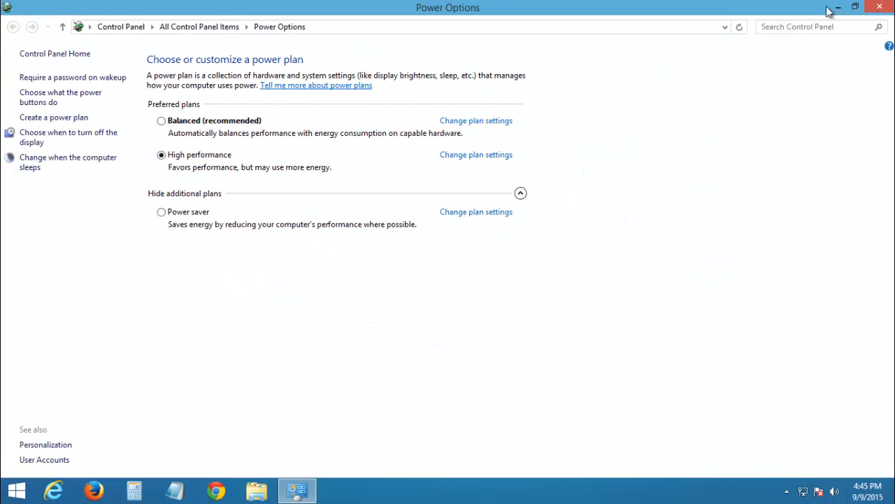
click(880, 7)
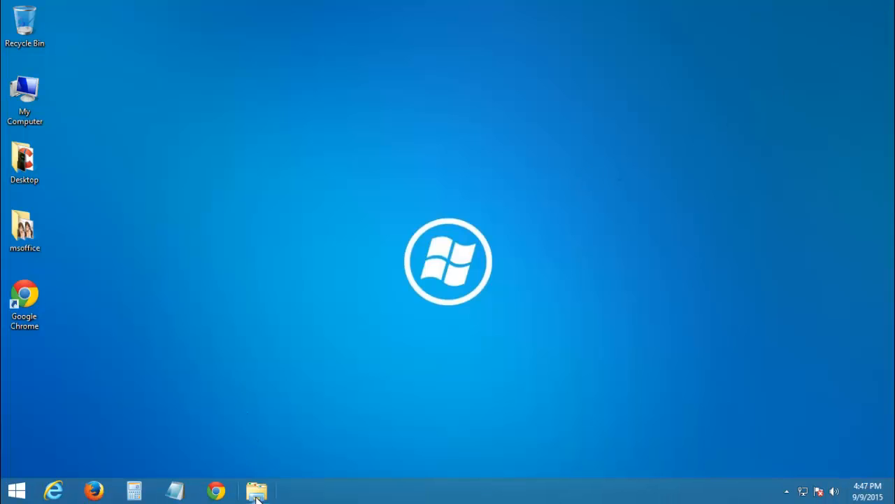
- From File Explorer's View tab, open the Folder Options dialog
click(256, 490)
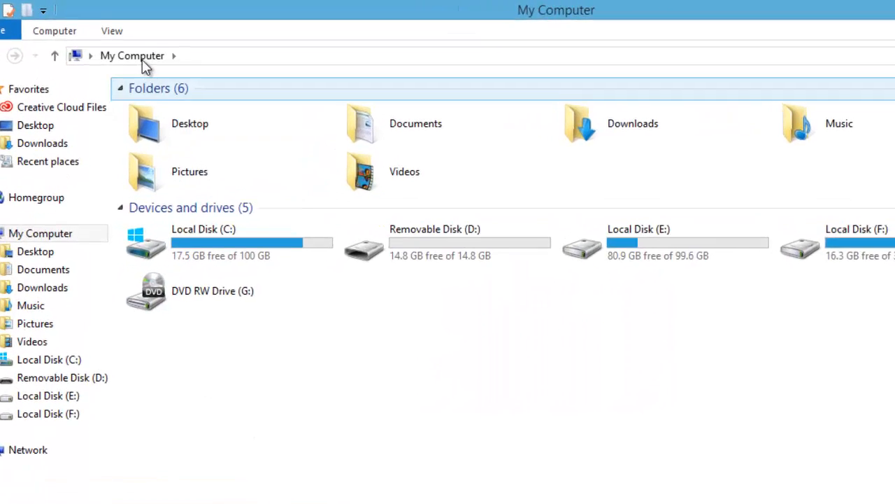
click(112, 30)
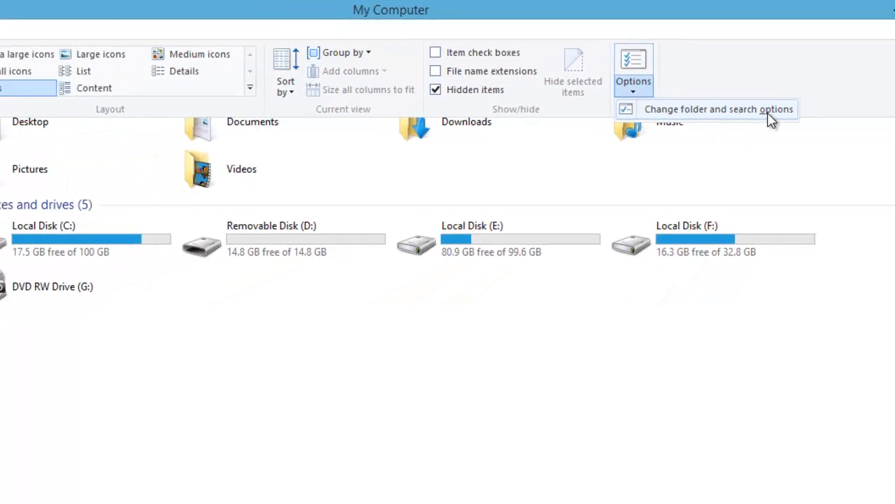
click(718, 108)
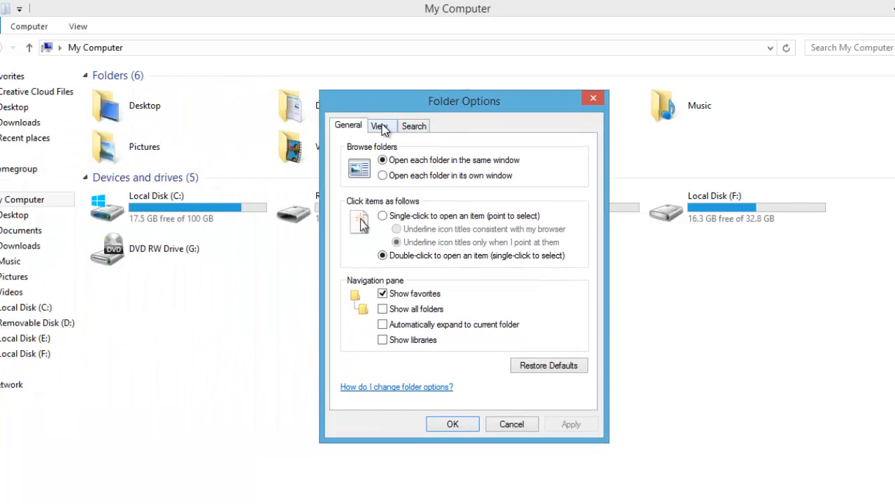
- On the View tab, show known file extensions and disable encrypted NTFS colouring, then apply and close
click(380, 125)
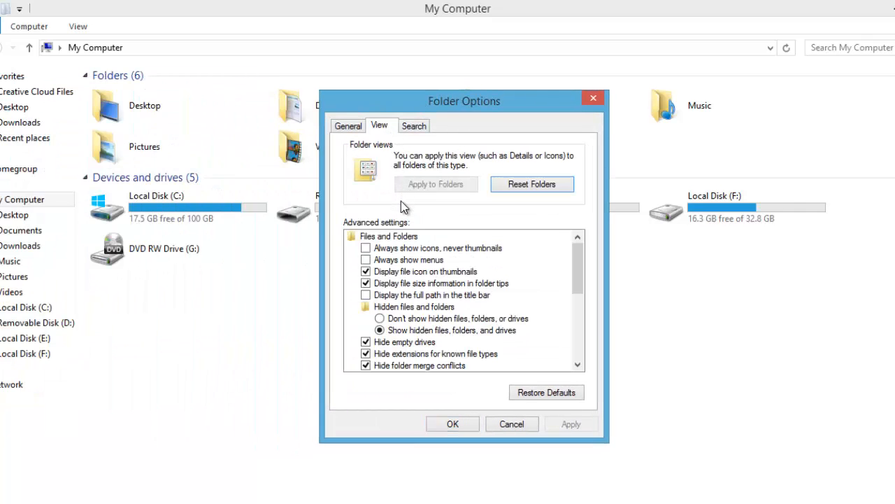
mouse_move(395, 222)
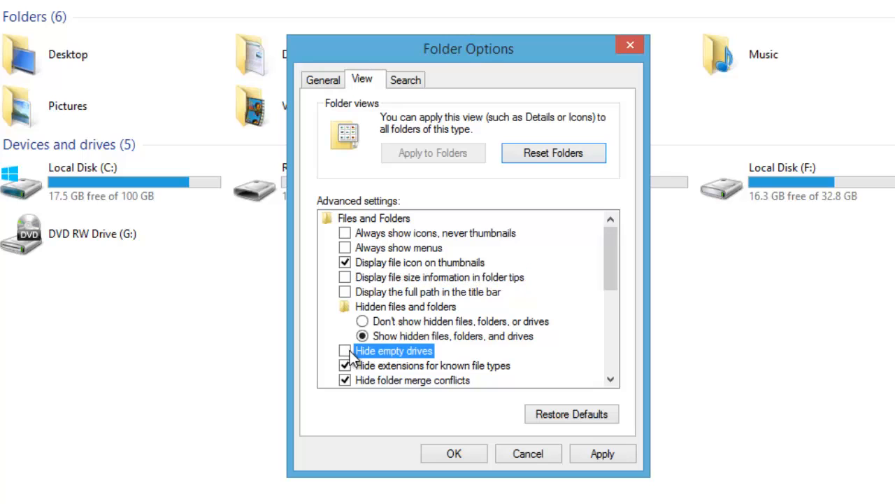
scroll(down, 3)
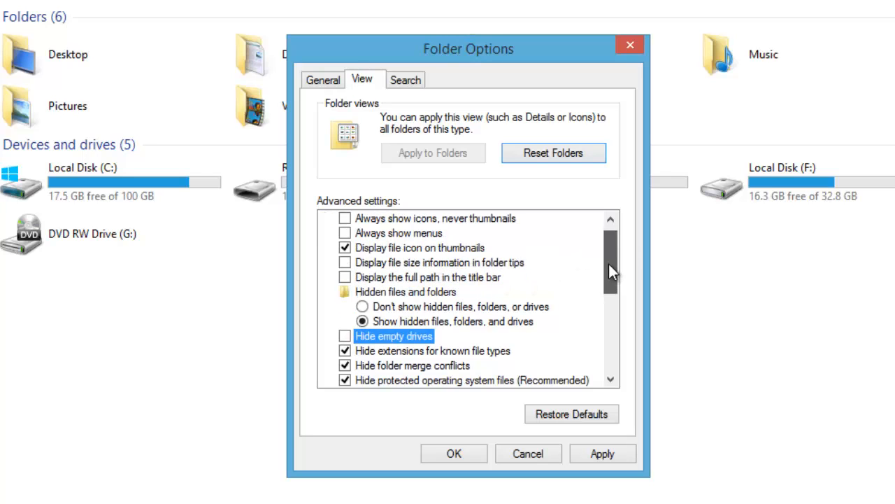
scroll(down, 3)
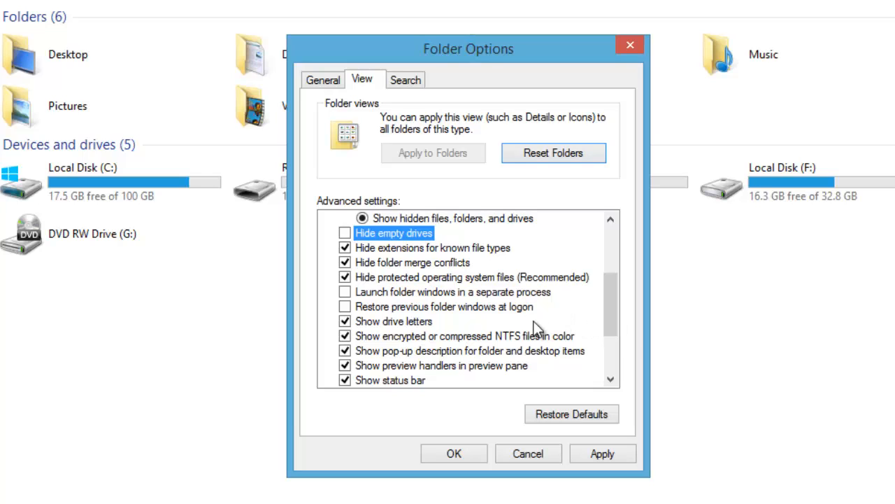
click(344, 248)
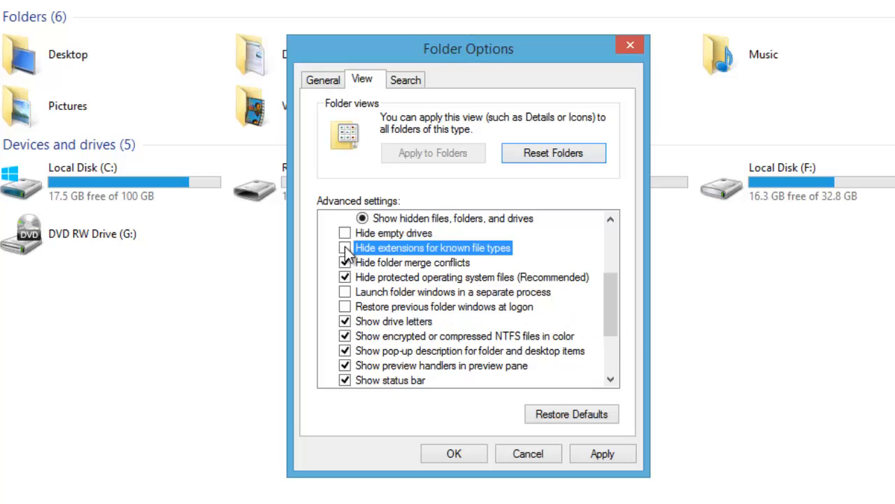
click(344, 262)
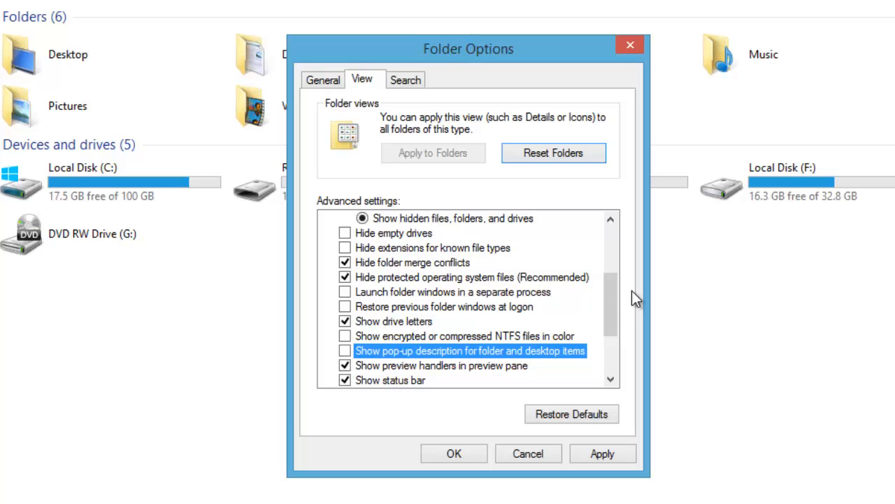
scroll(down, 3)
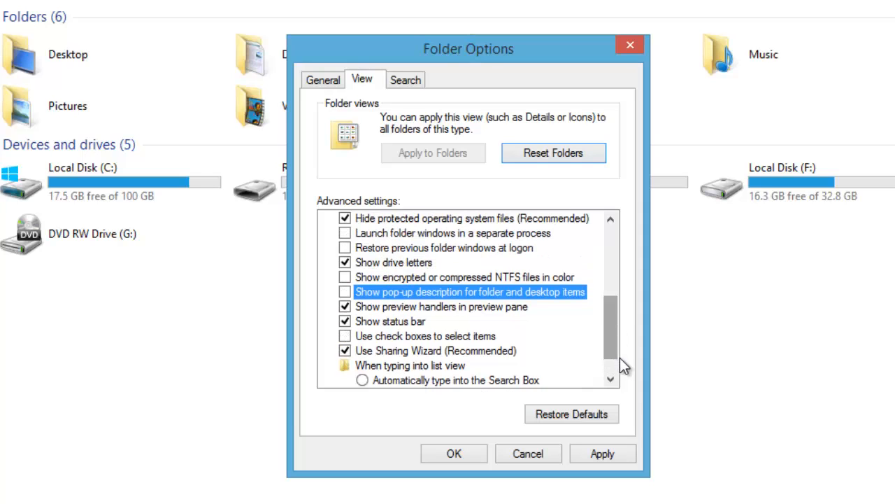
click(601, 453)
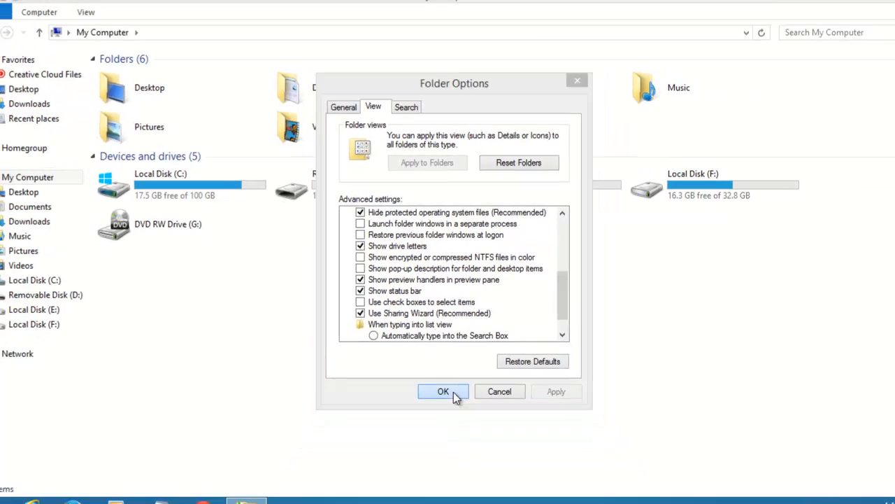
click(443, 391)
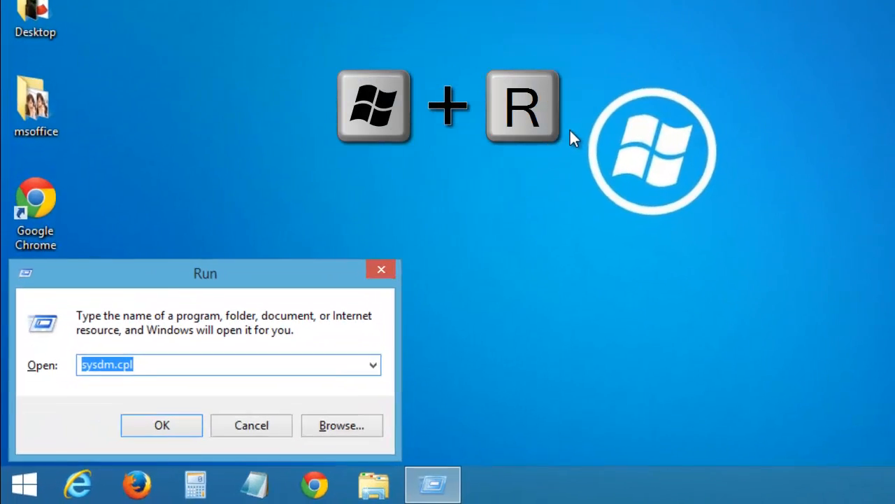
- Run services.msc to open the Services console
text(services.ms)
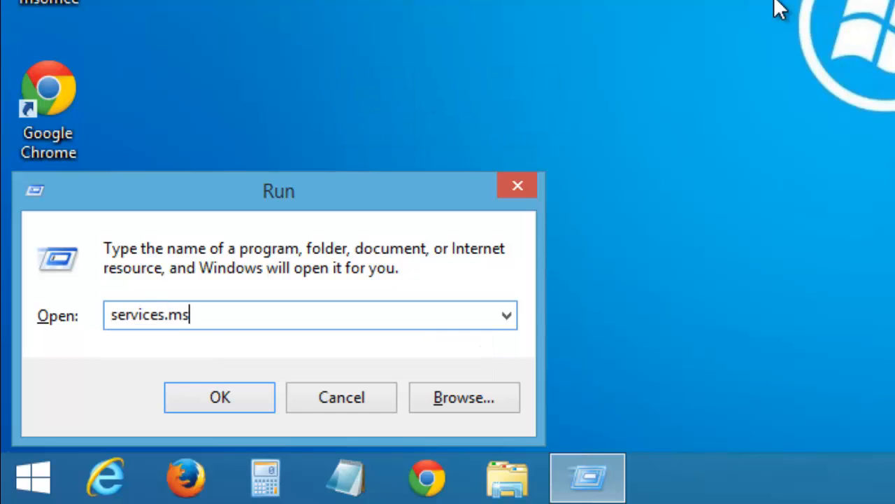
text(c)
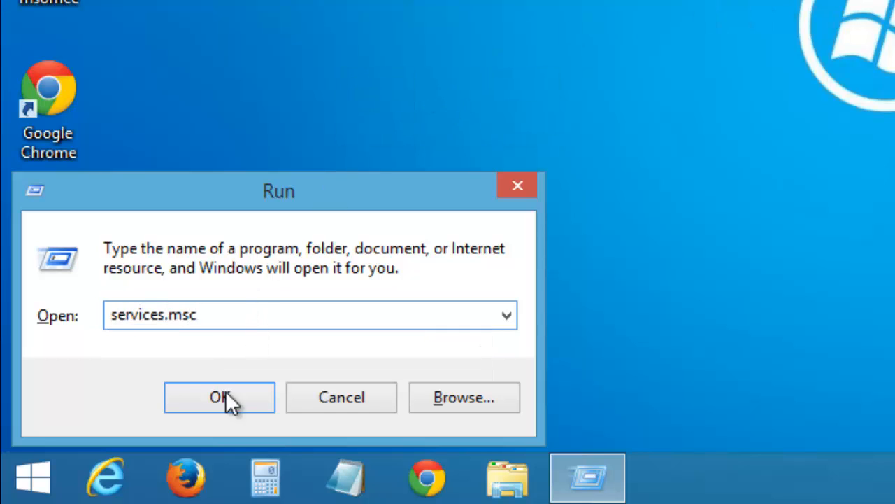
click(219, 397)
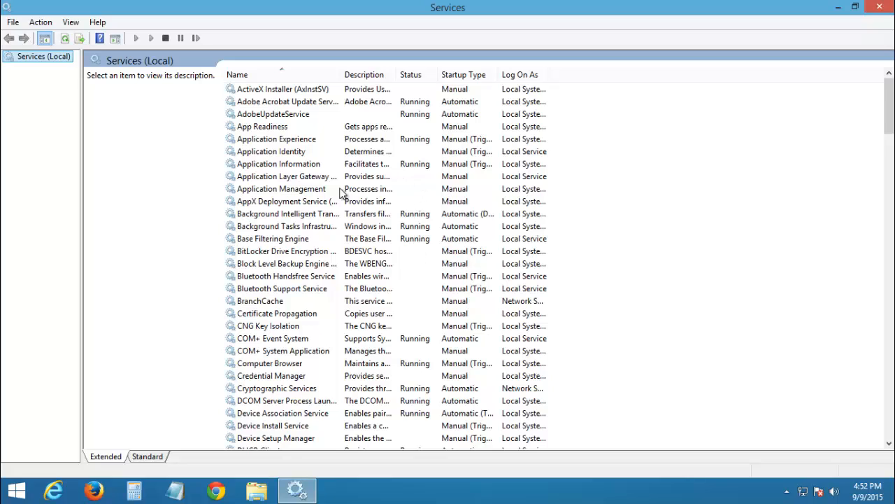
mouse_move(275, 369)
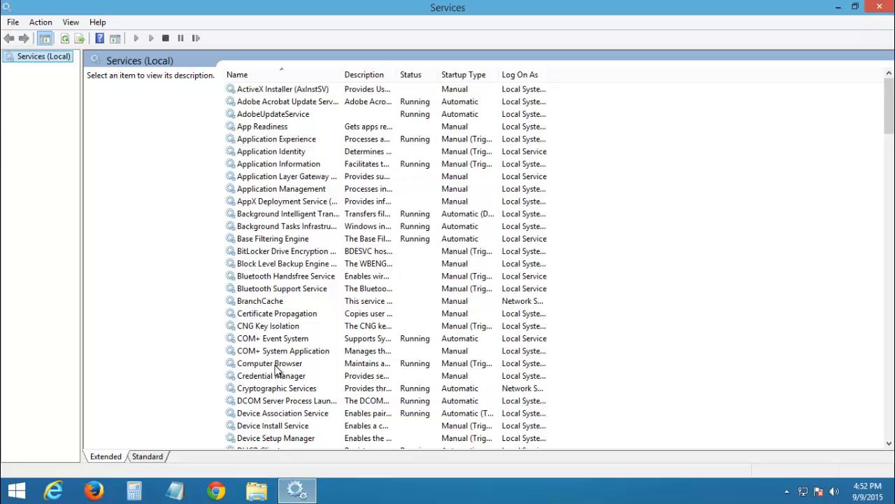
mouse_move(655, 182)
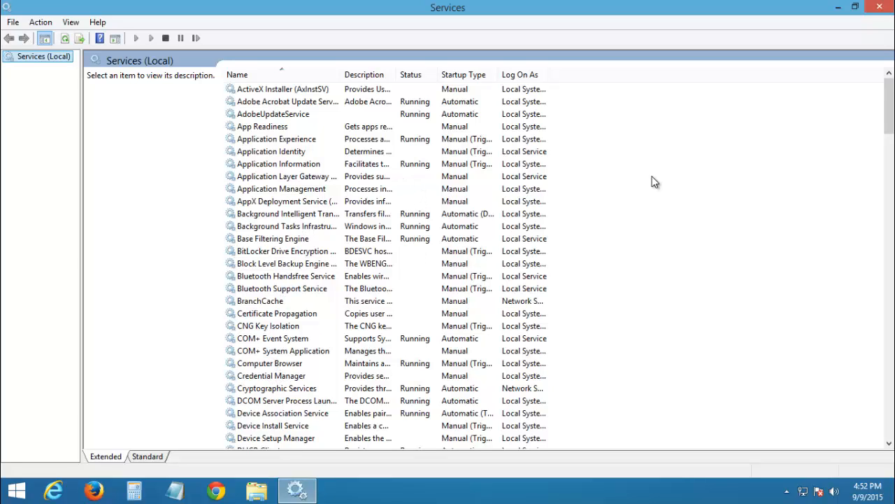
- Scroll the local services list down to reach Diagnostic Policy Service
scroll(down, 3)
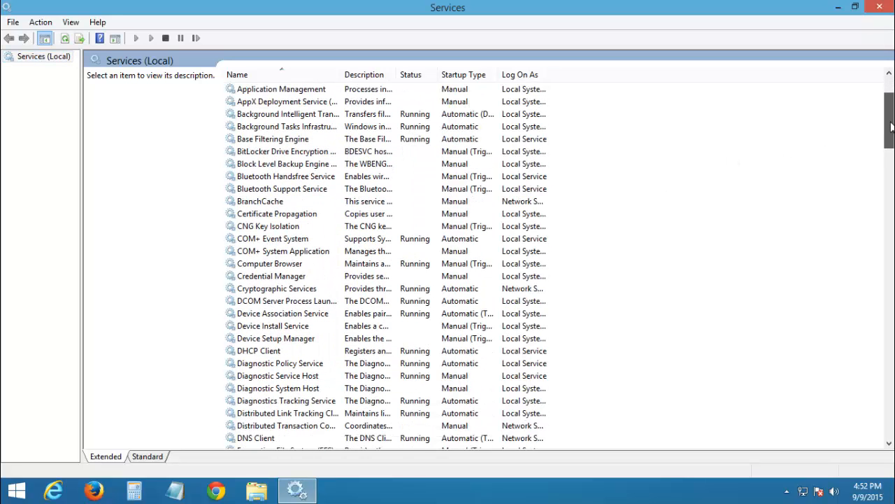
scroll(down, 3)
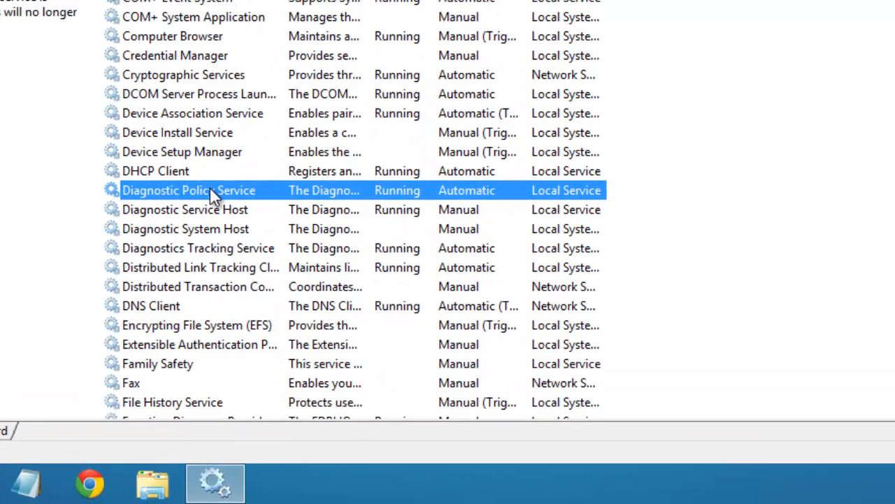
mouse_move(343, 197)
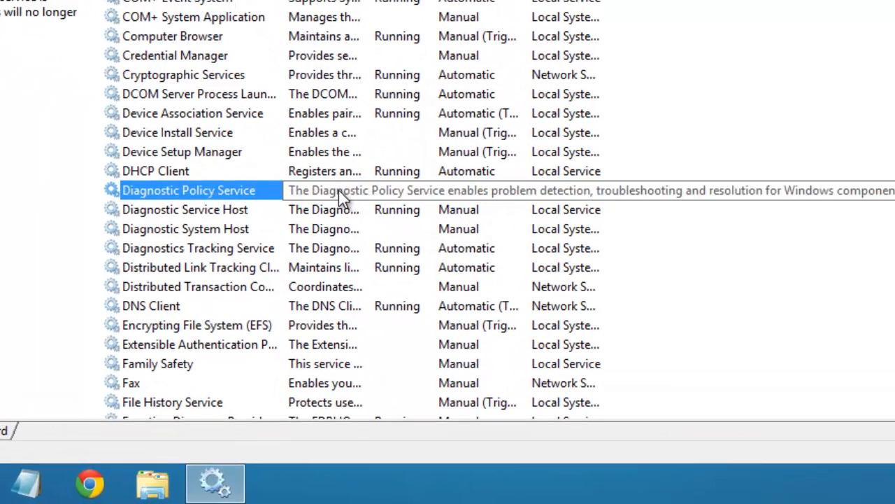
- Change Diagnostic Policy Service's startup type from Automatic to Manual
right_click(188, 190)
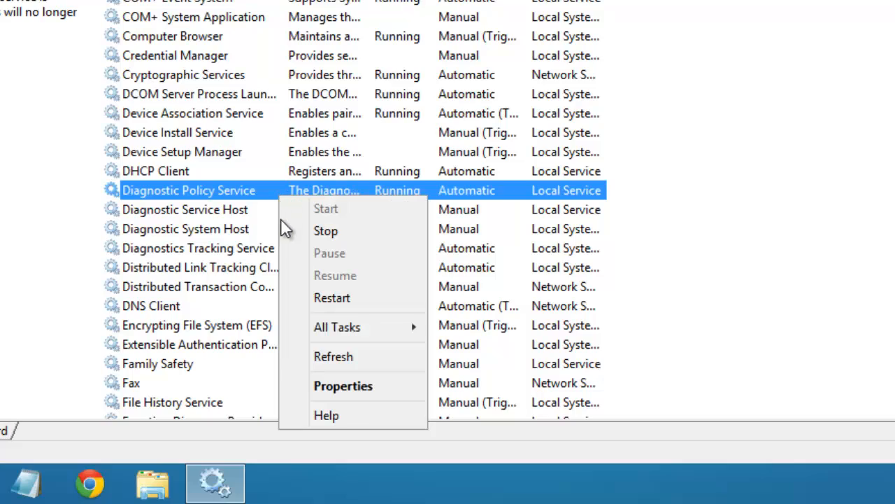
click(343, 386)
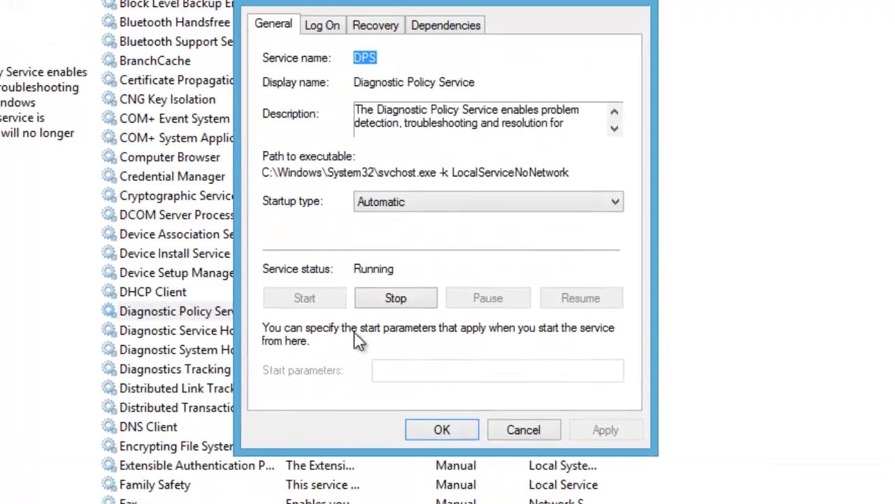
click(488, 202)
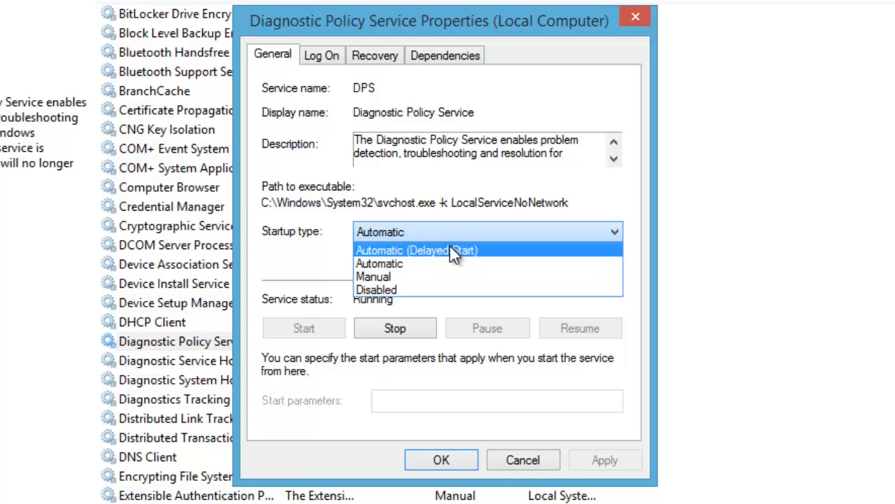
click(373, 276)
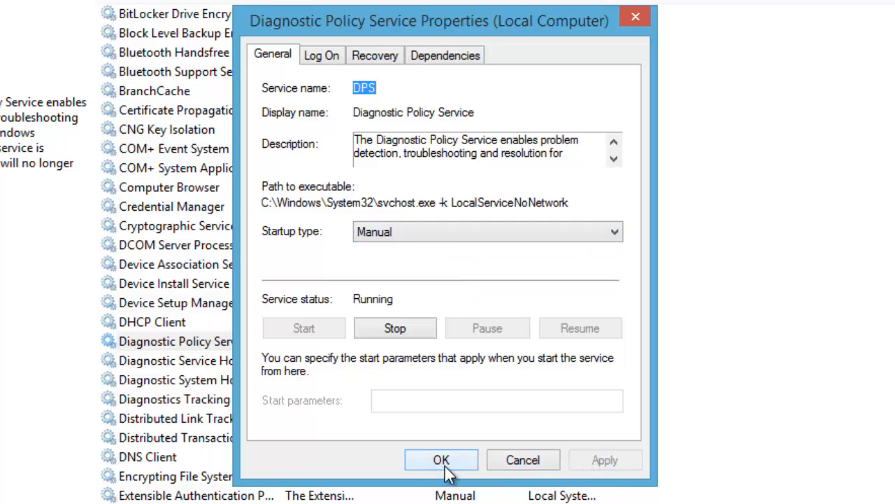
click(441, 459)
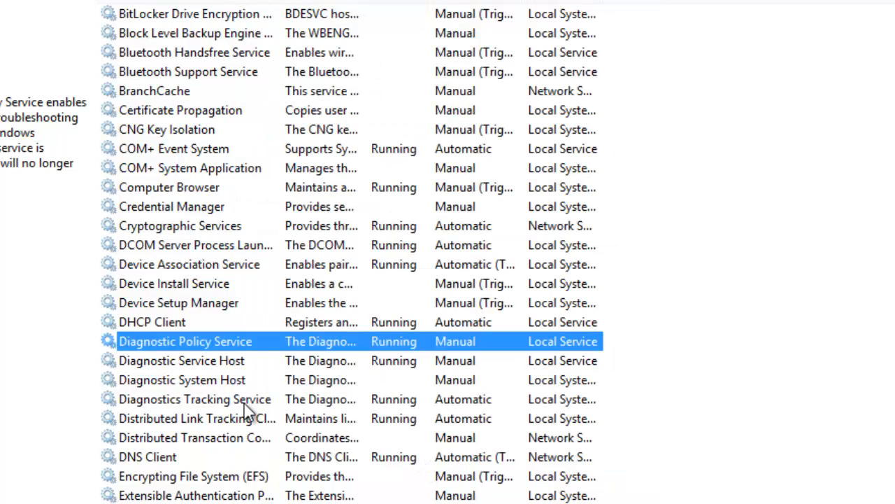
- Open Diagnostics Tracking Service properties and confirm its Manual startup type
right_click(182, 398)
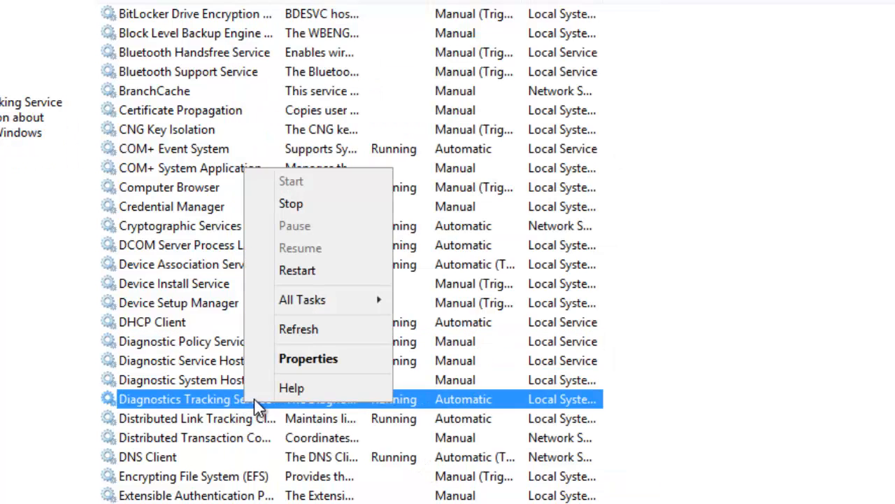
click(308, 358)
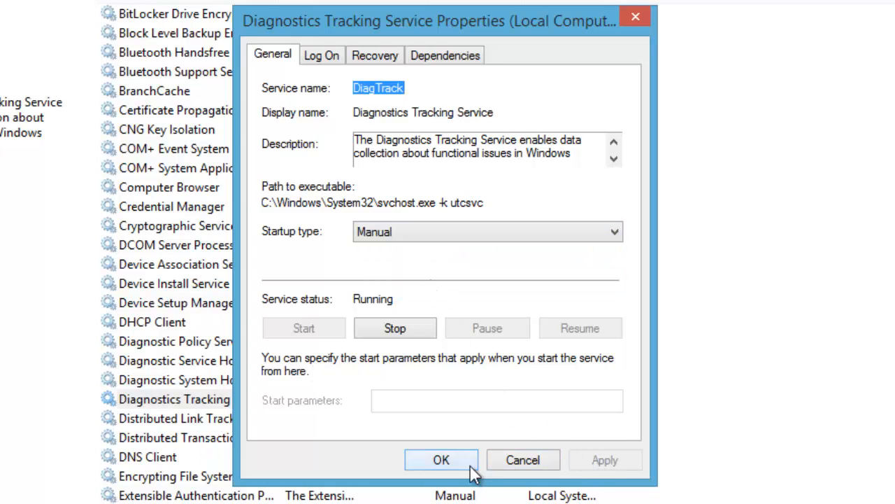
click(441, 460)
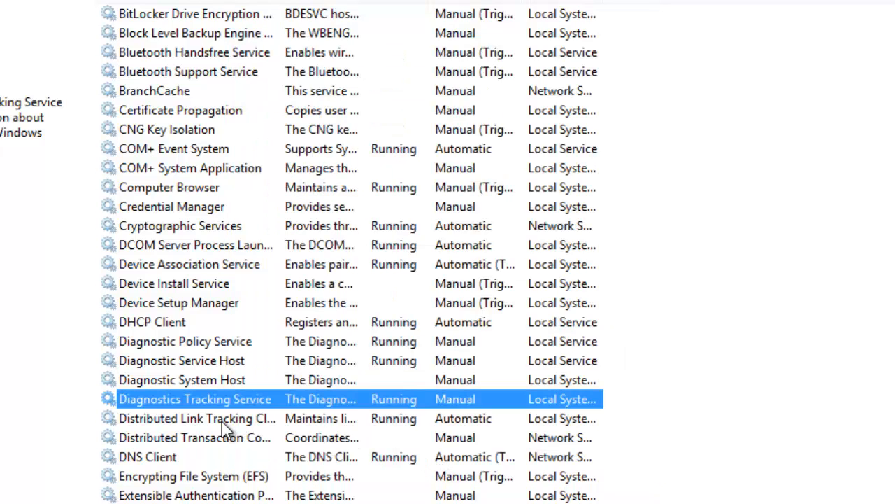
mouse_move(224, 418)
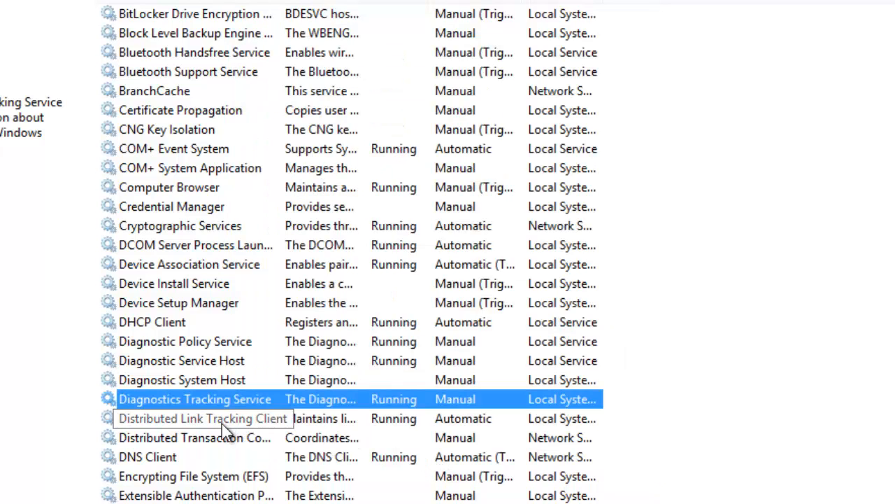
scroll(down, 3)
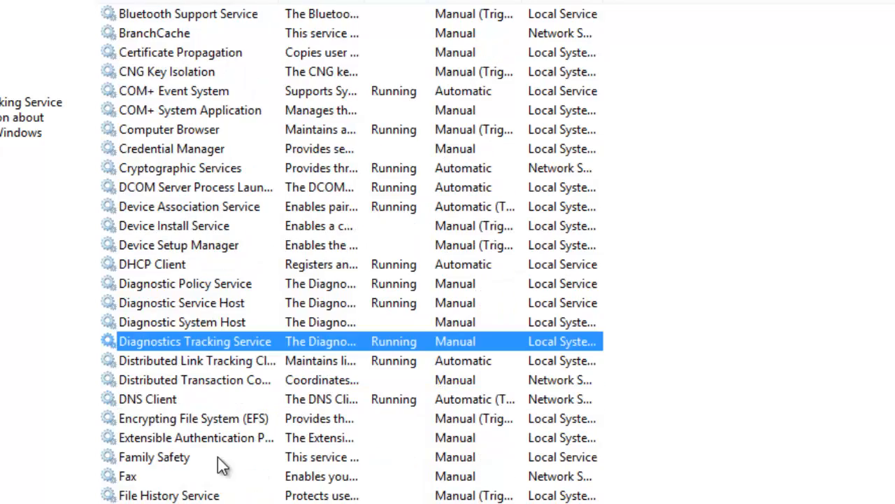
scroll(down, 3)
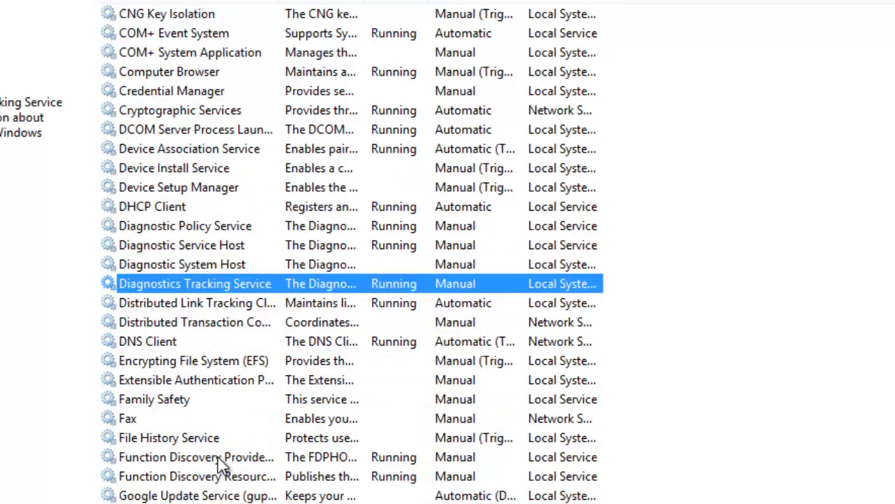
scroll(down, 3)
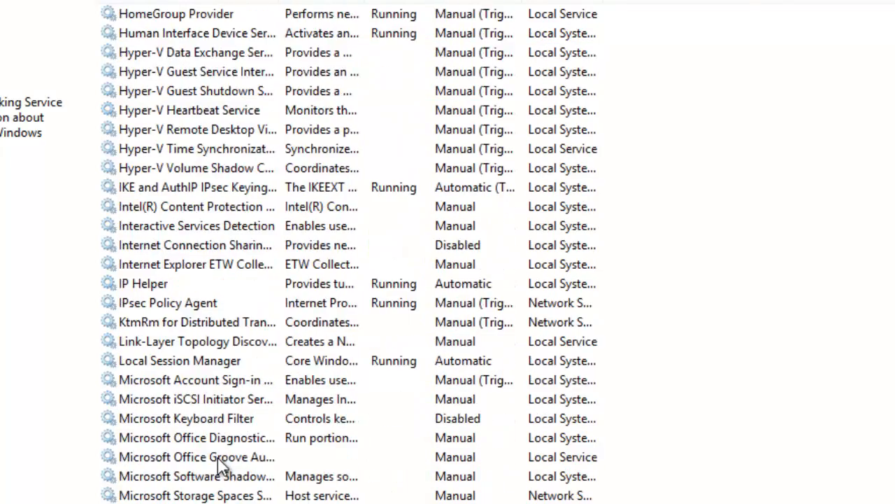
scroll(down, 3)
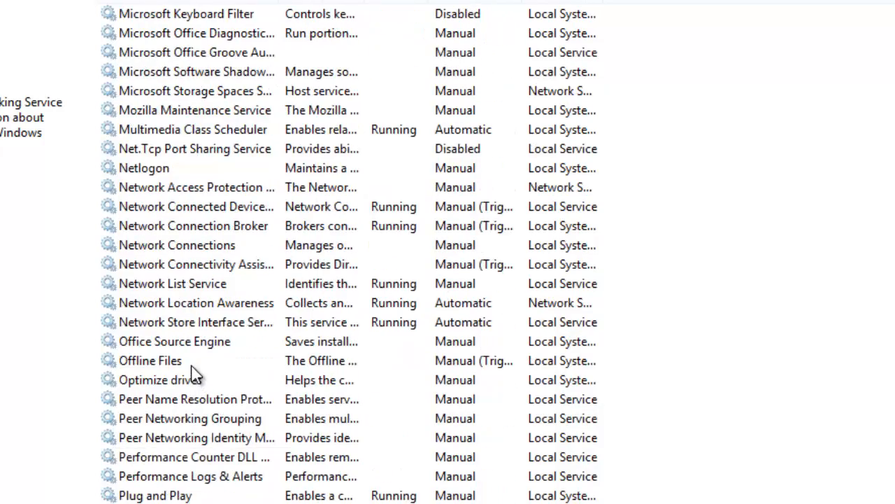
click(149, 360)
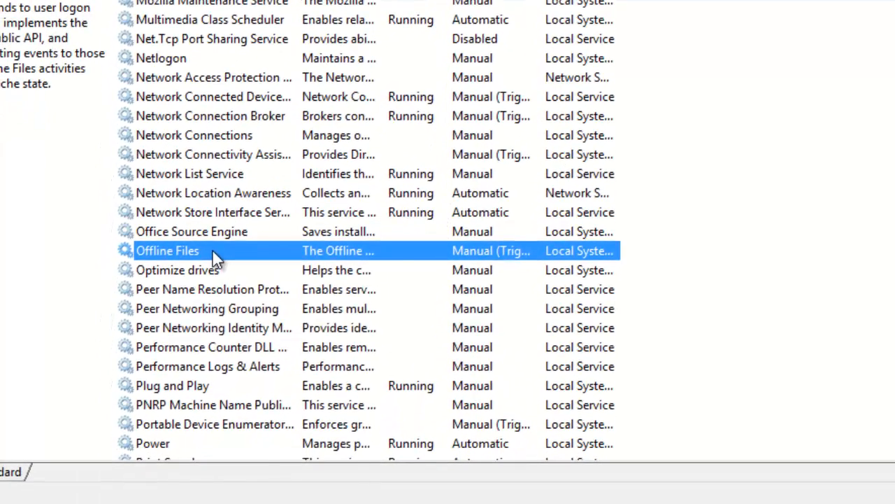
double_click(167, 251)
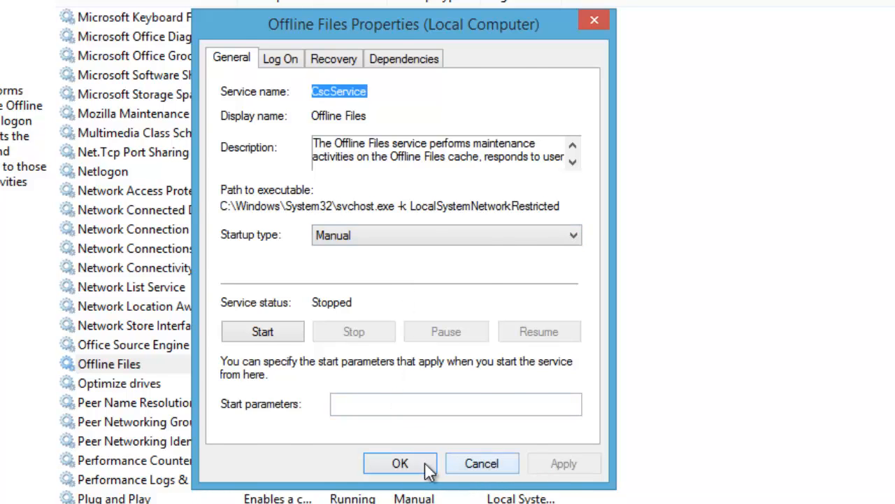
click(400, 463)
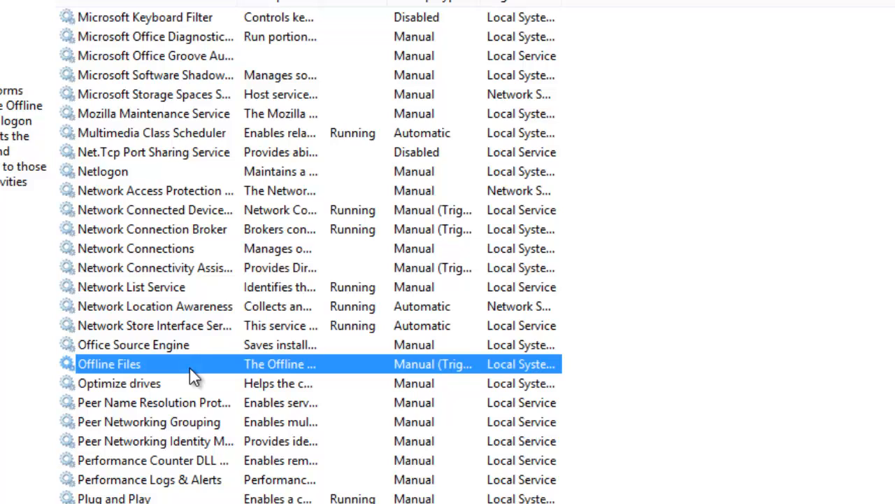
mouse_move(190, 442)
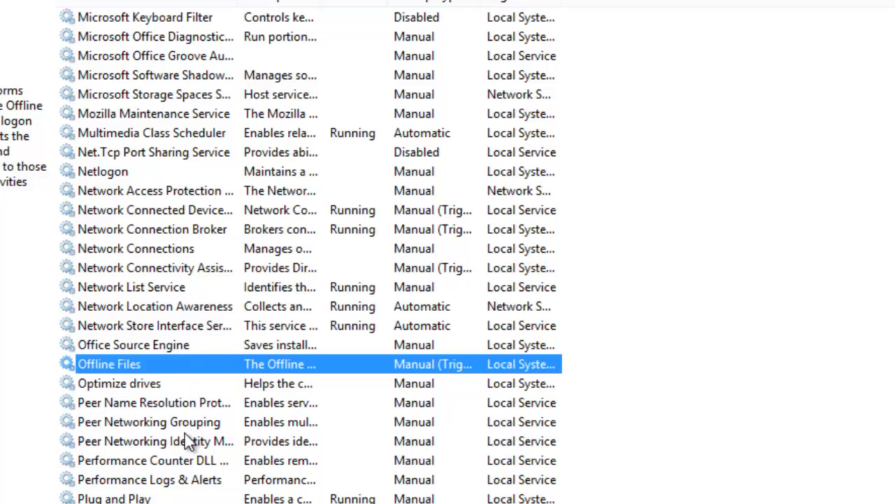
mouse_move(189, 483)
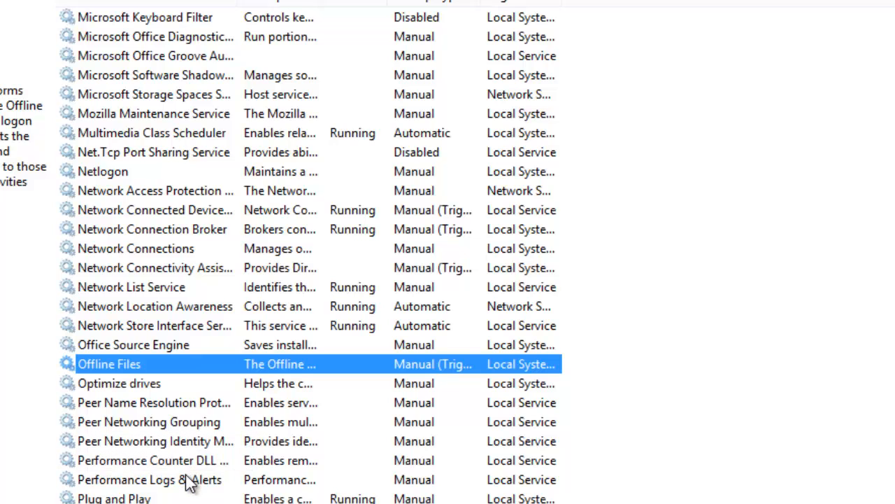
scroll(down, 3)
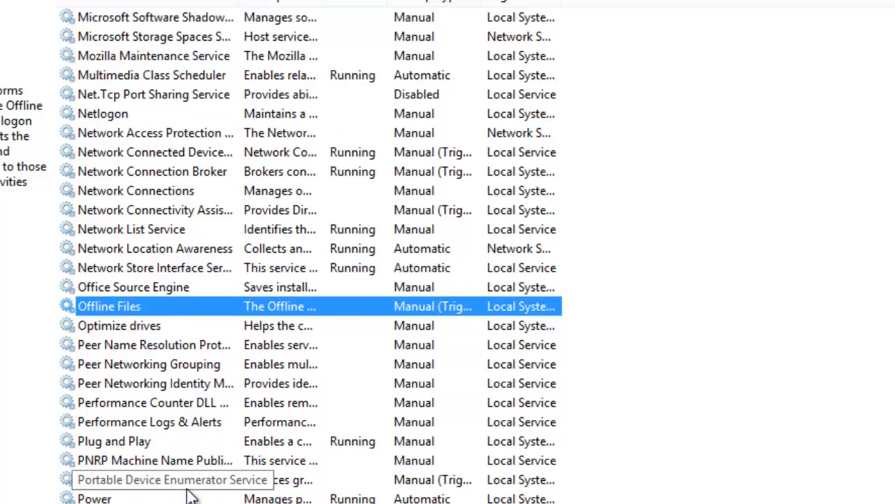
mouse_move(192, 475)
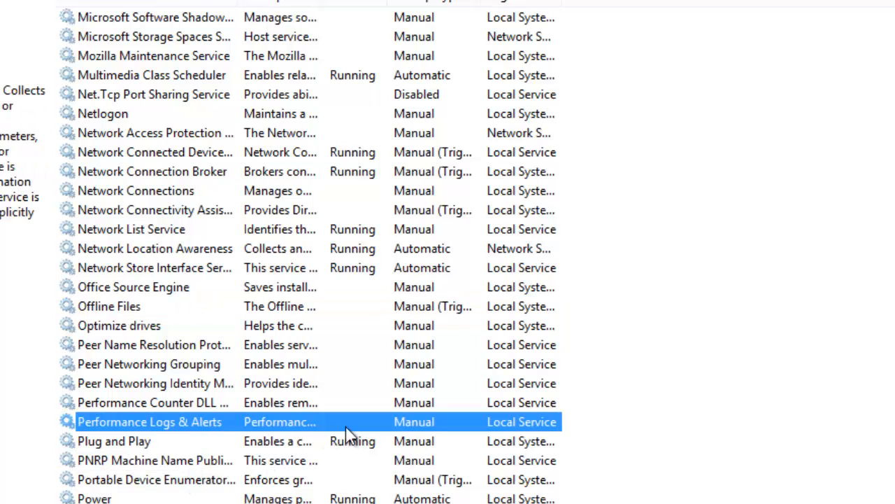
mouse_move(234, 437)
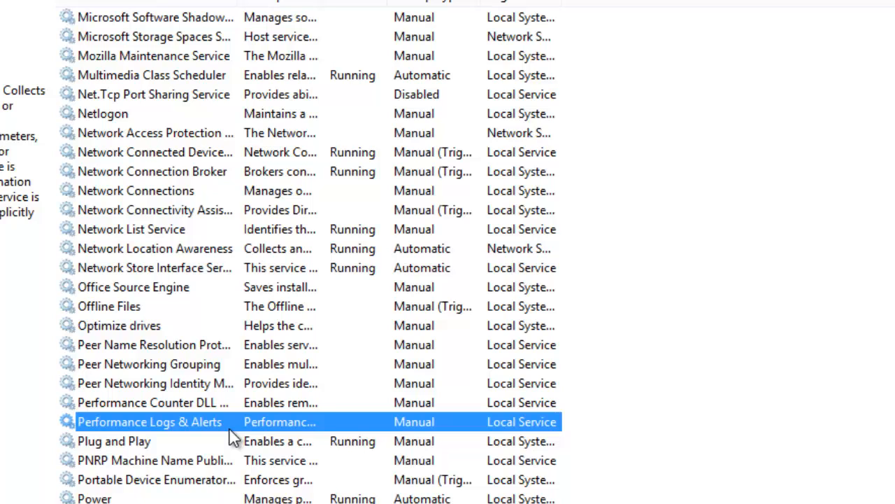
scroll(down, 3)
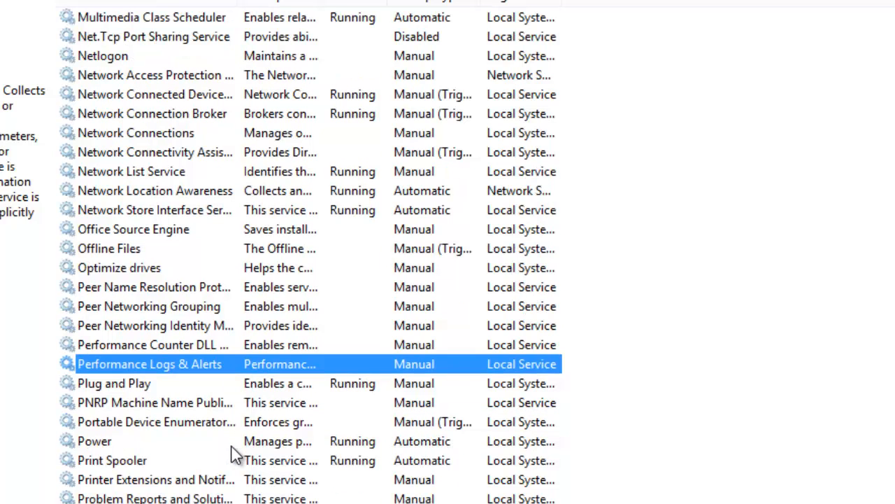
scroll(down, 3)
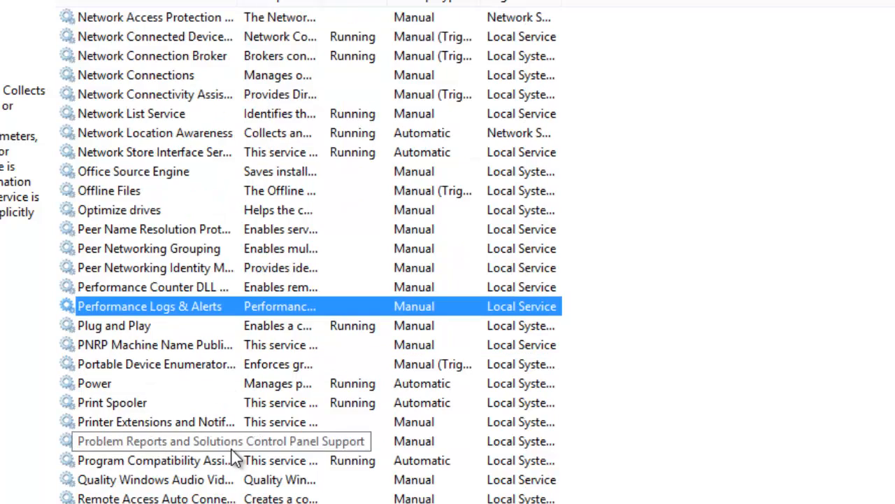
- Change Print Spooler's startup type to Manual and apply it
click(112, 402)
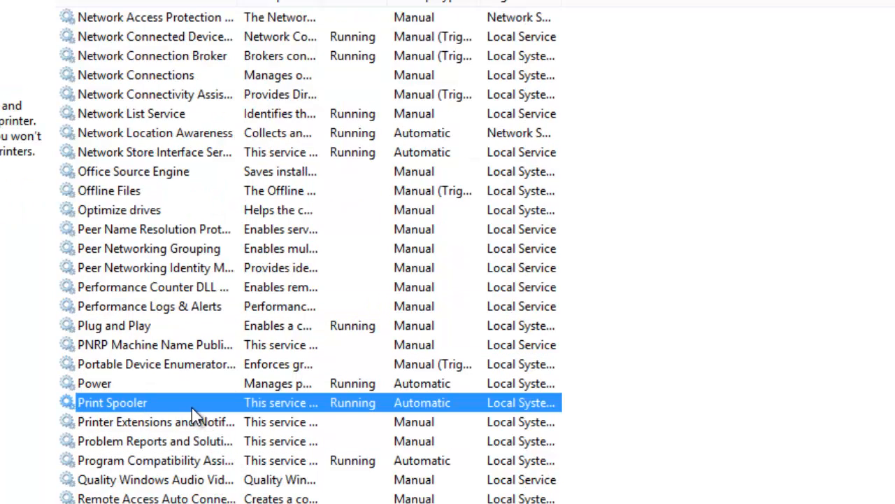
double_click(112, 402)
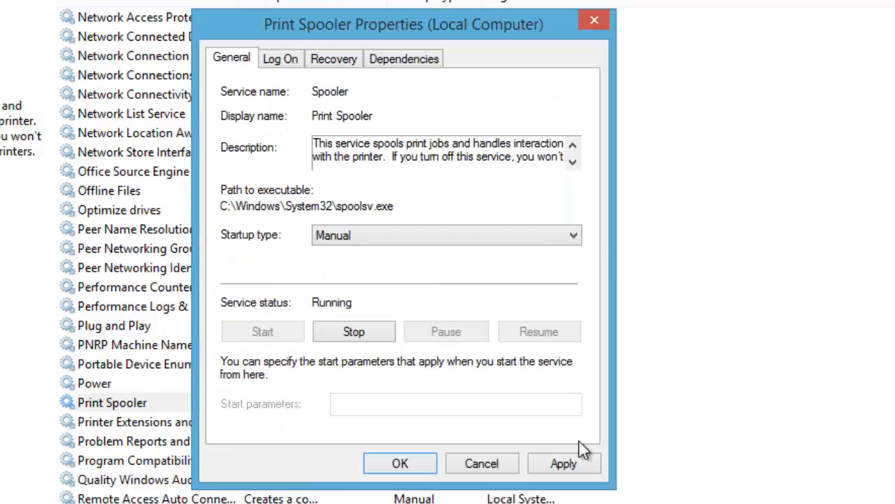
click(481, 463)
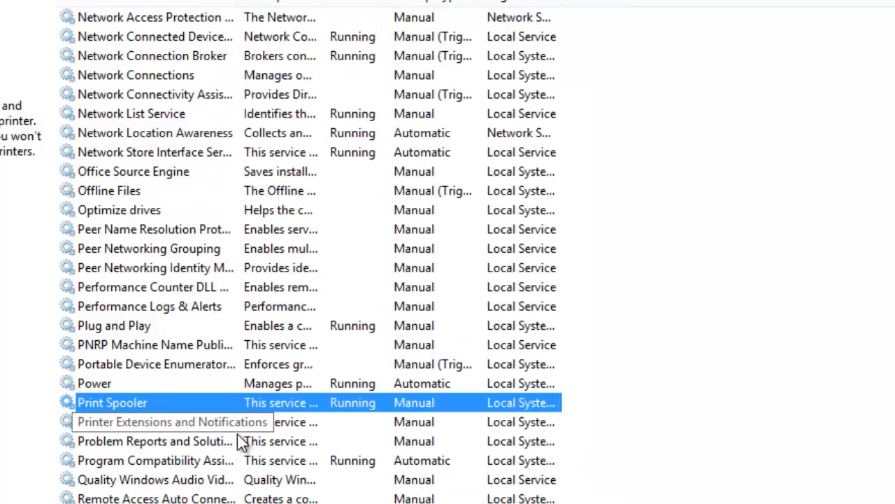
scroll(down, 3)
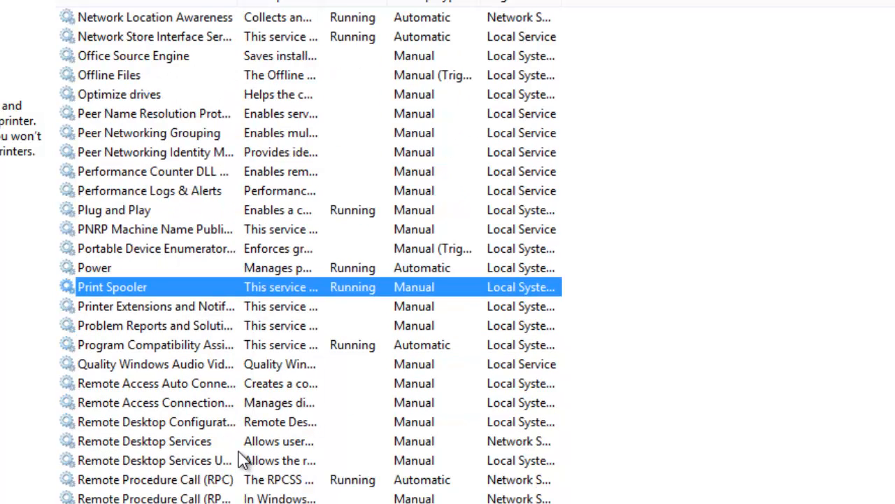
mouse_move(224, 266)
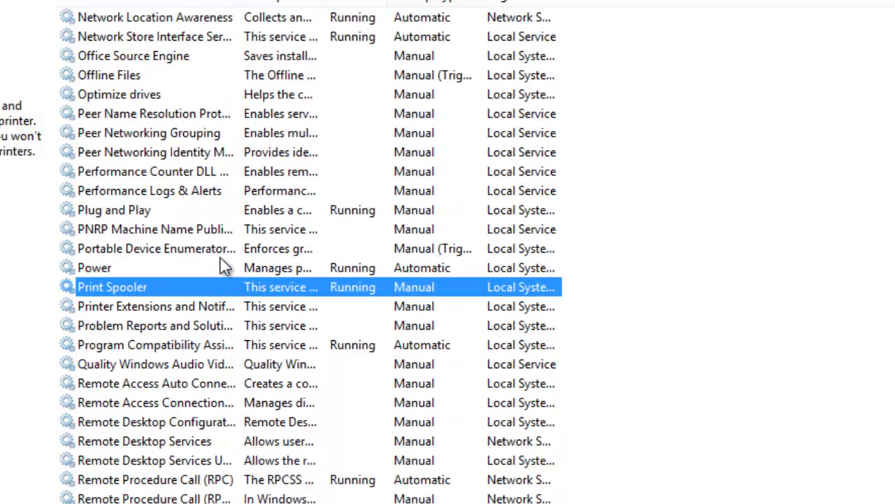
mouse_move(217, 299)
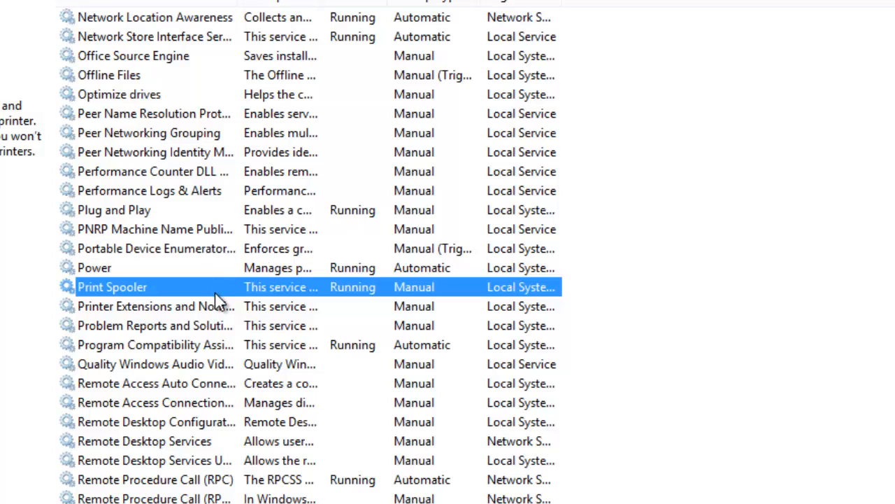
mouse_move(213, 322)
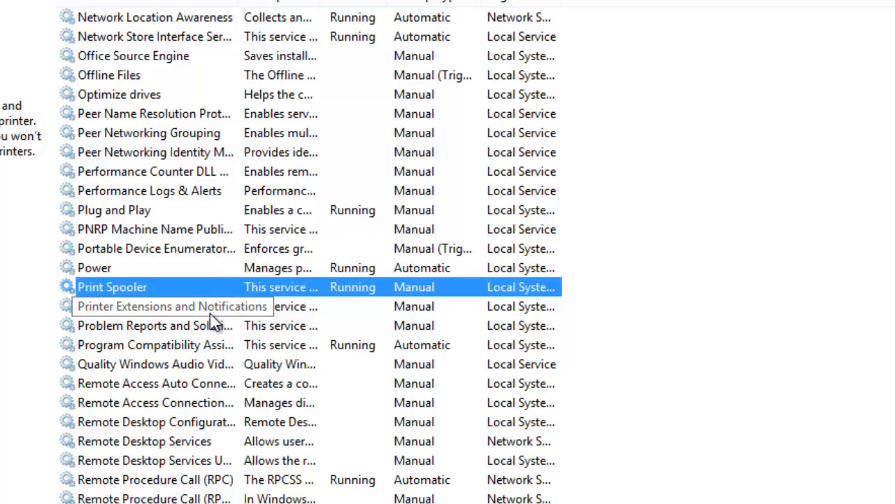
mouse_move(224, 350)
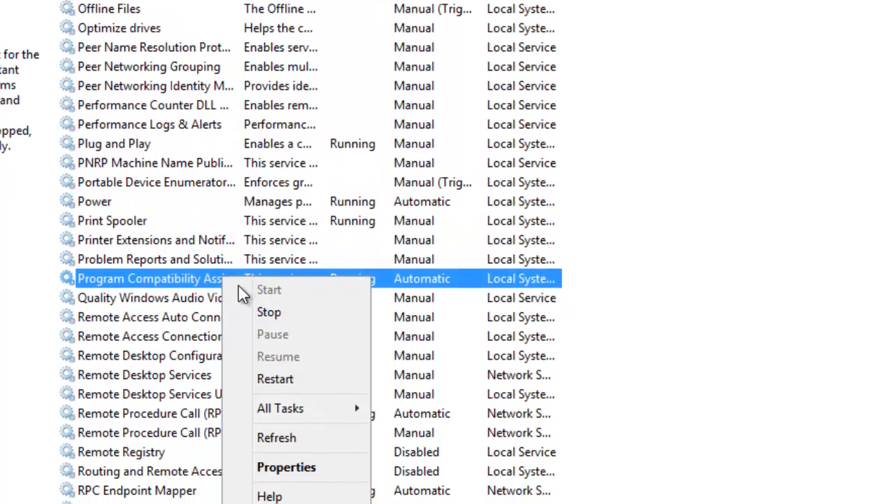
- Set the Program Compatibility Assistant service to start manually
click(286, 466)
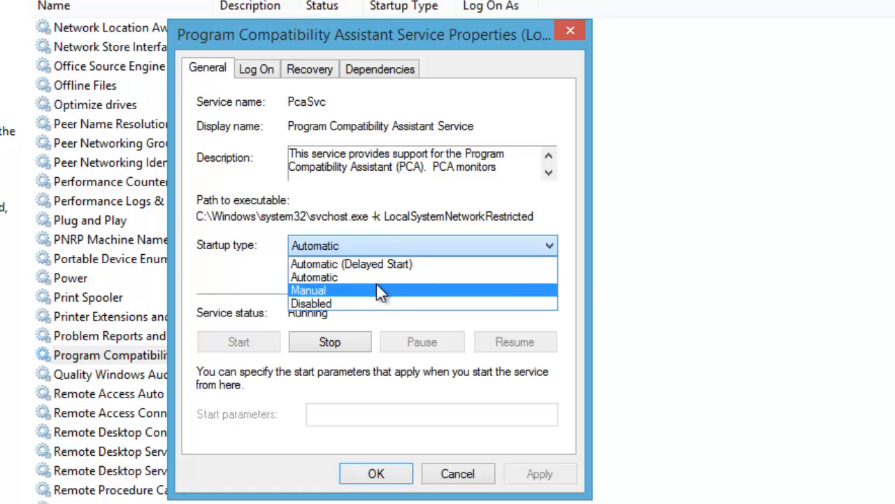
click(308, 290)
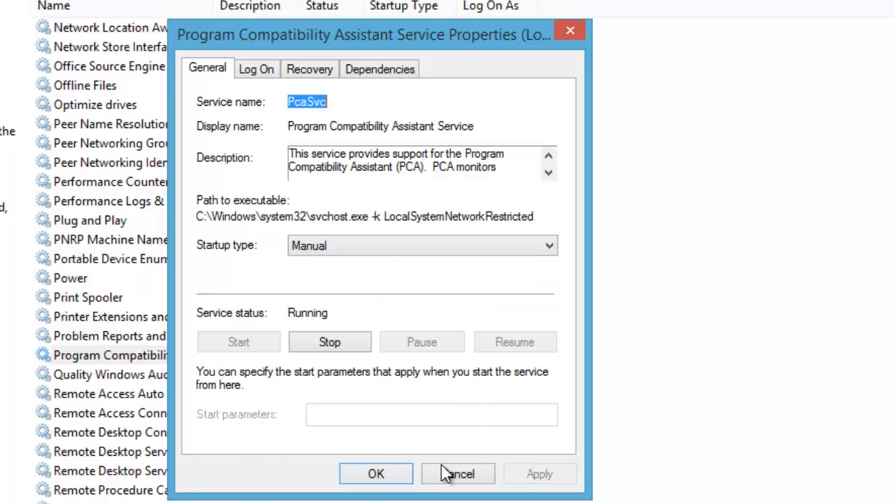
click(458, 473)
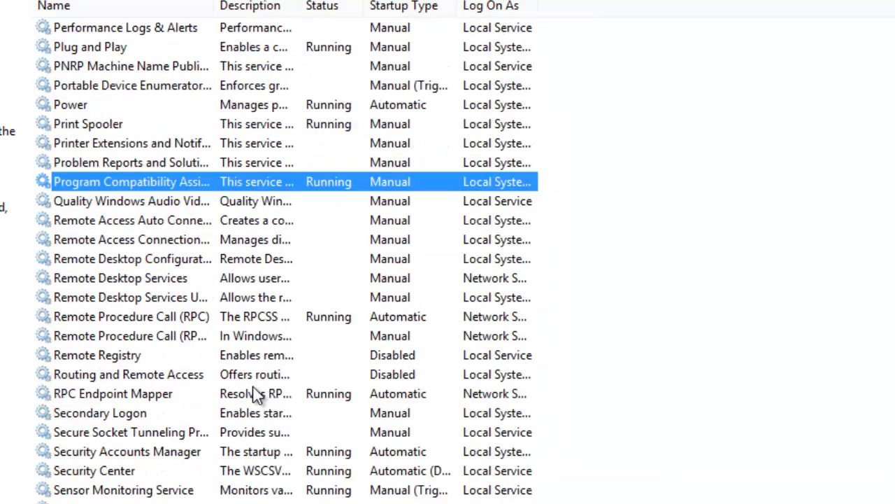
mouse_move(182, 451)
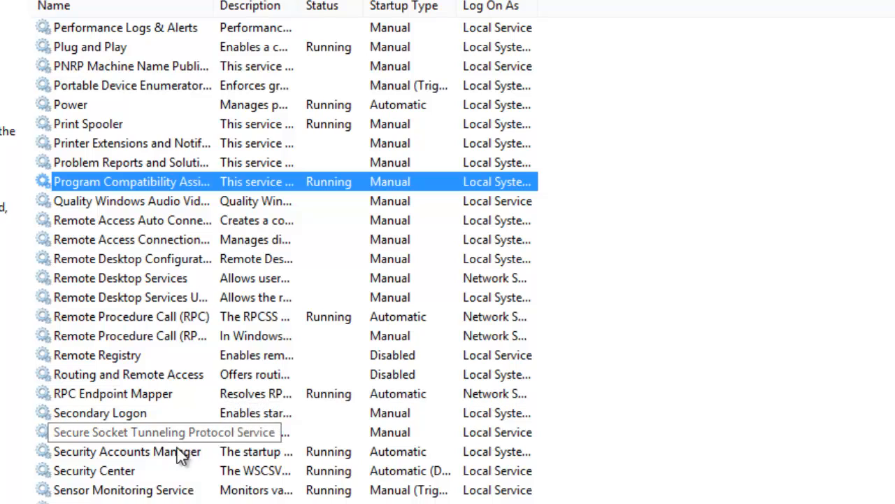
- Scroll down to Windows Image Acquisition (WIA) and confirm Manual startup in its properties
click(100, 413)
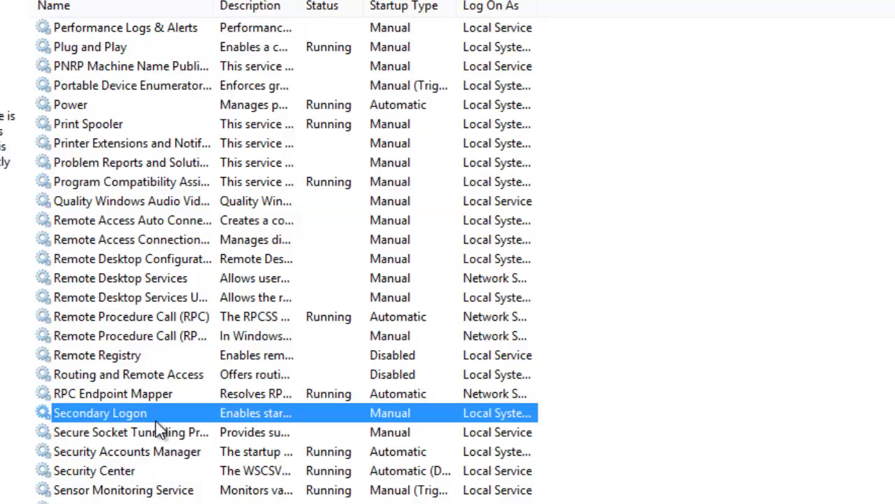
mouse_move(427, 413)
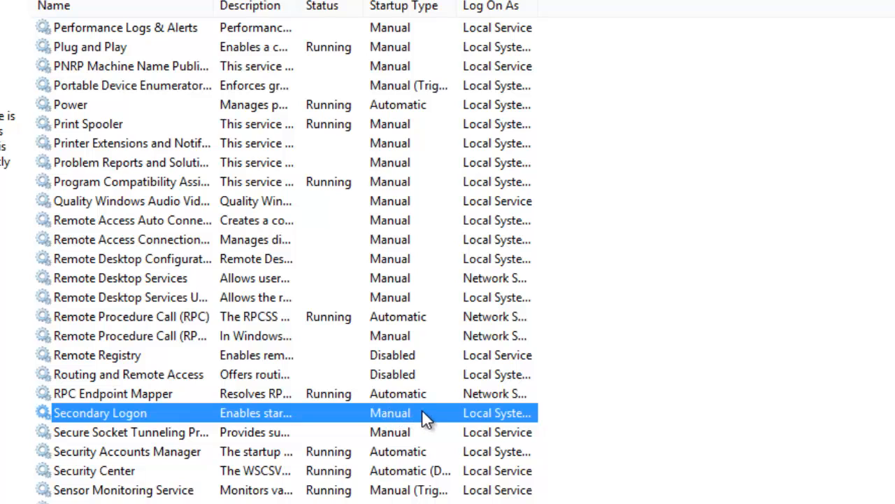
mouse_move(408, 419)
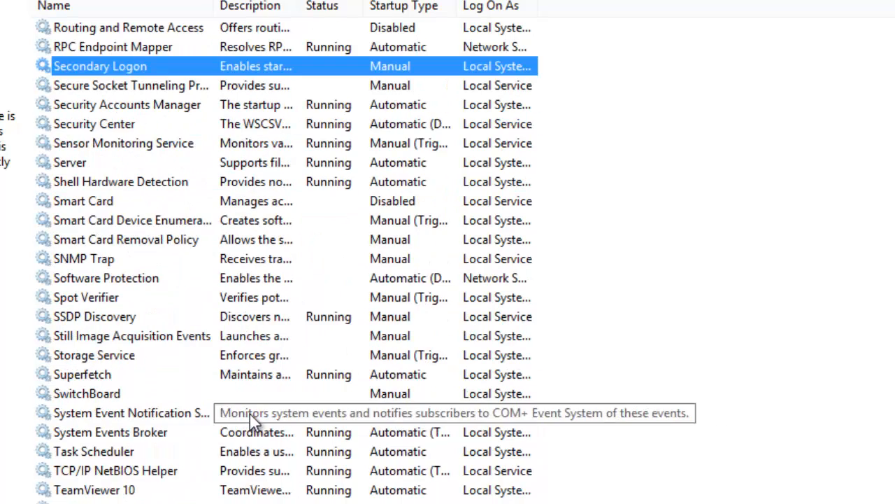
scroll(down, 3)
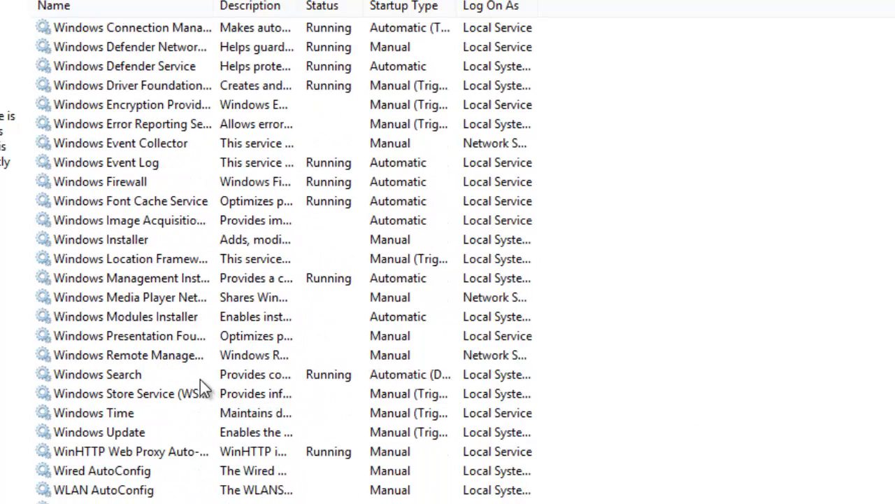
mouse_move(152, 162)
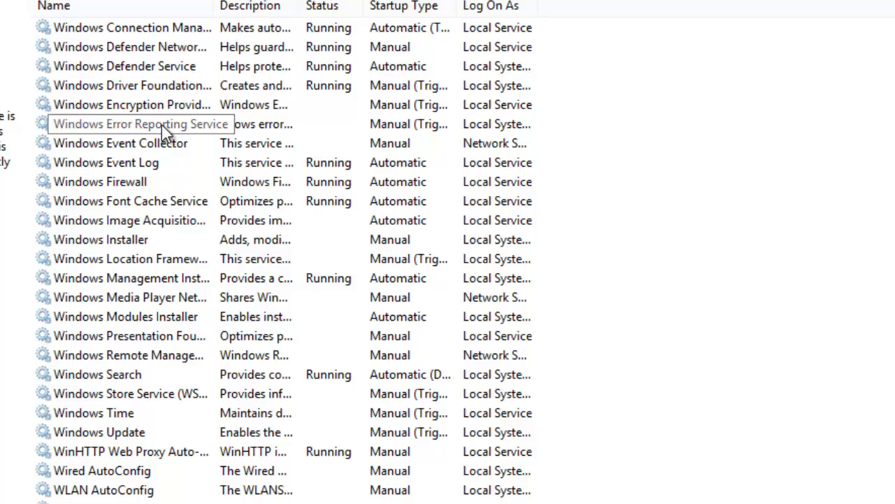
click(131, 124)
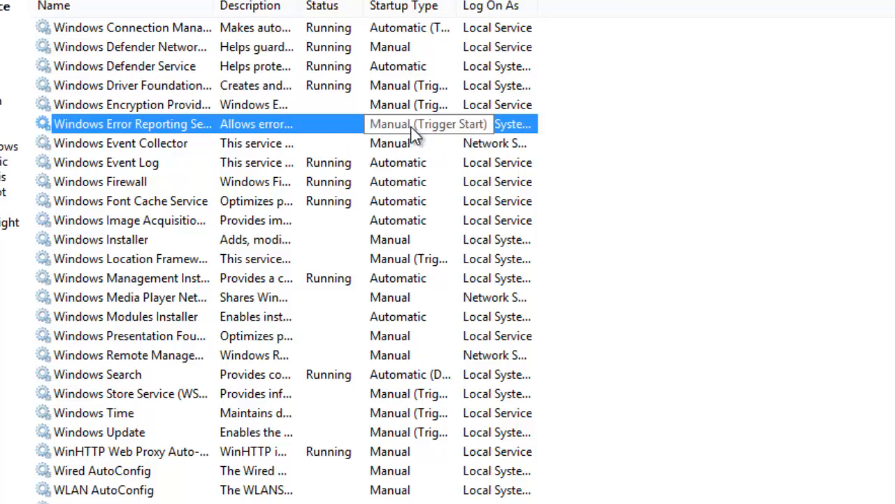
click(147, 220)
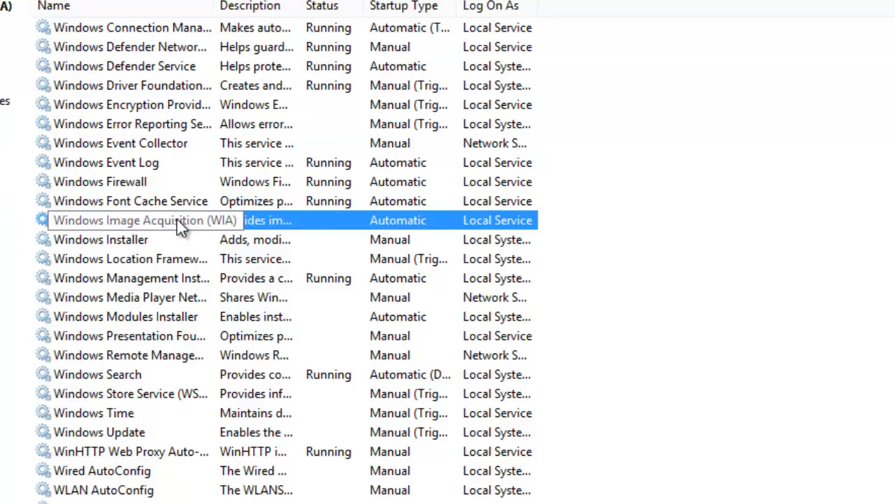
right_click(145, 220)
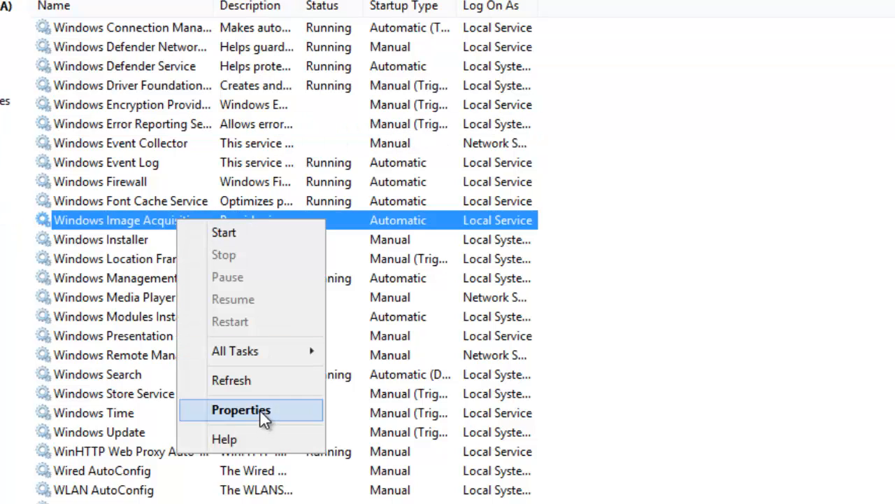
click(241, 409)
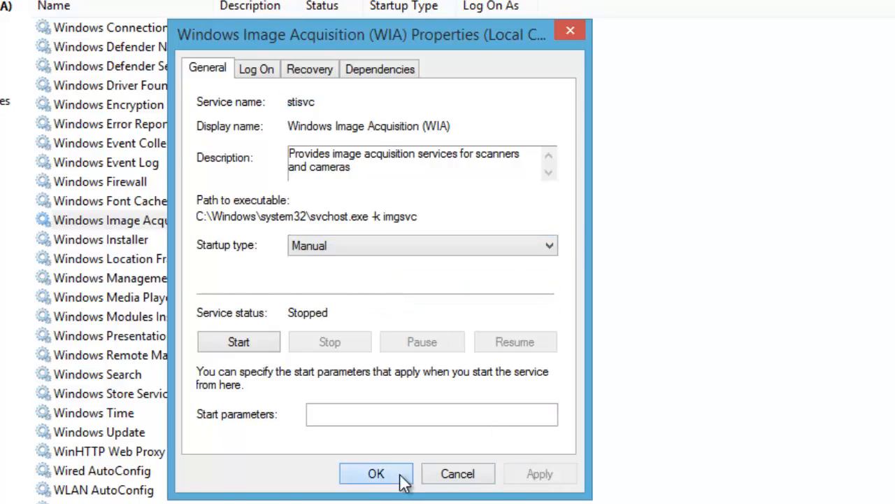
click(376, 474)
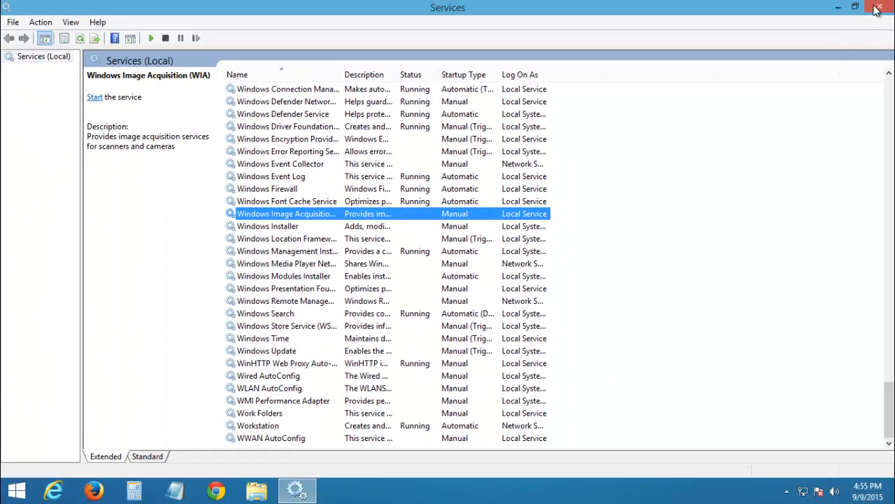
- Close Services and bring up Task Manager's Startup app list
click(879, 7)
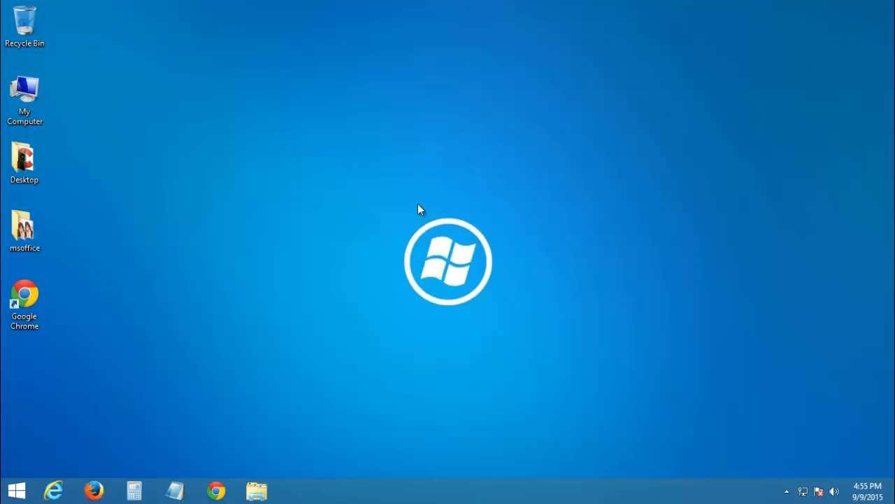
mouse_move(445, 243)
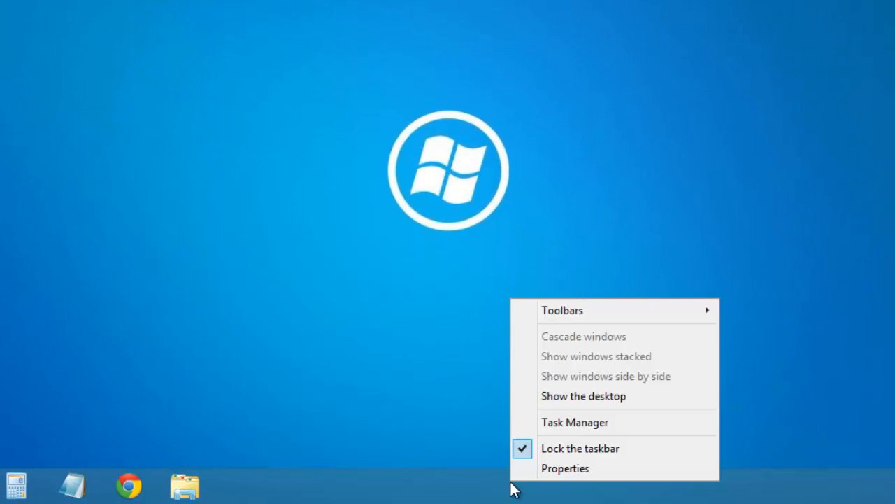
click(583, 396)
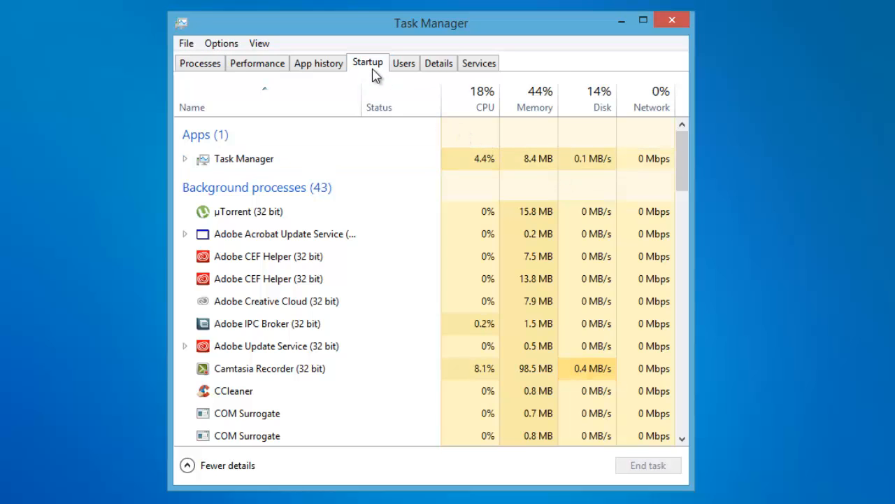
click(368, 63)
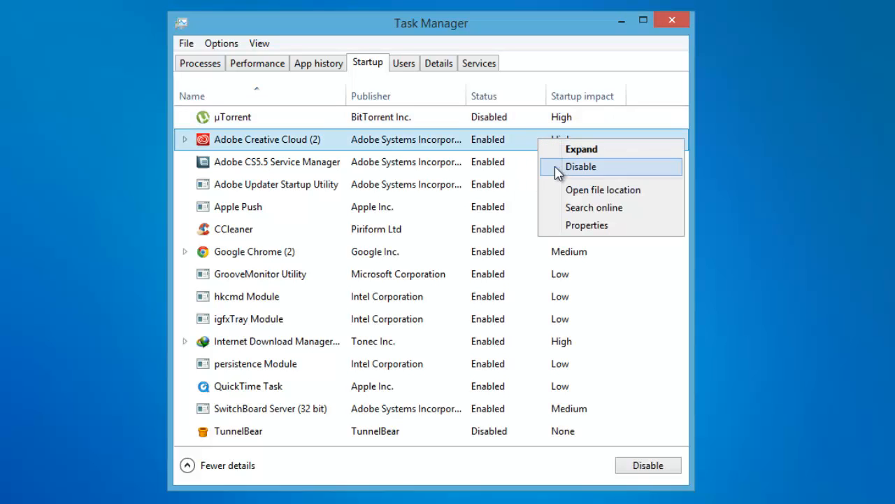
- Disable Adobe, CCleaner, Chrome, Tonec and other startup entries, then close Task Manager
click(581, 167)
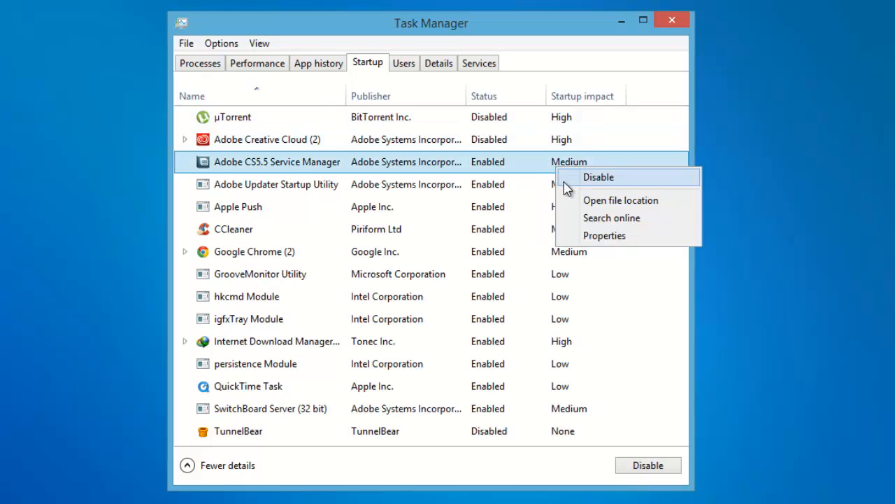
click(598, 177)
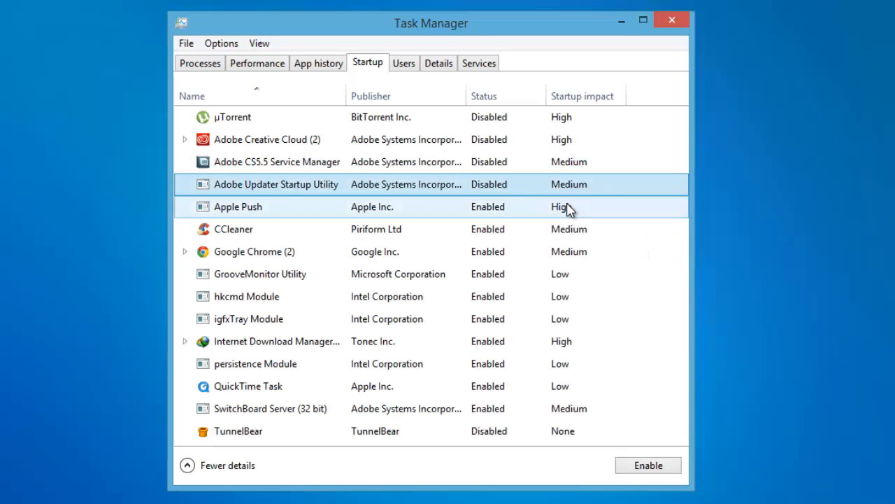
right_click(233, 228)
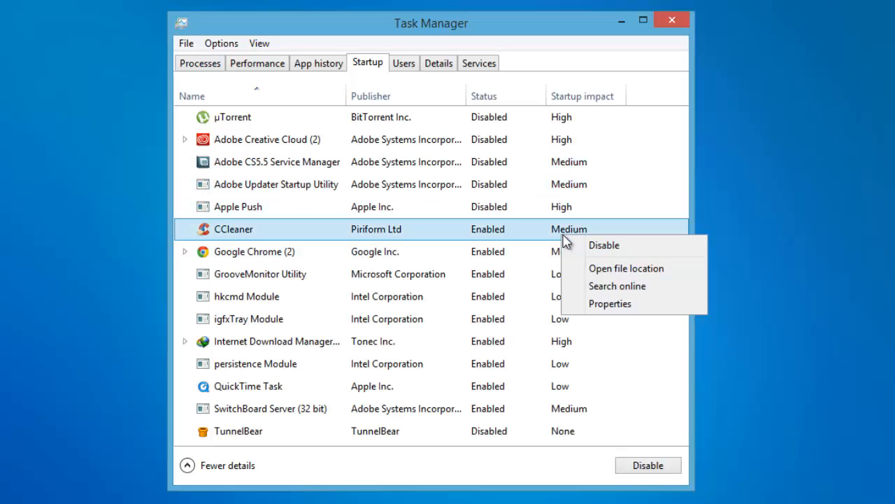
click(603, 245)
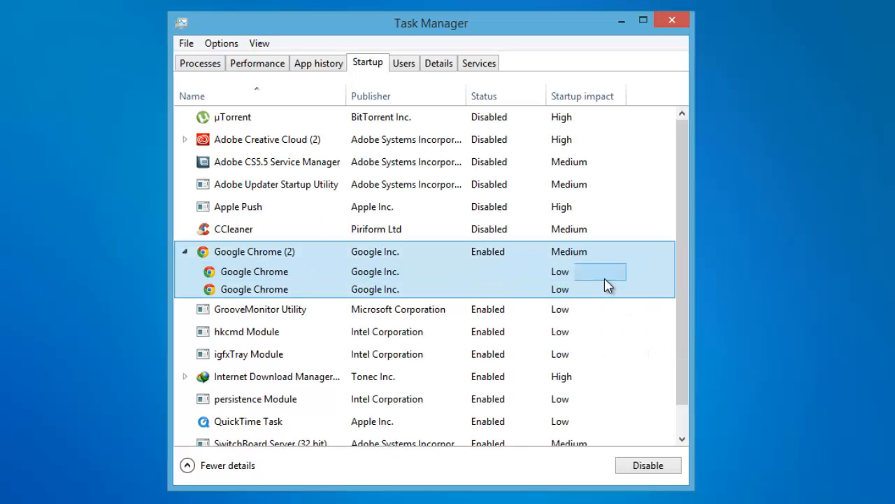
right_click(254, 272)
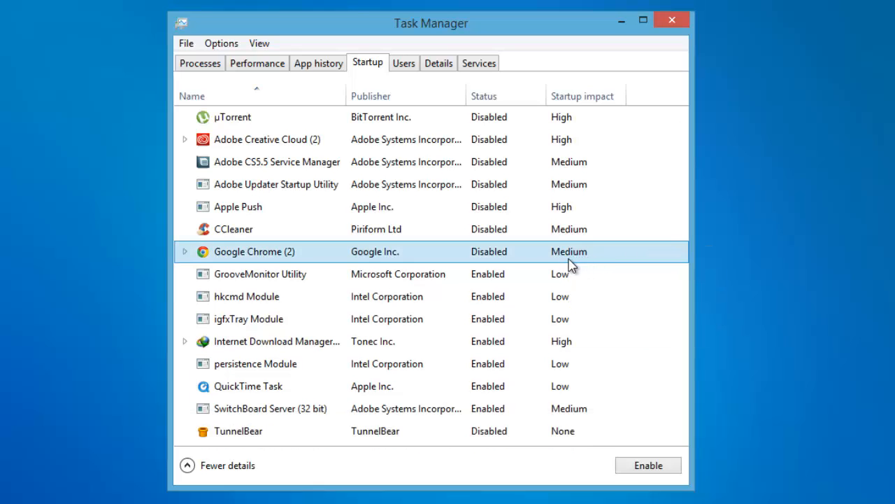
right_click(259, 273)
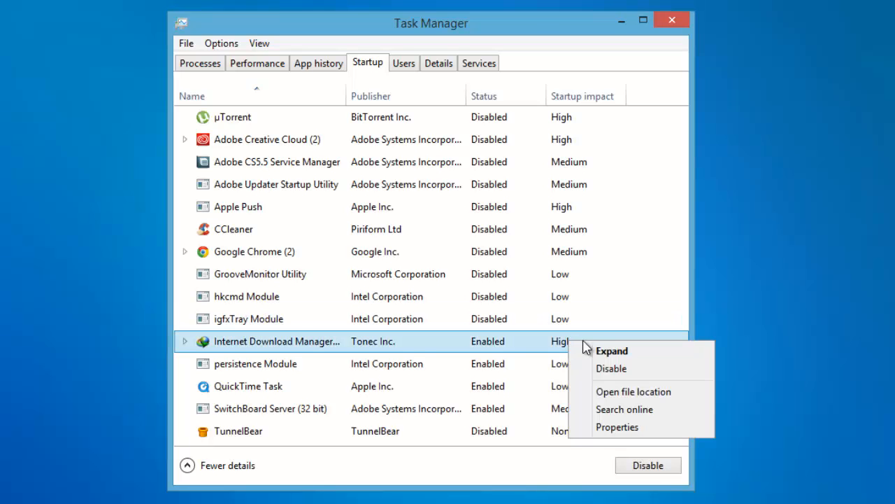
click(611, 368)
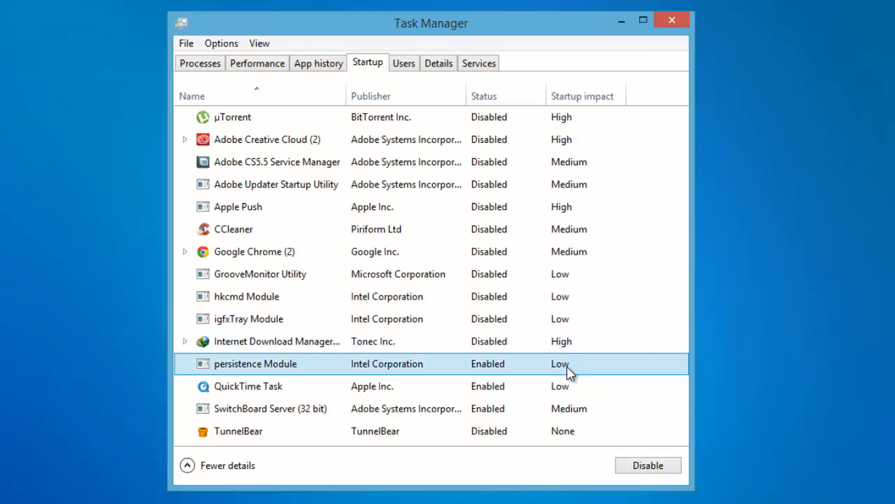
click(647, 465)
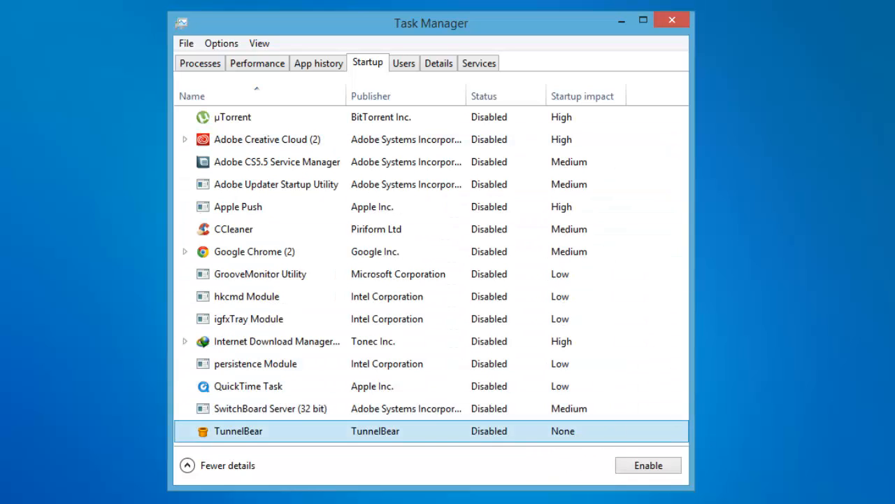
mouse_move(671, 19)
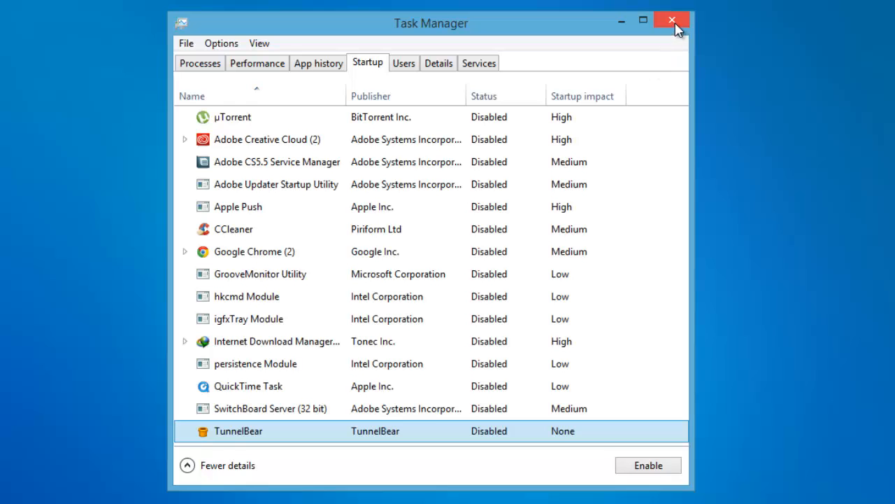
click(671, 20)
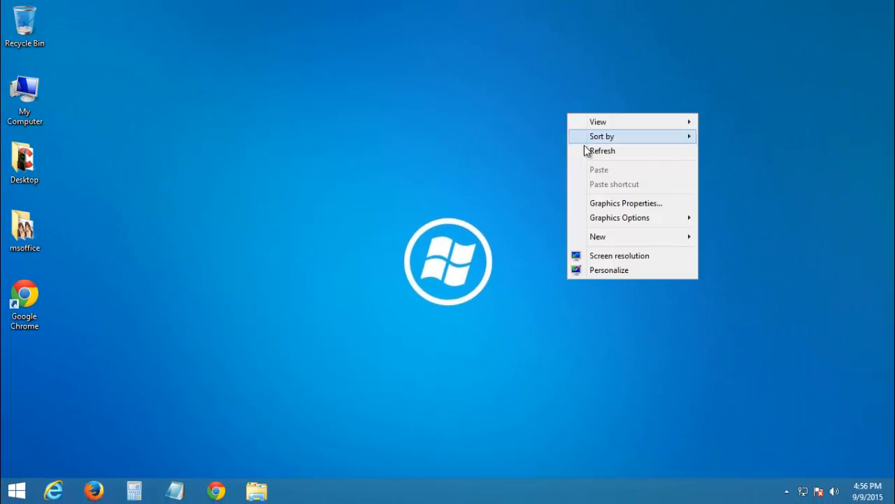
- Dismiss the desktop menu and enter mmsys.cpl in the Run dialog
click(602, 151)
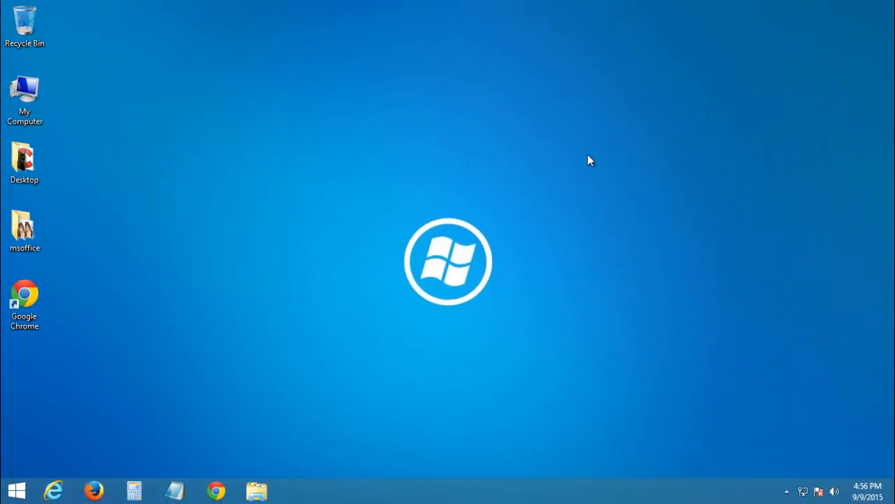
mouse_move(420, 102)
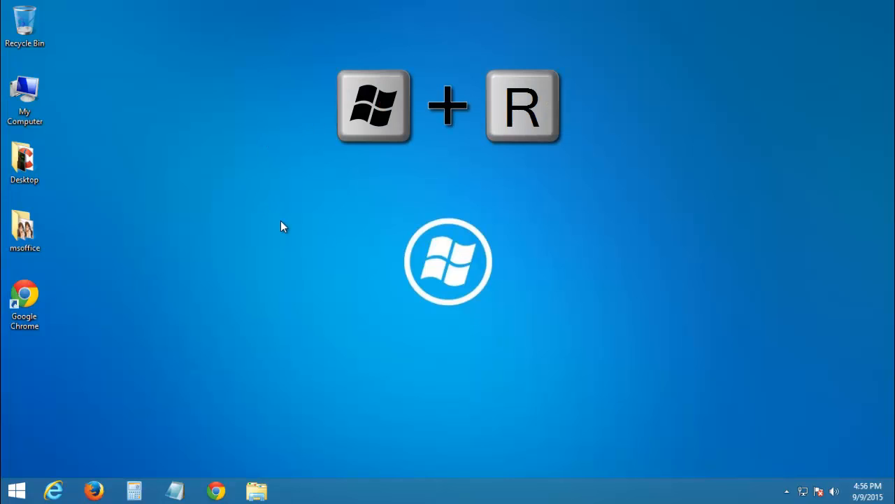
key(Win+R)
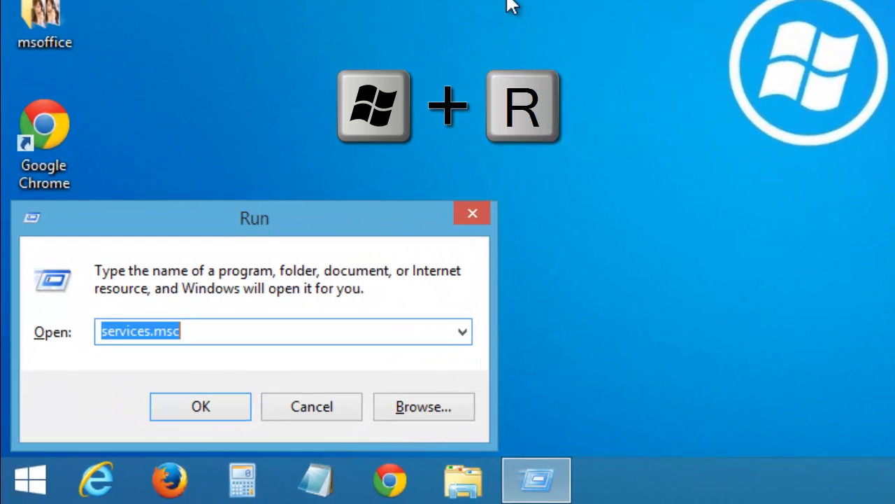
text(mmsys)
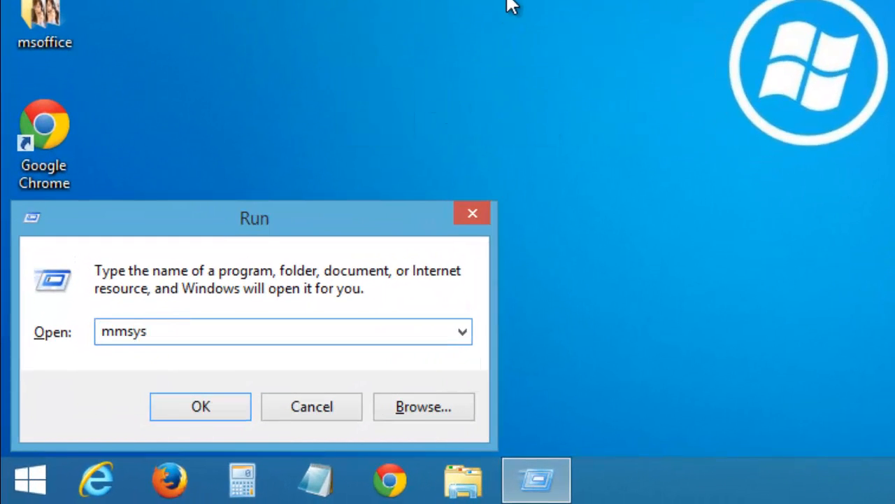
text(.cpl)
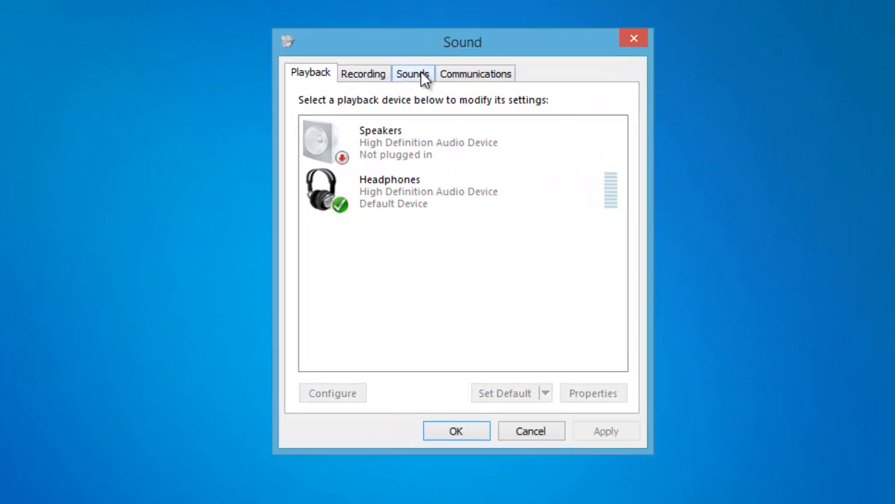
- Choose the No Sounds scheme on the Sounds tab
click(412, 72)
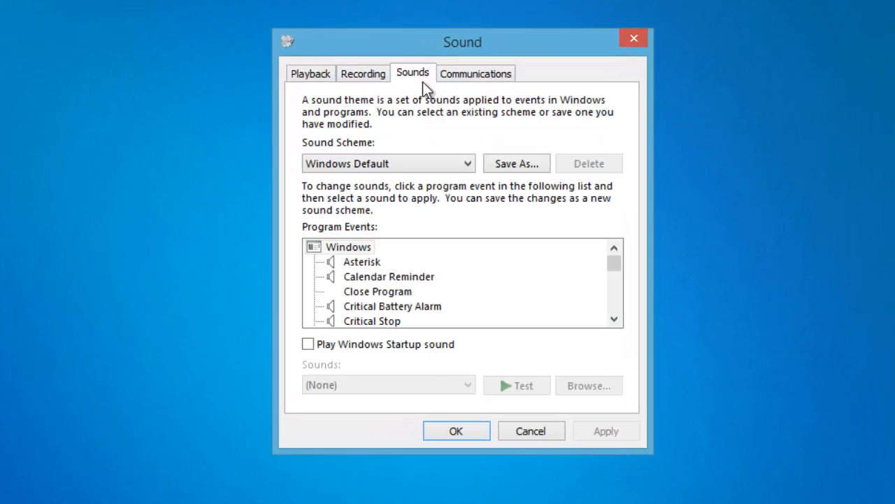
mouse_move(381, 154)
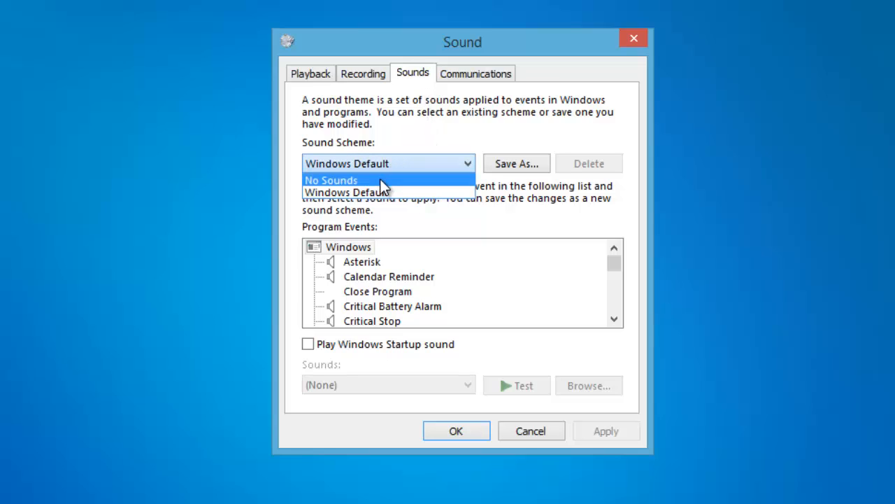
click(331, 180)
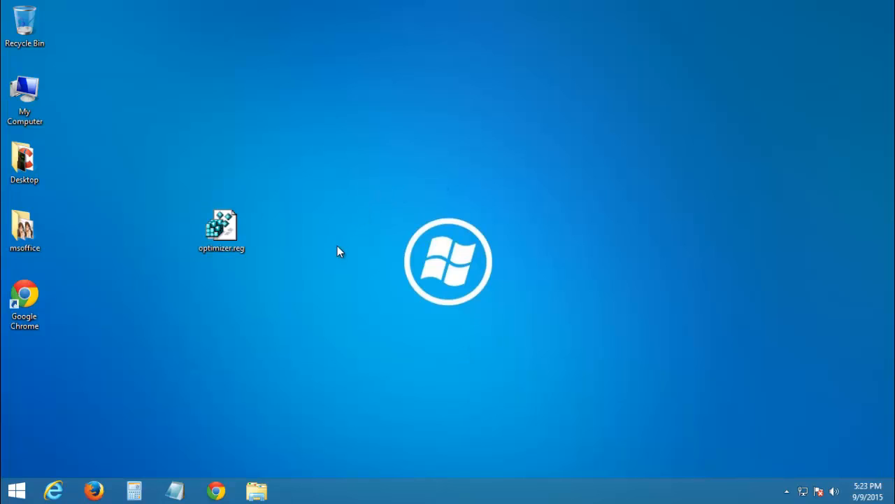
- Merge optimizer.reg into the registry, dismiss the success message, and delete the file
click(221, 231)
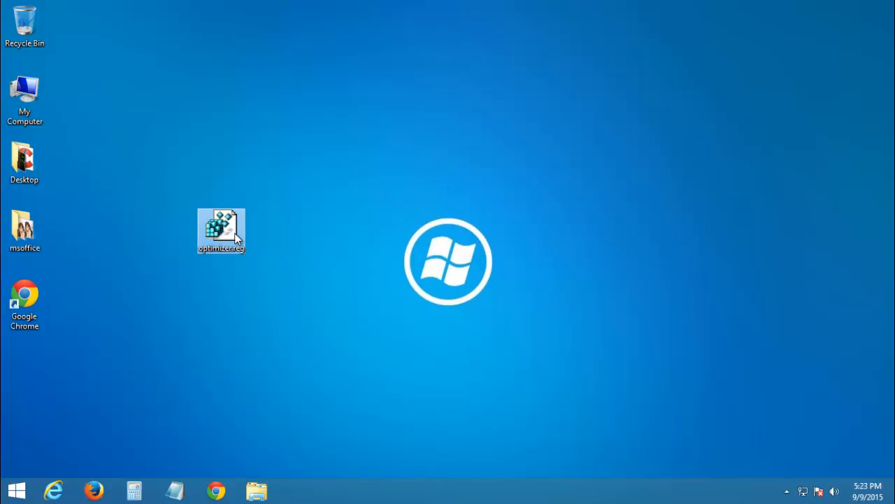
double_click(221, 230)
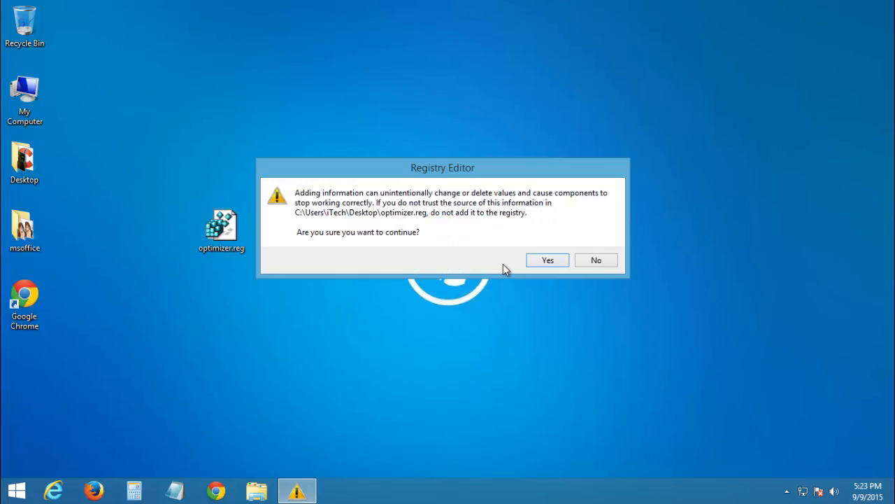
mouse_move(510, 247)
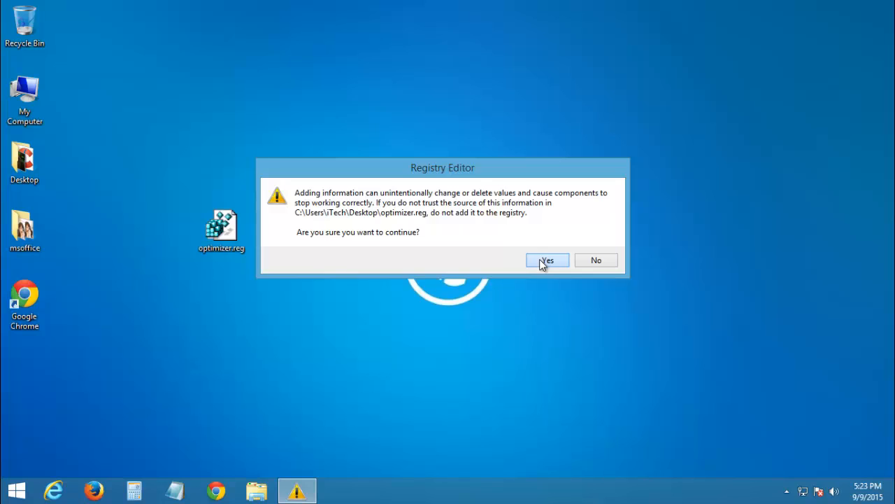
click(547, 259)
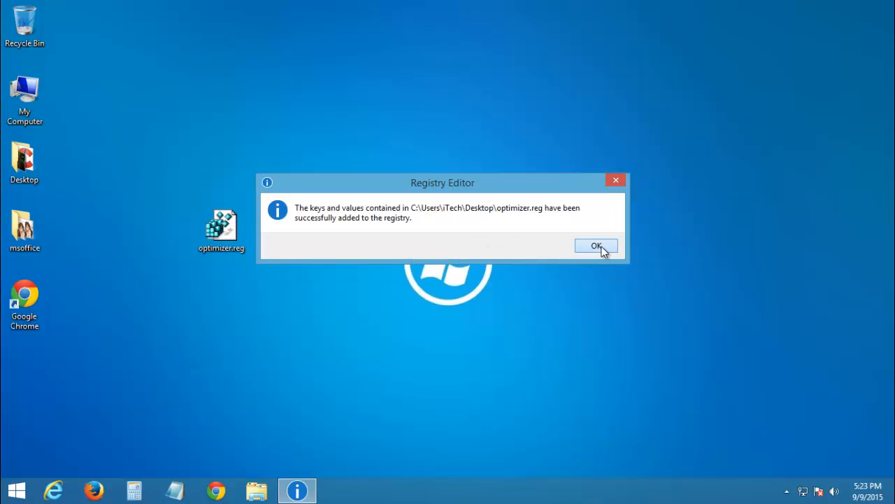
click(596, 246)
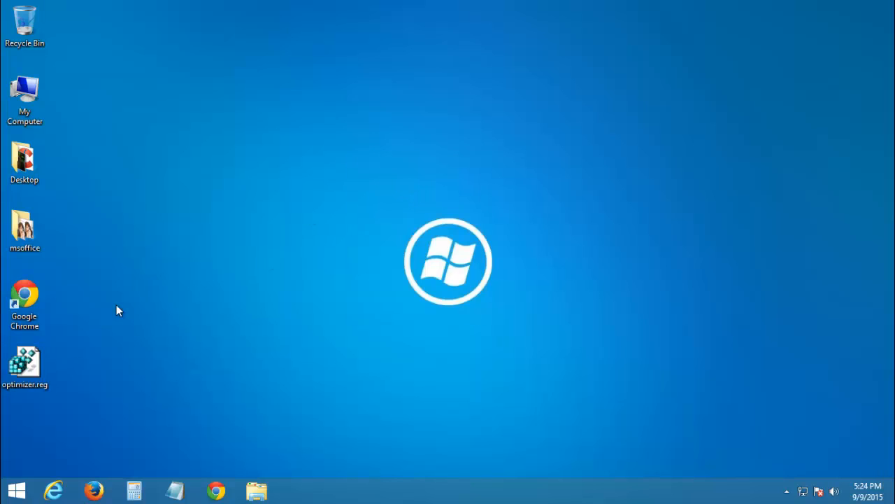
right_click(24, 361)
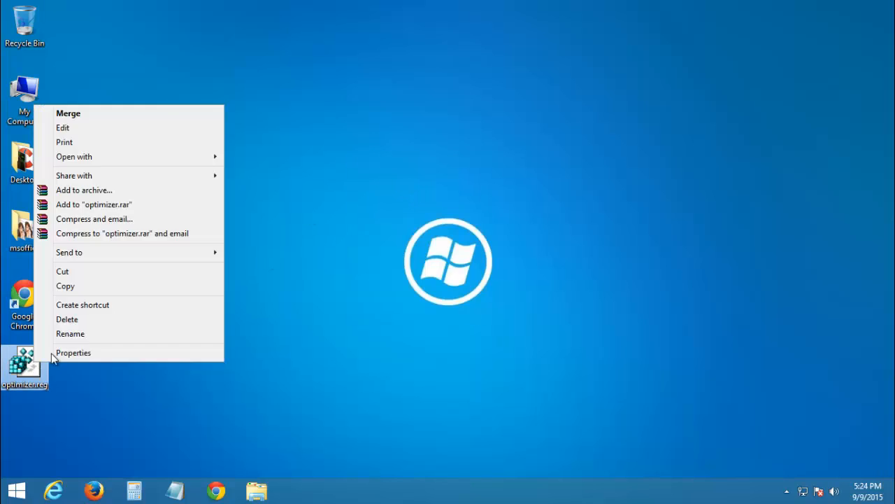
click(212, 321)
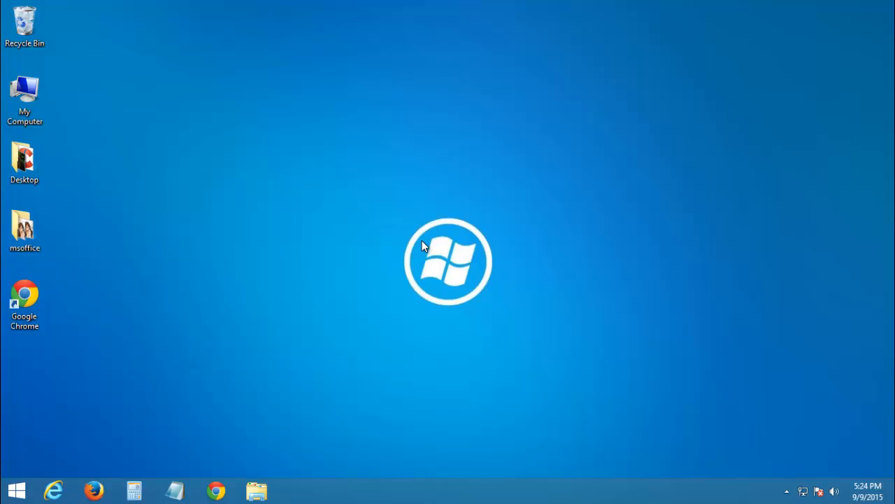
mouse_move(354, 333)
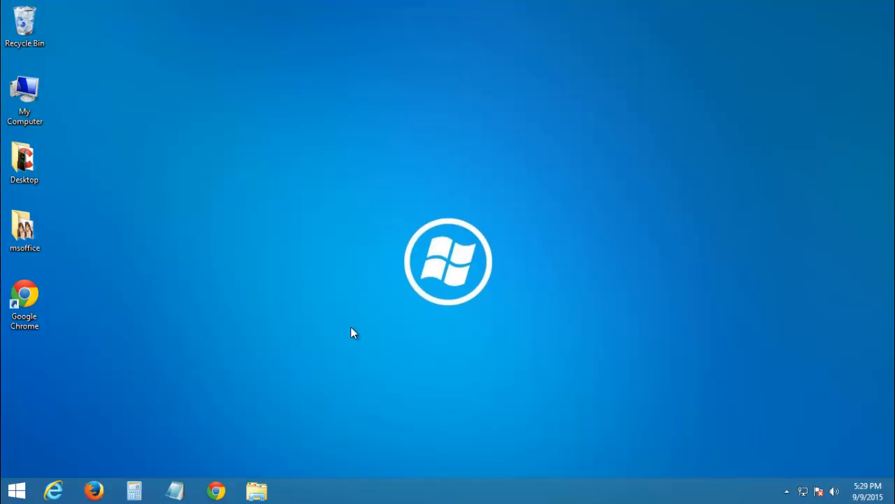
- Start optimizing Local Disk (C:) from its Tools tab in This PC
click(256, 489)
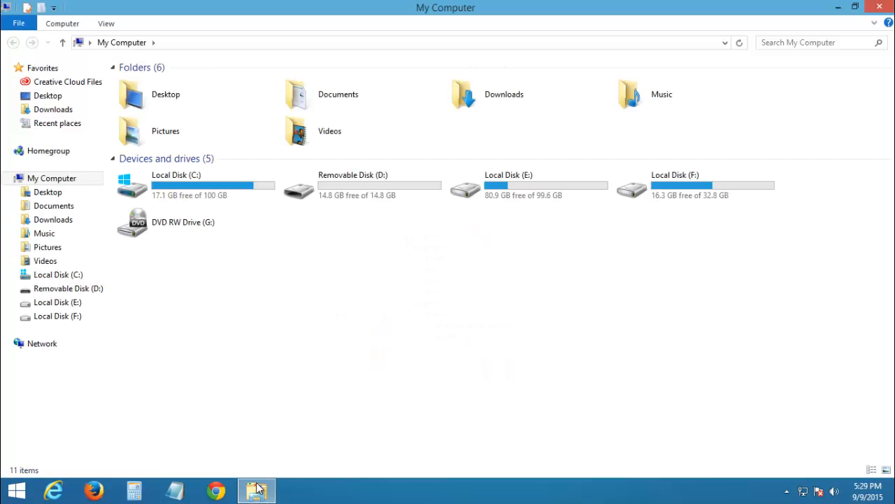
right_click(176, 185)
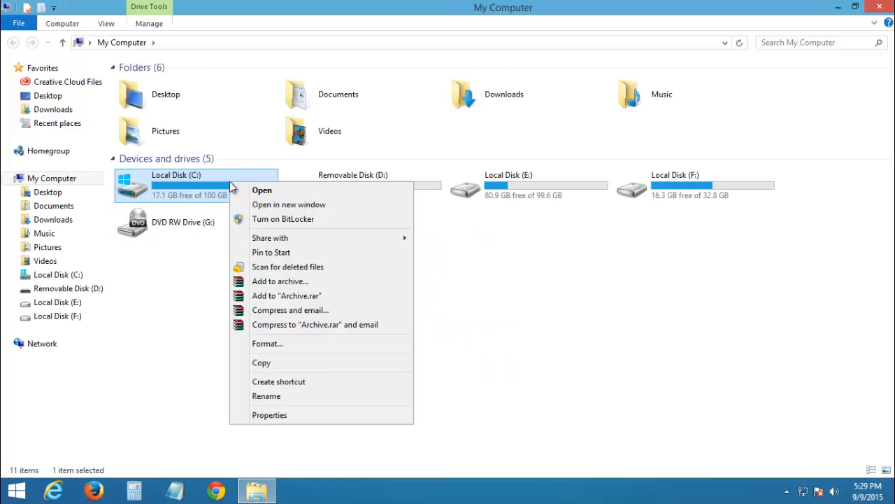
mouse_move(300, 415)
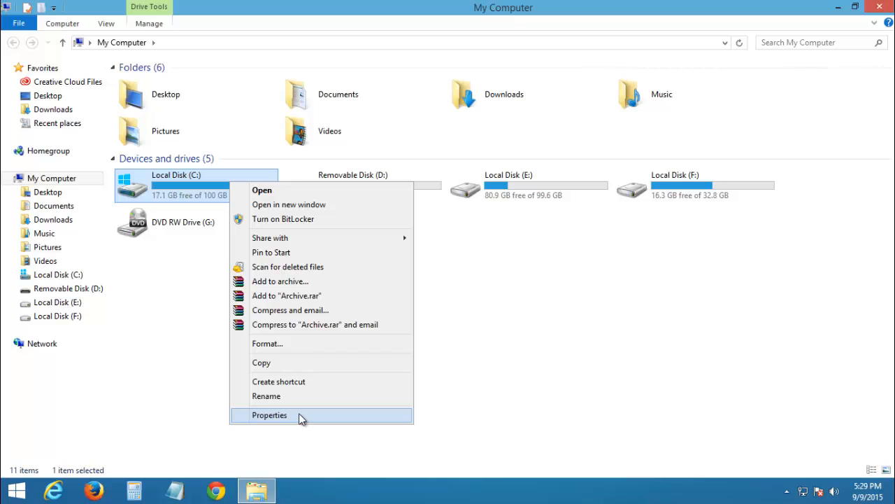
click(269, 415)
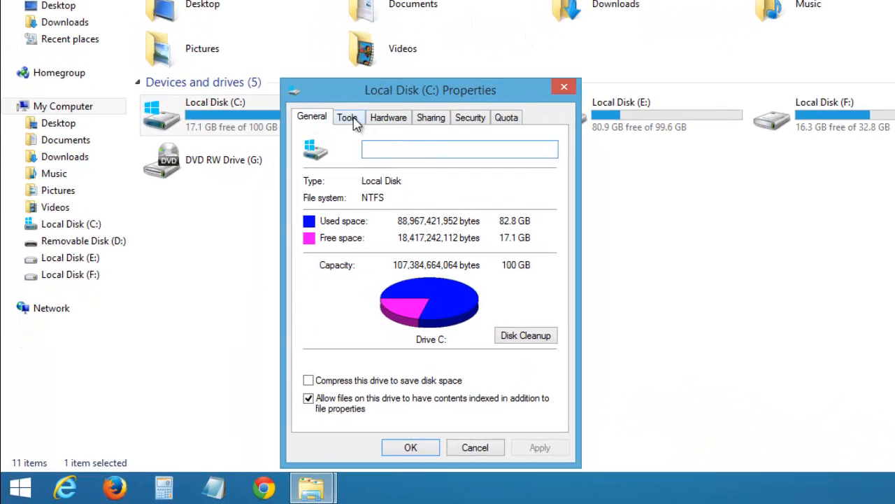
click(347, 116)
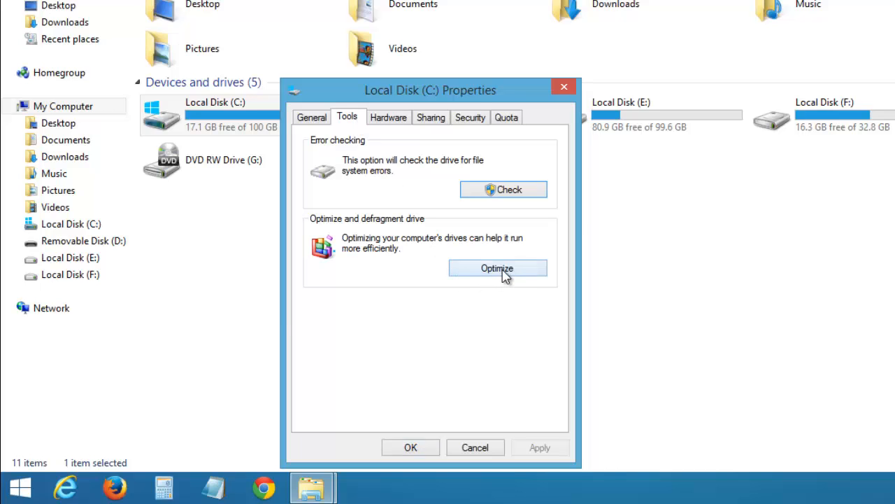
mouse_move(516, 275)
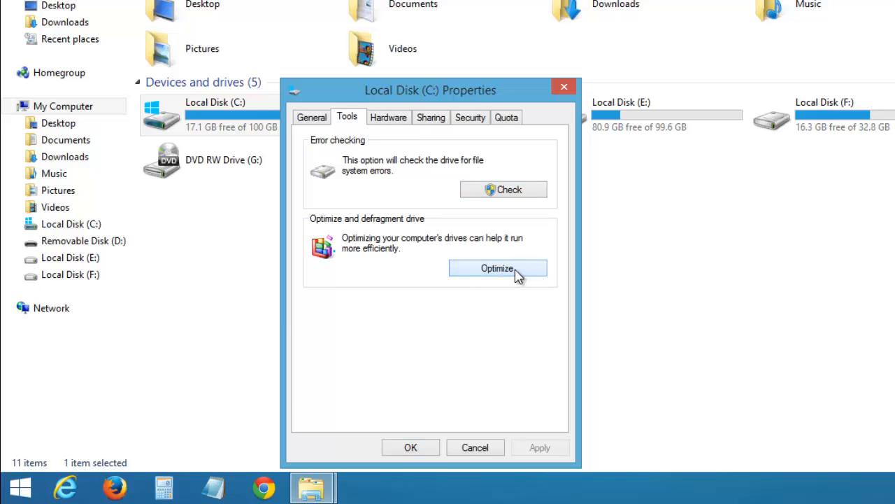
click(498, 268)
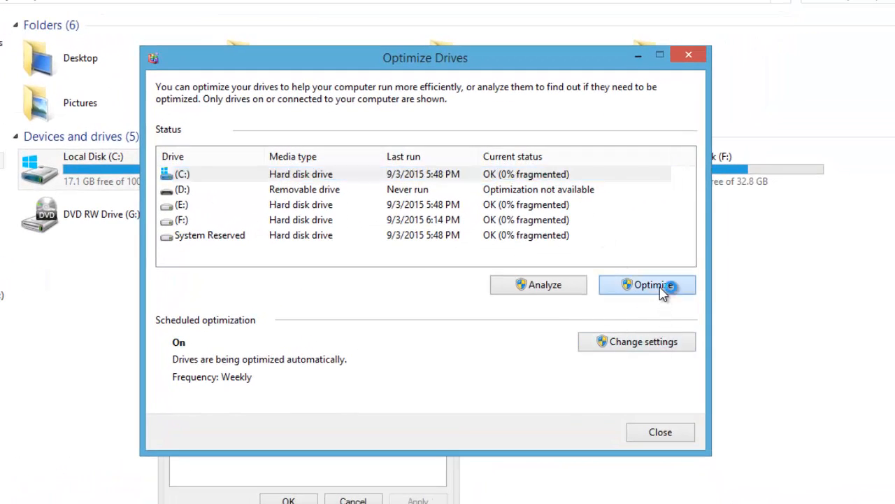
click(646, 285)
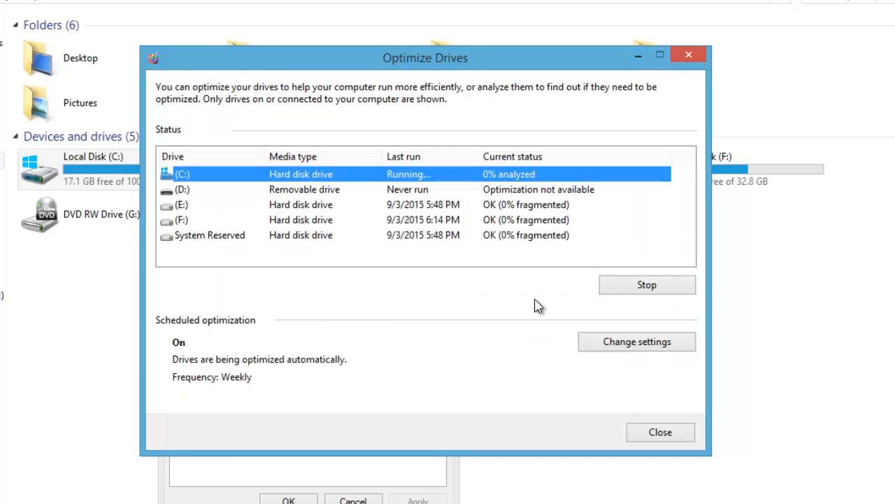
mouse_move(528, 302)
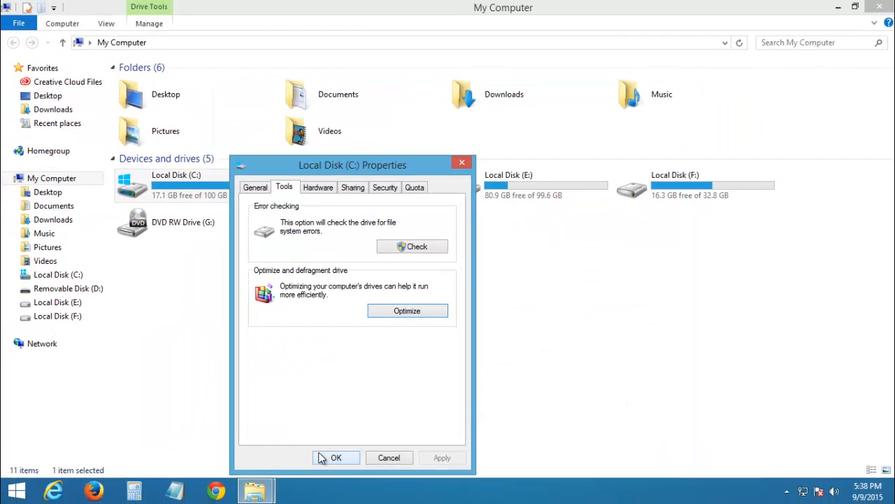
- Close drive C properties and Explorer, then launch CCleaner via Start search 'ccleaner'
click(336, 457)
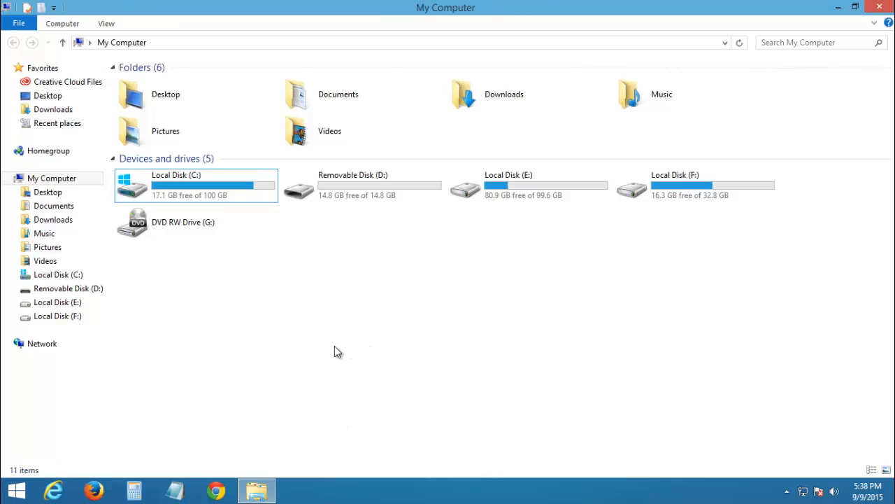
click(880, 7)
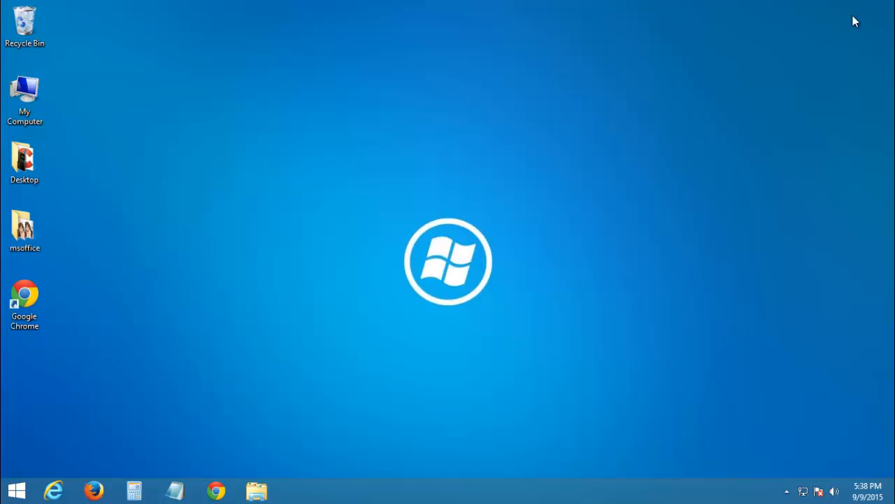
click(15, 490)
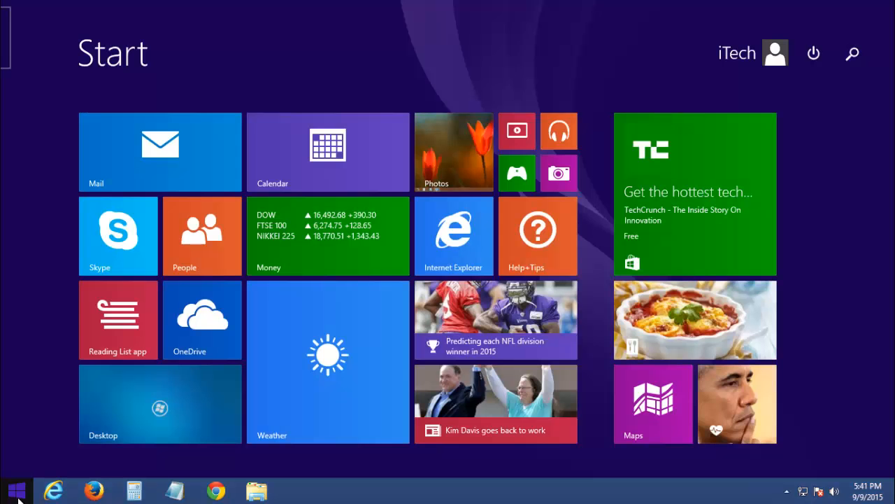
text(ccleaner)
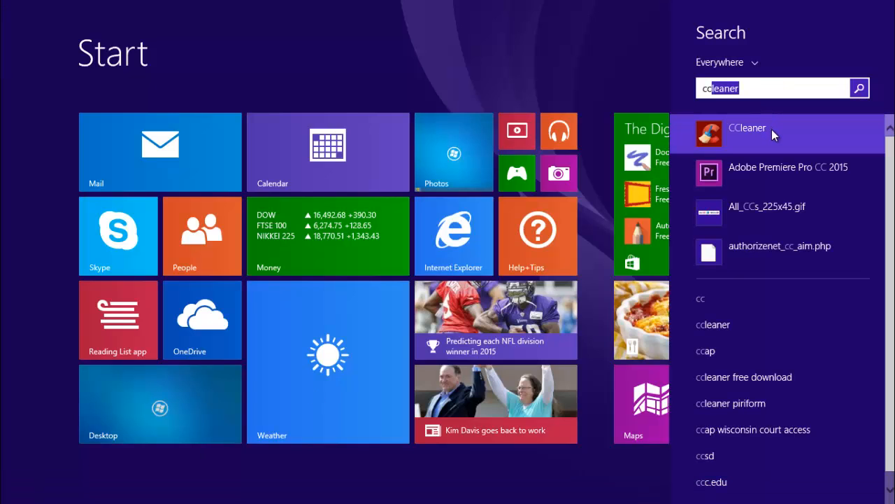
click(747, 128)
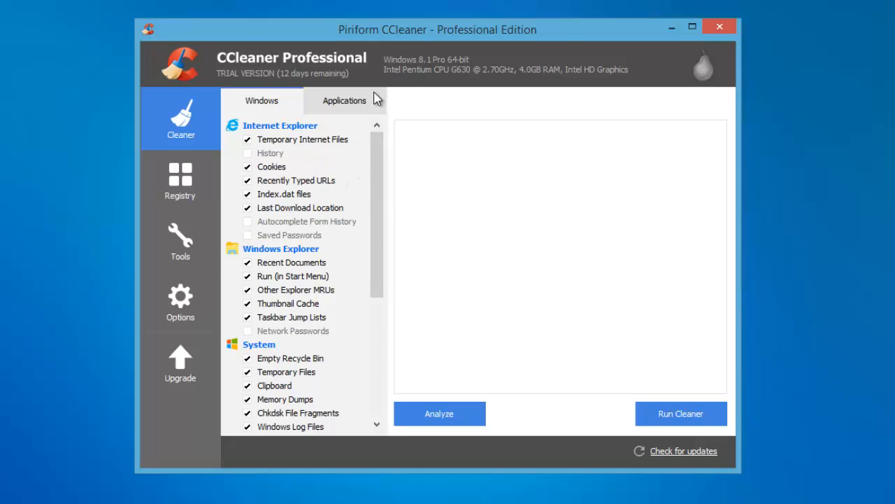
- Run the cleaner on checked items, confirm deleting 423 MB, and close CCleaner
click(344, 100)
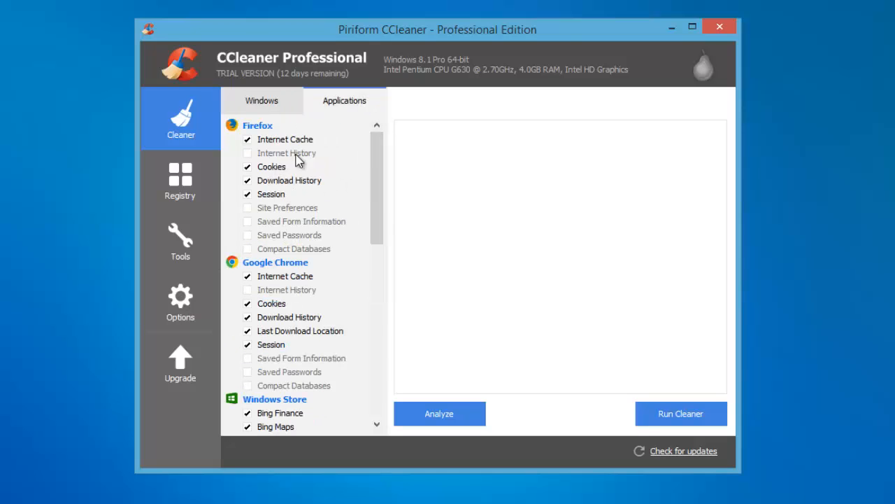
scroll(down, 3)
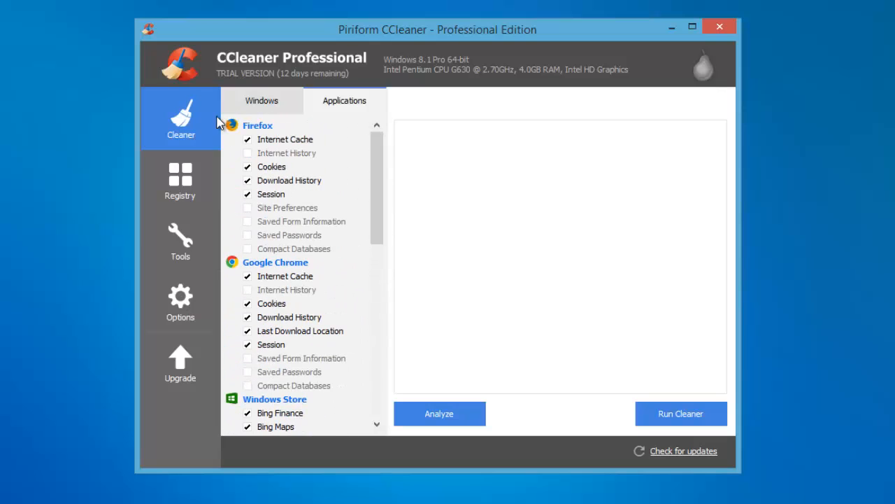
click(680, 413)
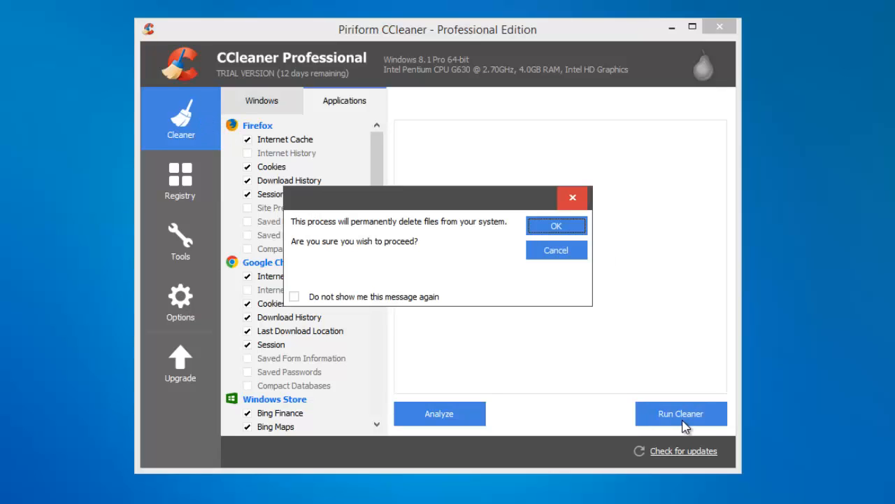
click(556, 225)
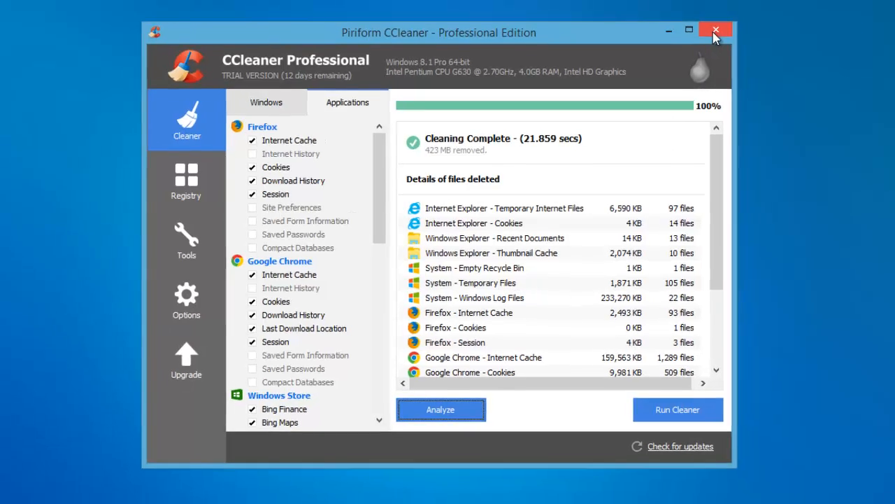
click(715, 30)
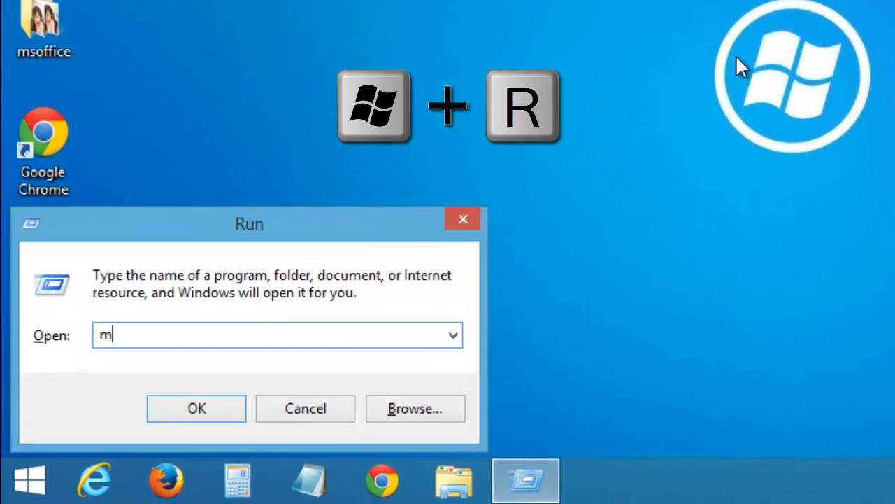
- Finish typing msconfig in the Run box to launch System Configuration
text(sconfi)
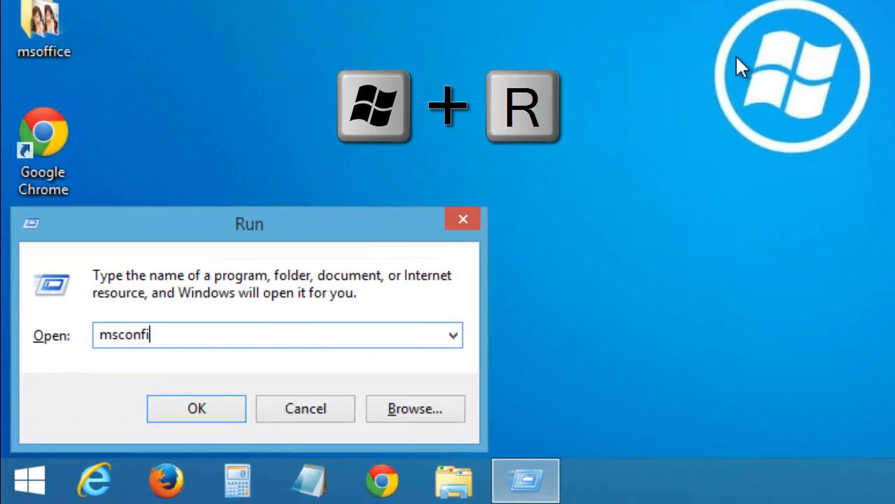
text(g)
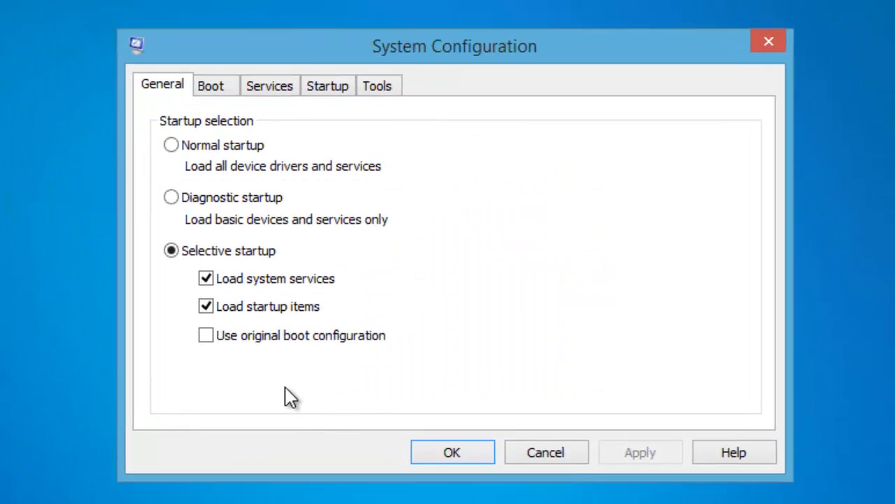
- Hide Microsoft services and untick TunnelBear Maintenance, SwitchBoard and VMware USB Arbitration
click(270, 85)
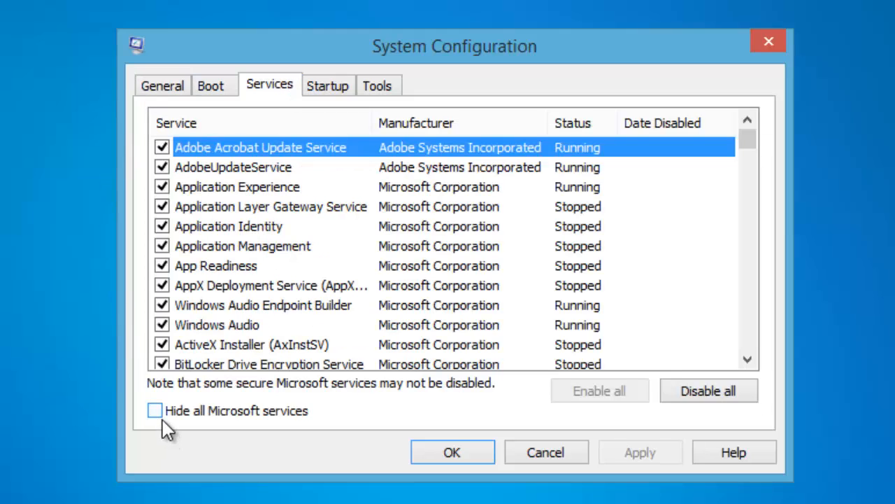
click(154, 410)
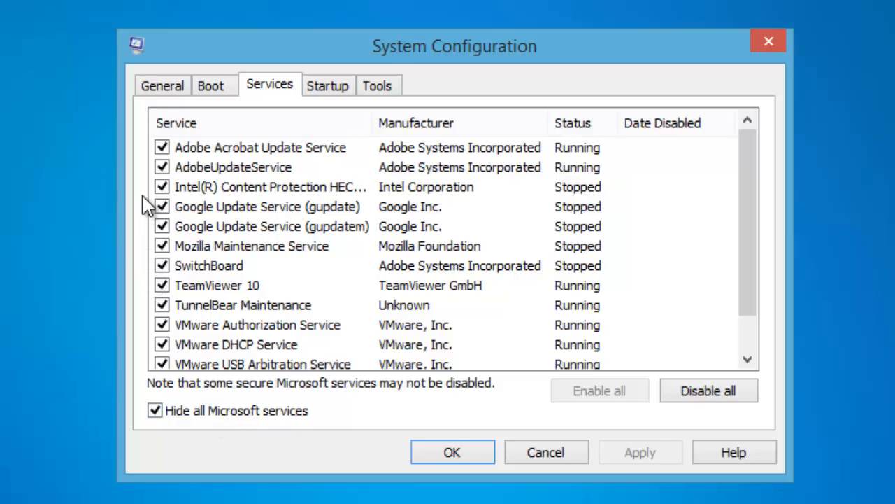
mouse_move(163, 305)
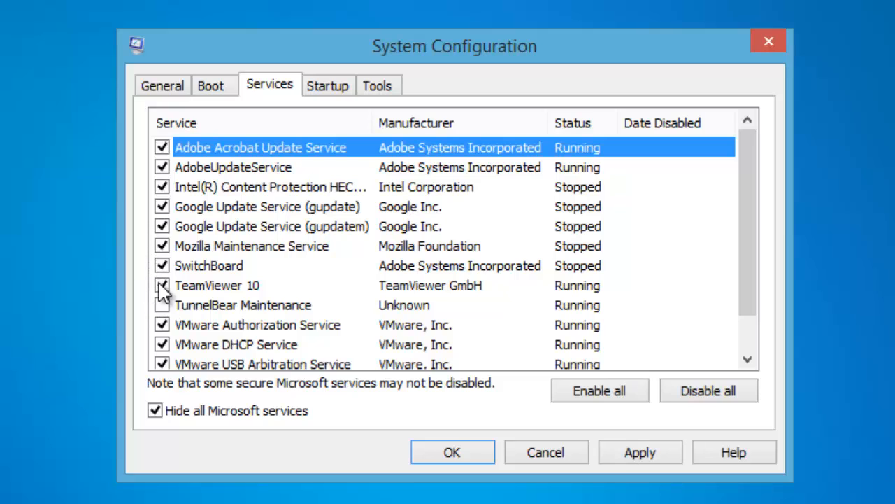
click(161, 305)
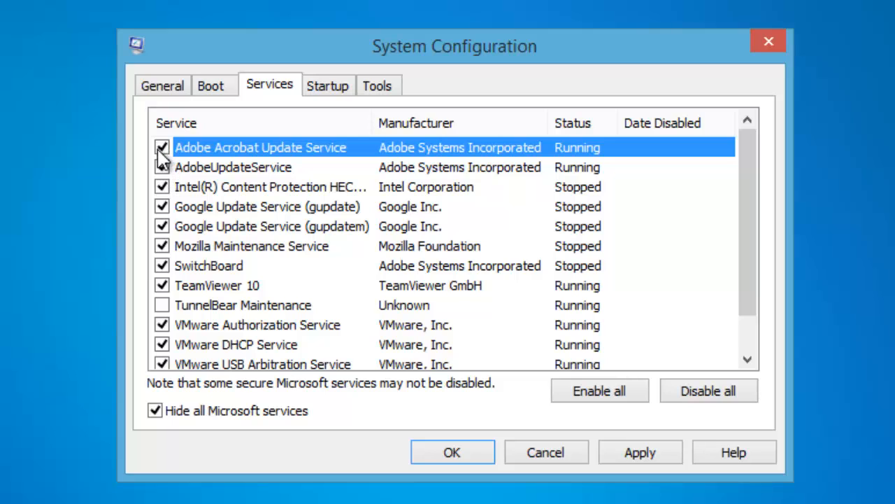
scroll(down, 3)
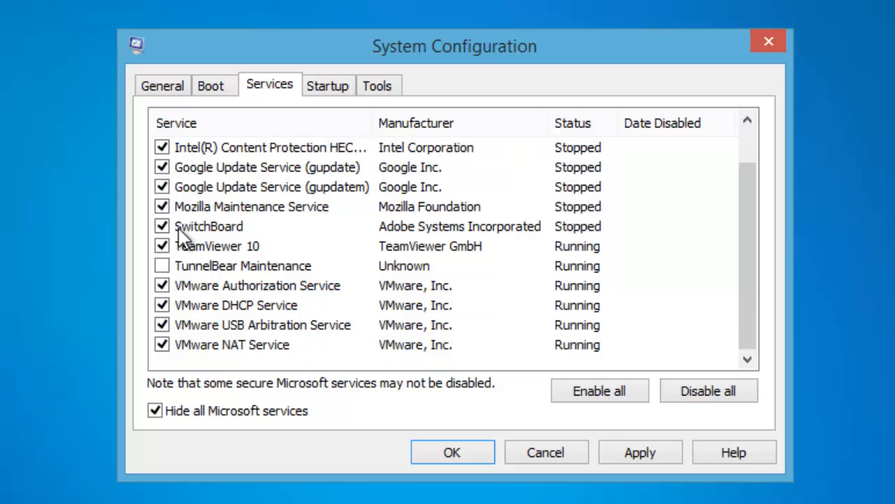
mouse_move(164, 301)
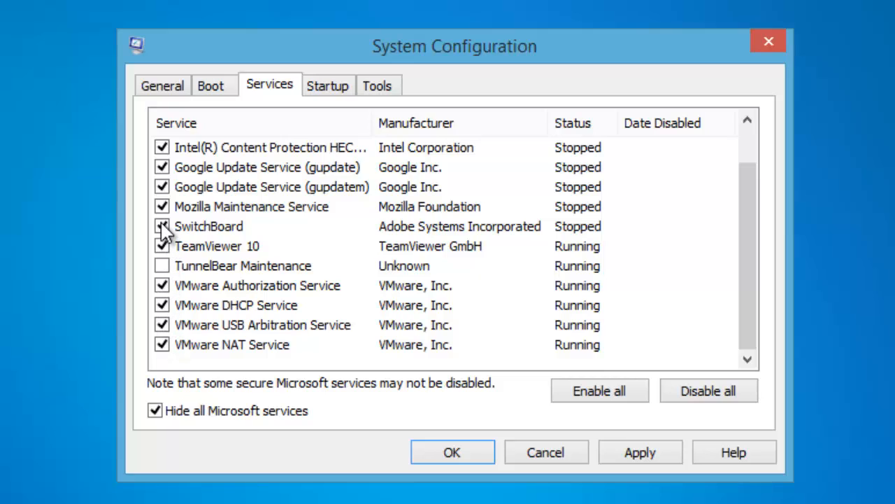
click(162, 226)
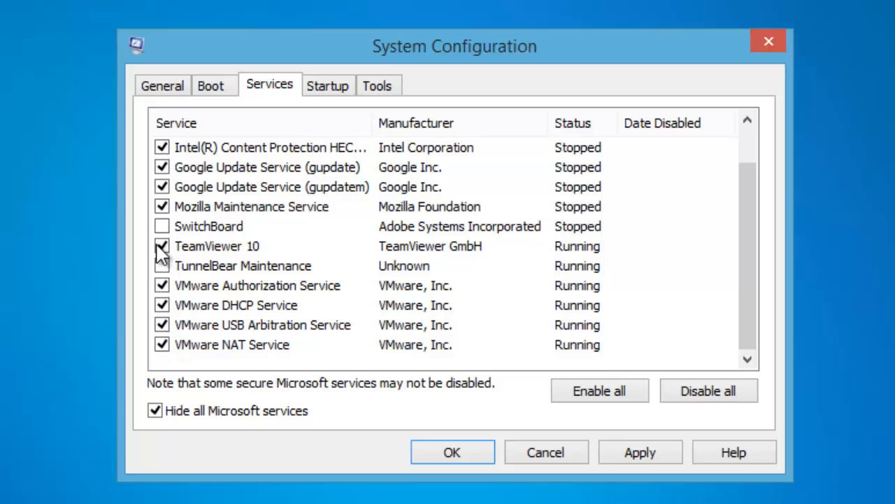
click(161, 324)
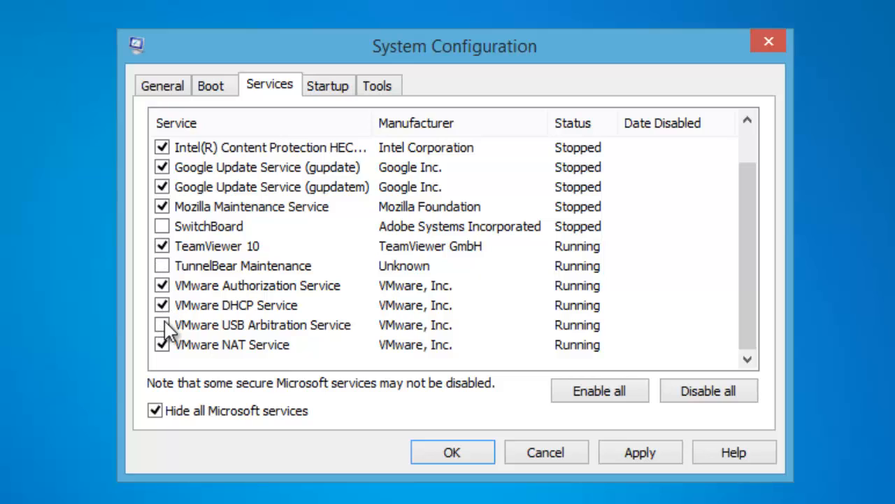
click(163, 344)
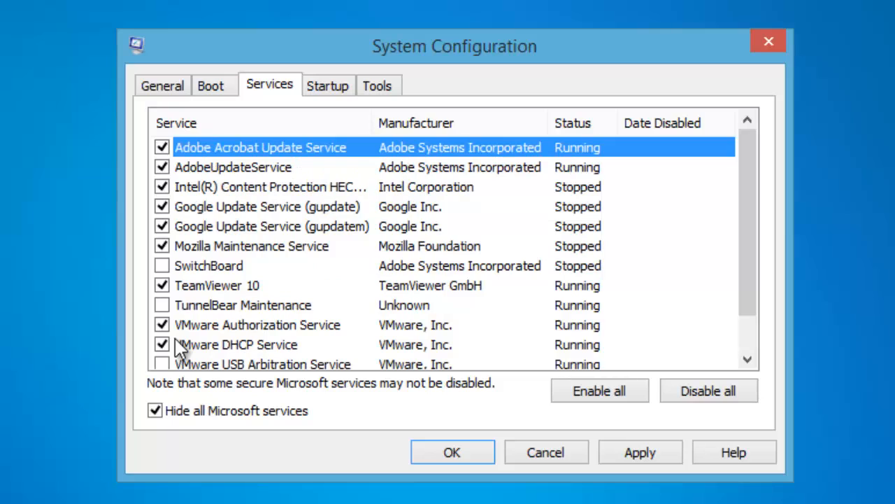
mouse_move(283, 275)
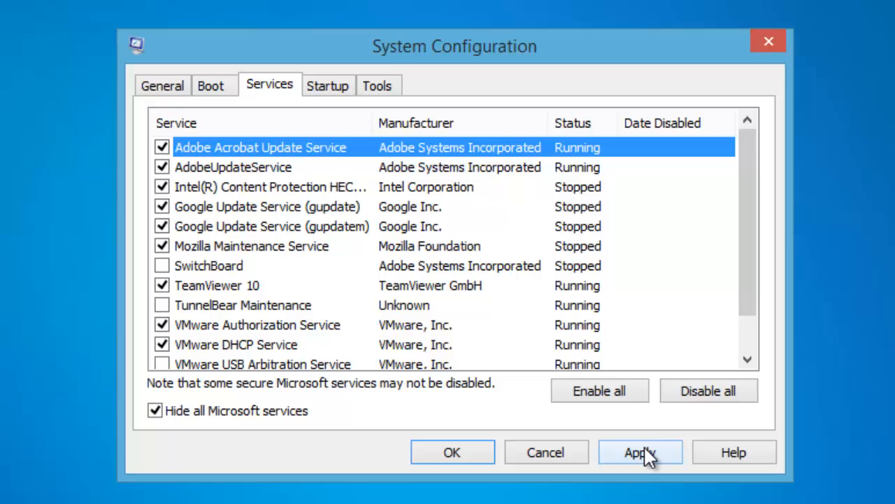
- Apply the service changes and close System Configuration, choosing exit without restart
click(640, 451)
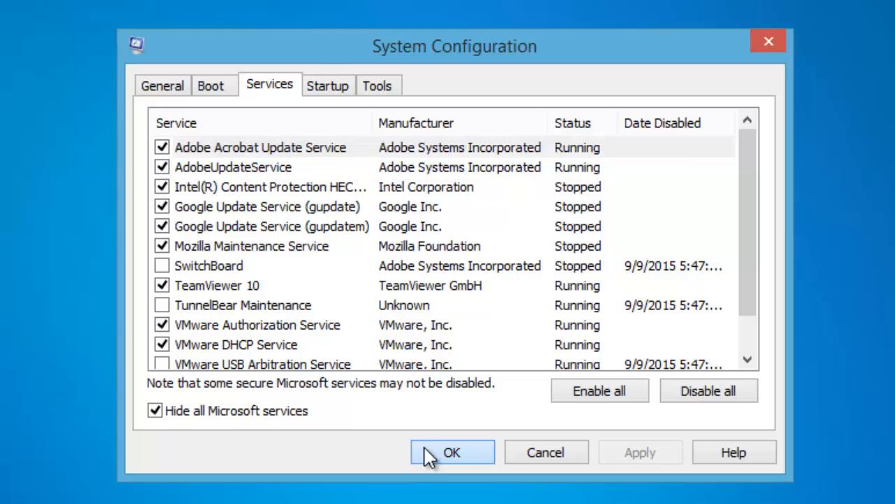
click(451, 452)
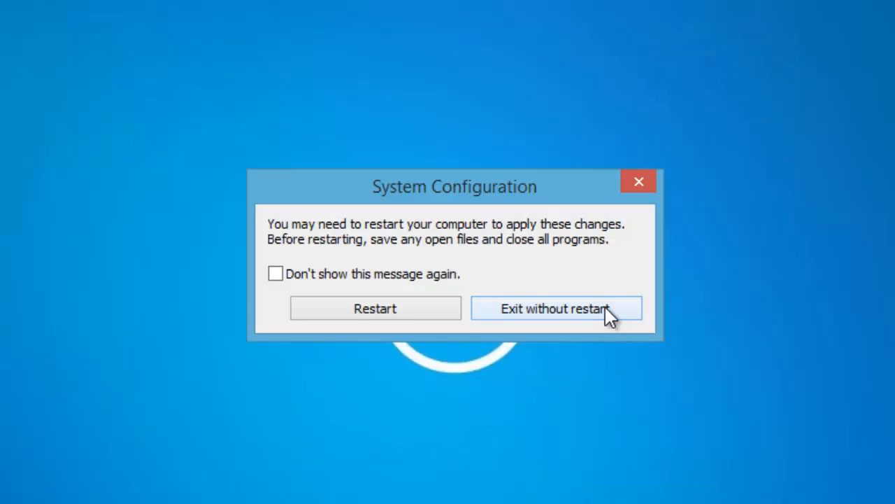
click(555, 308)
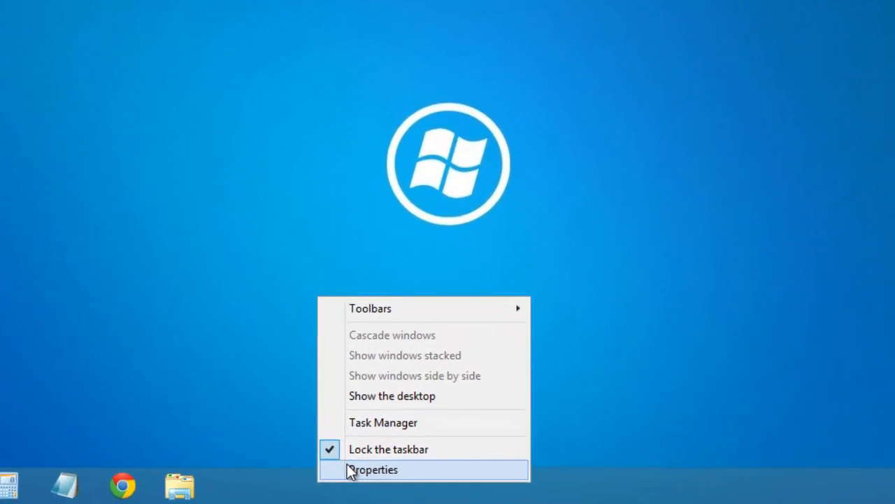
- Bring up Taskbar and Navigation properties on the Navigation tab with Start screen options
click(374, 469)
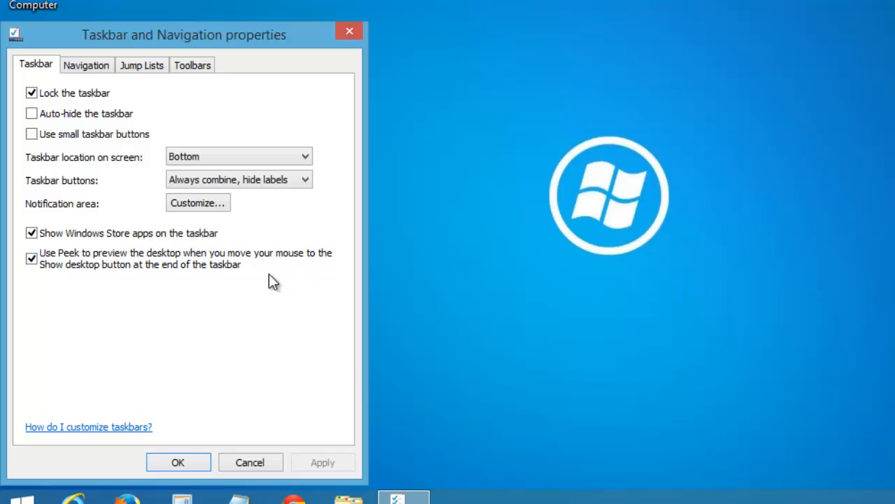
click(86, 65)
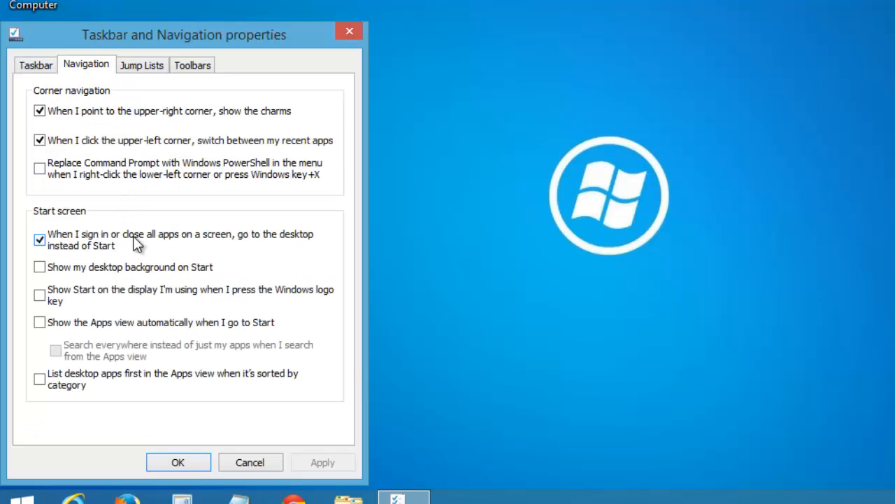
mouse_move(59, 249)
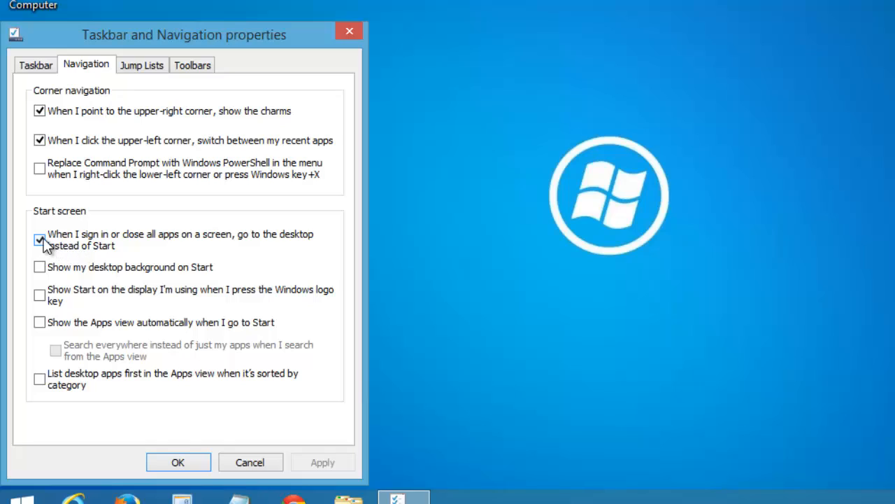
mouse_move(50, 262)
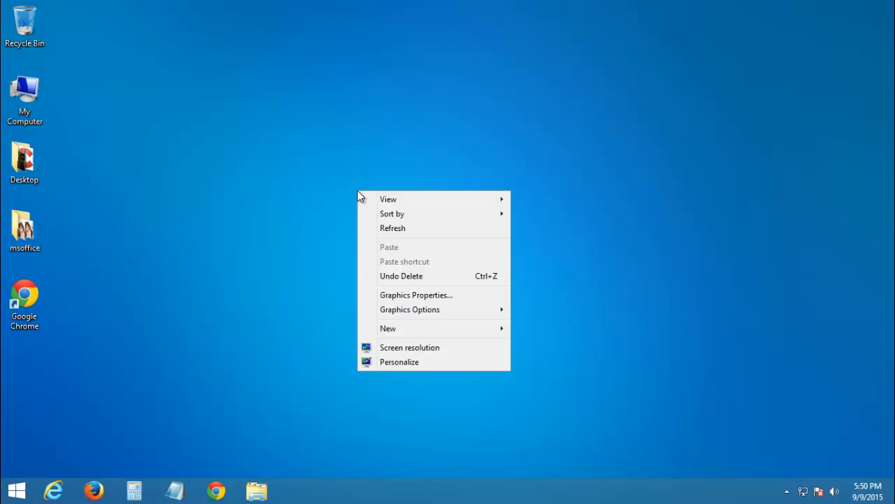
mouse_move(399, 362)
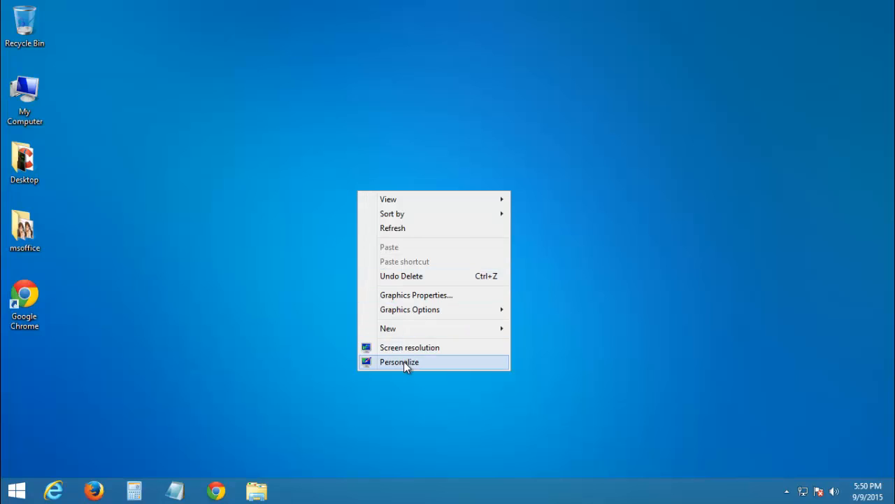
- Save the blue Windows-logo picture as the desktop background and close Personalization
click(399, 362)
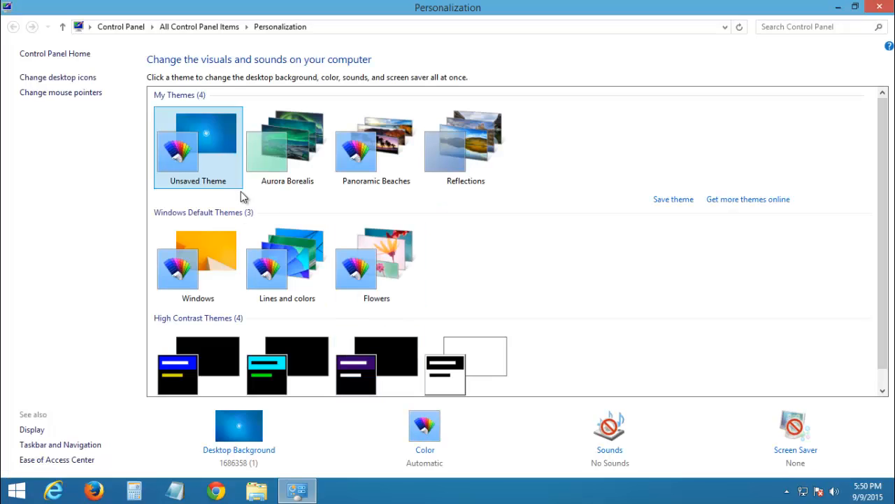
mouse_move(196, 176)
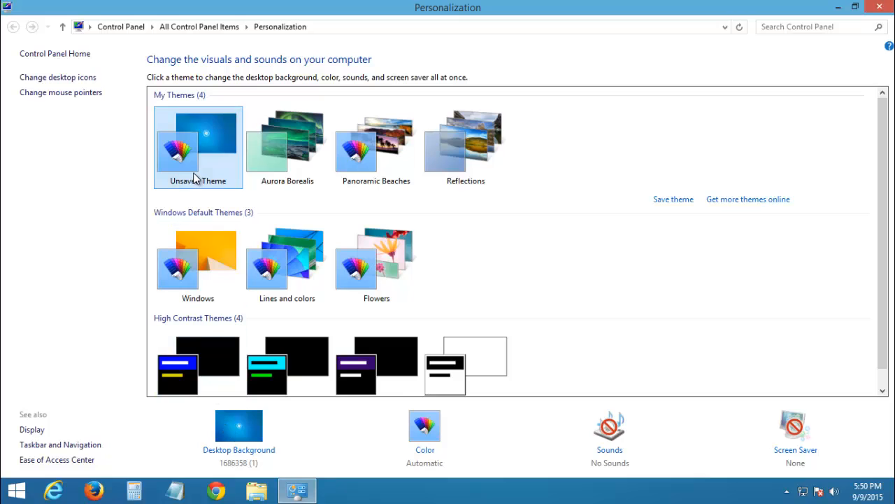
click(239, 425)
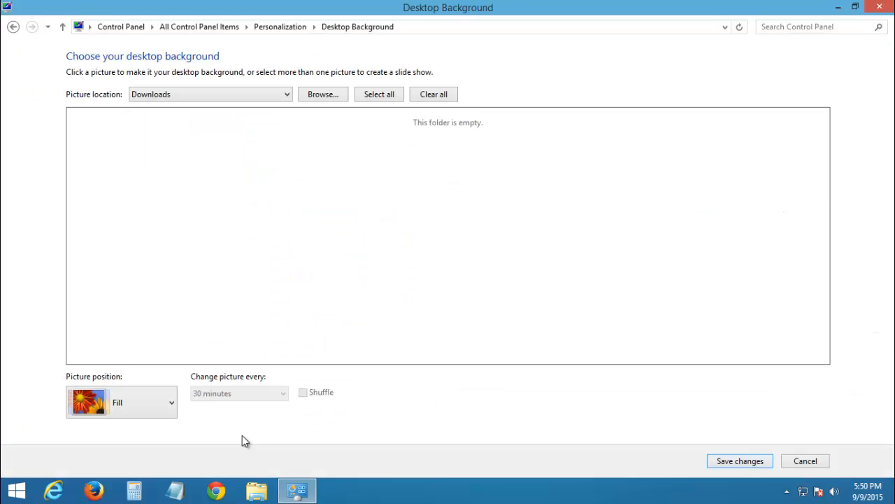
click(259, 162)
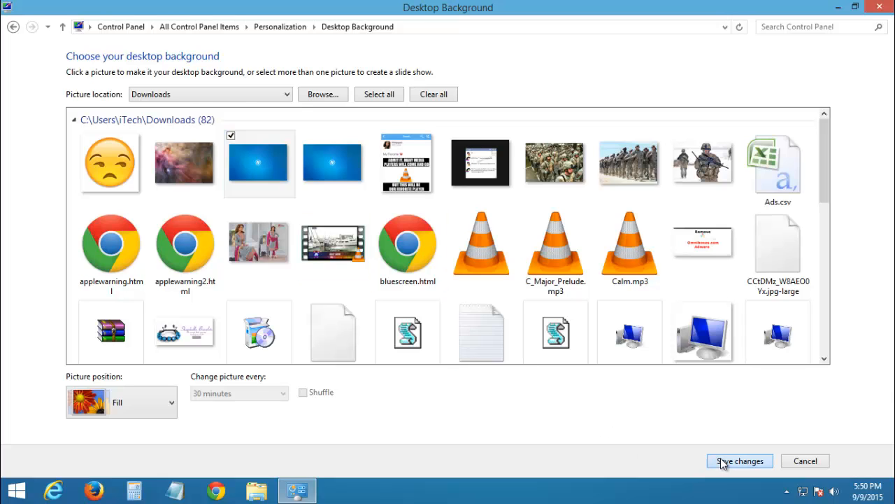
click(739, 460)
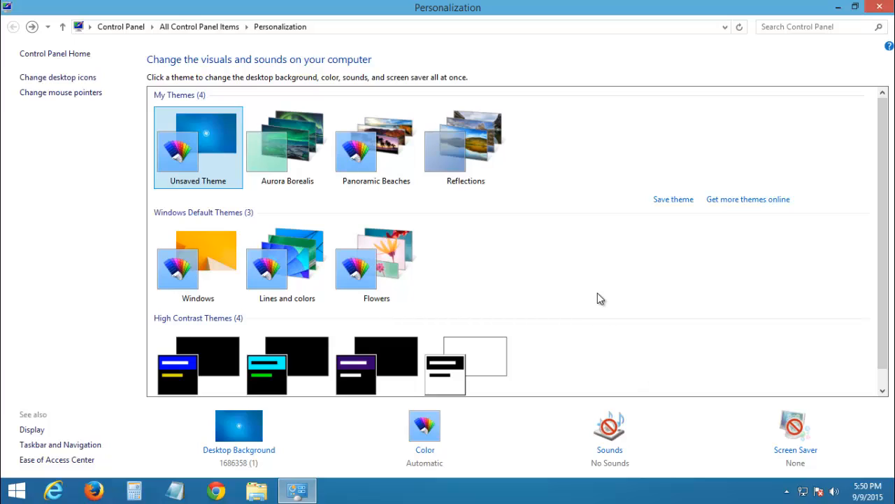
mouse_move(864, 155)
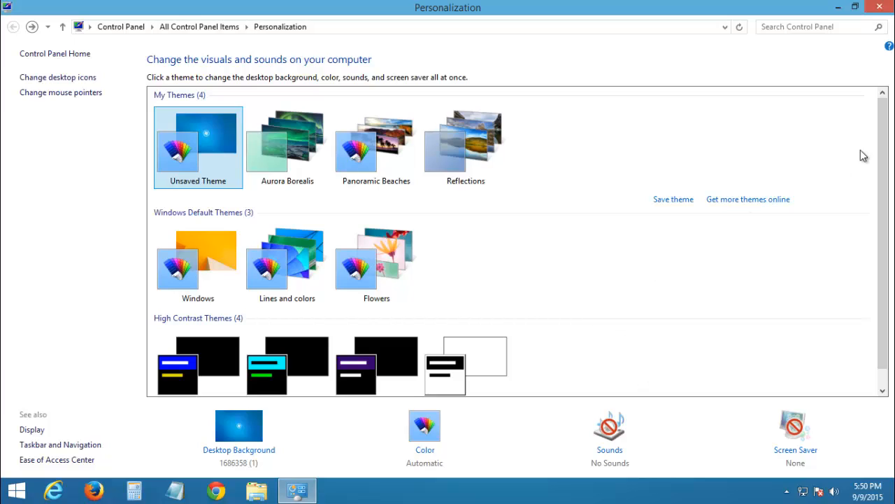
mouse_move(880, 7)
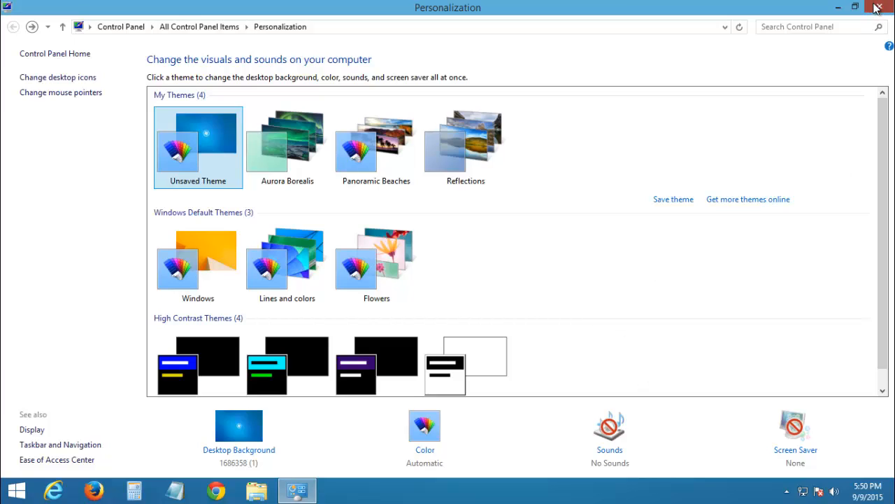
click(880, 7)
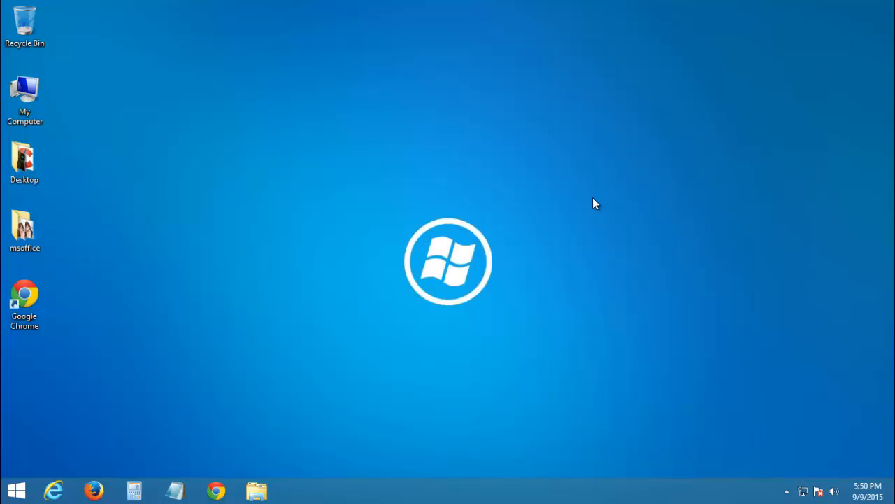